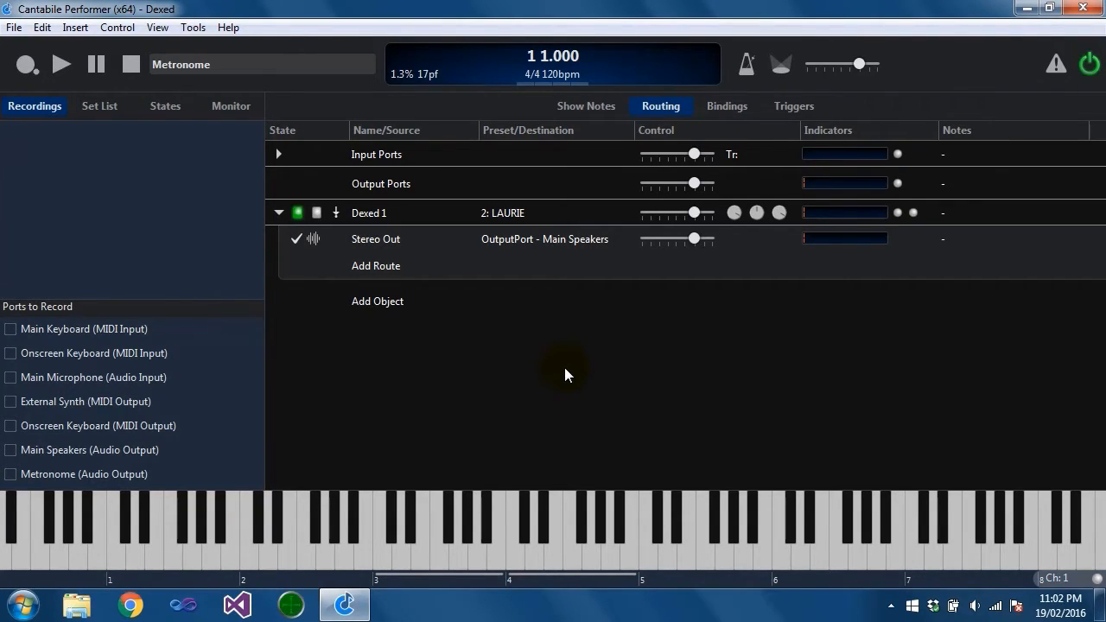
{"action": "mouse_move", "coordinate": [103, 238]}
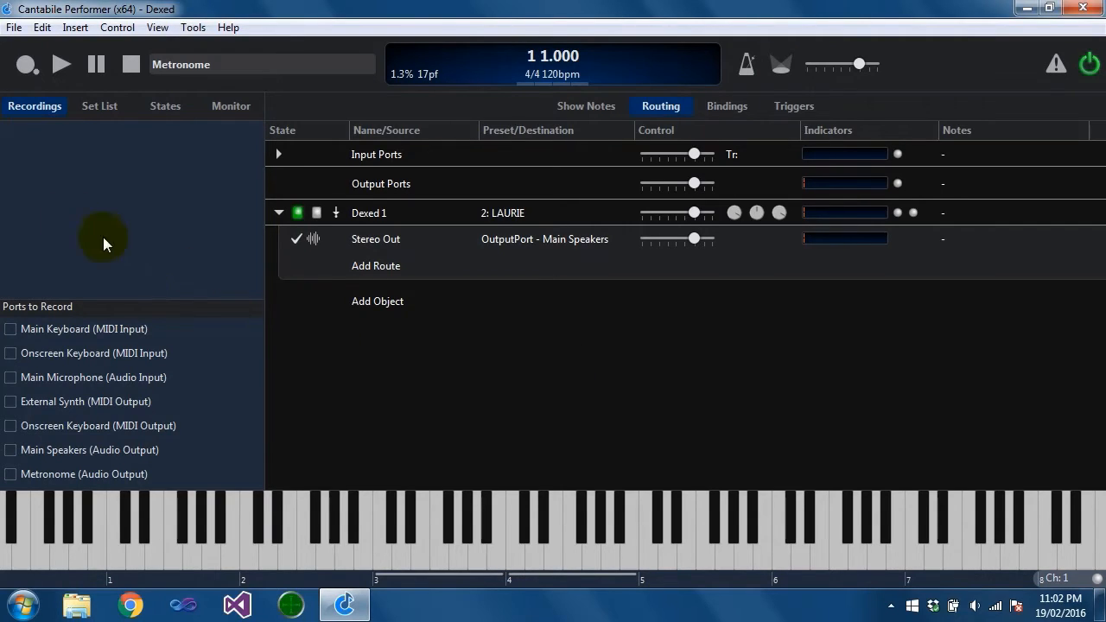
{"action": "mouse_move", "coordinate": [64, 436]}
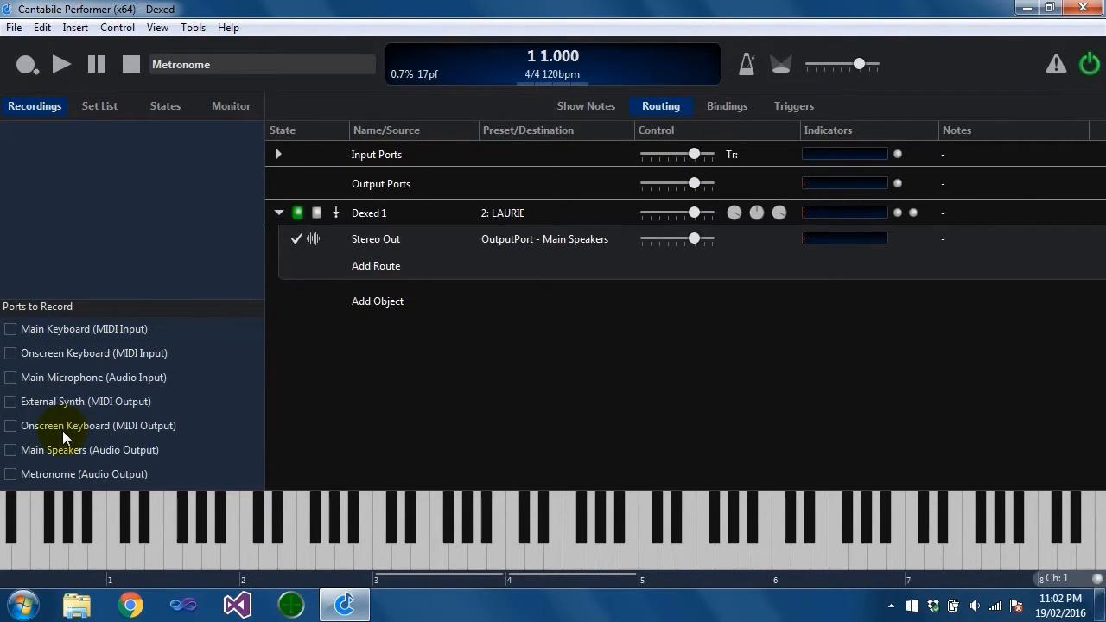
{"action": "mouse_move", "coordinate": [68, 253]}
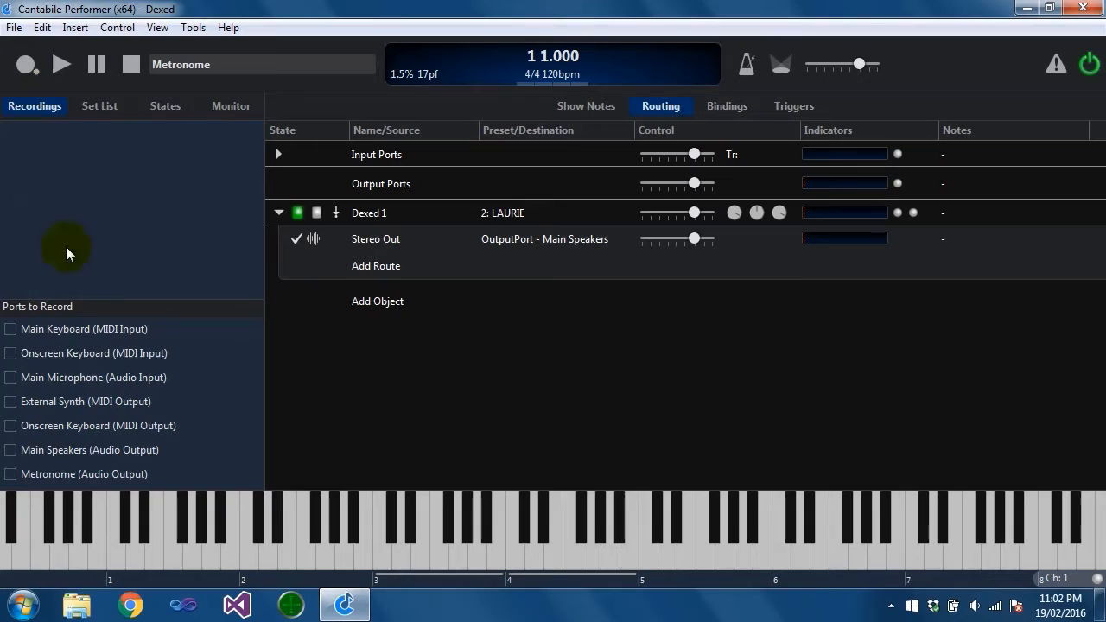
{"action": "mouse_move", "coordinate": [117, 482]}
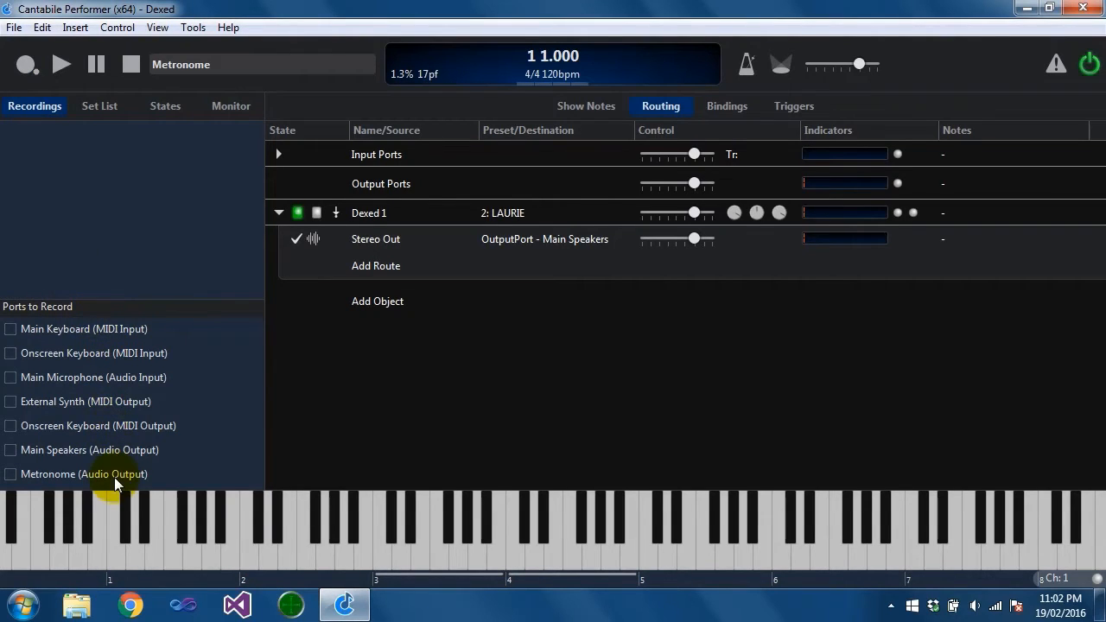
{"action": "mouse_move", "coordinate": [143, 335]}
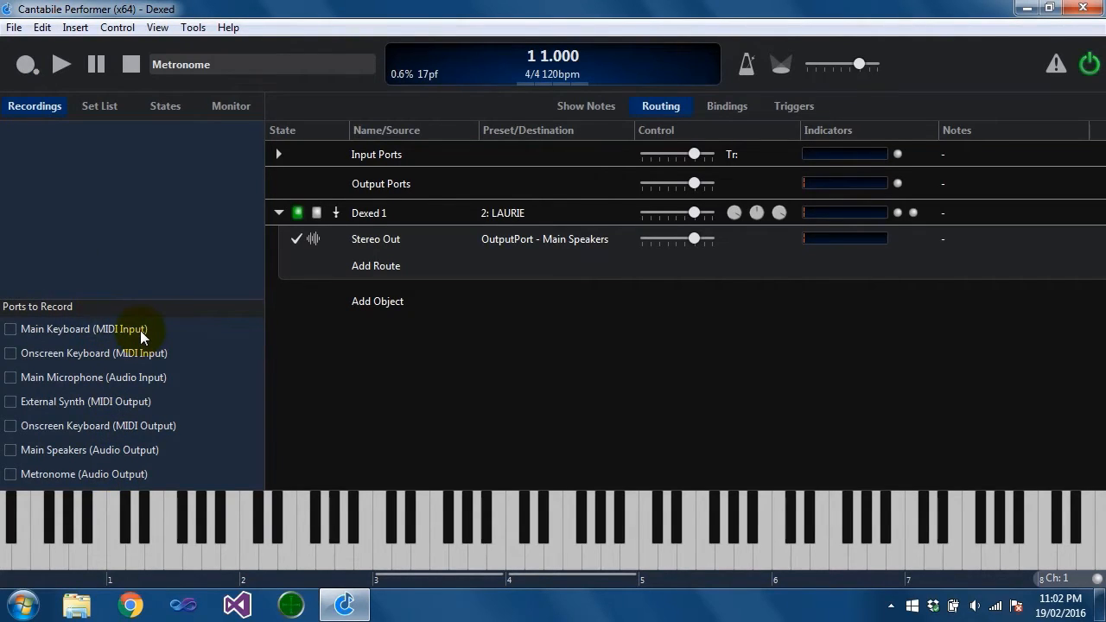
{"action": "mouse_move", "coordinate": [263, 226]}
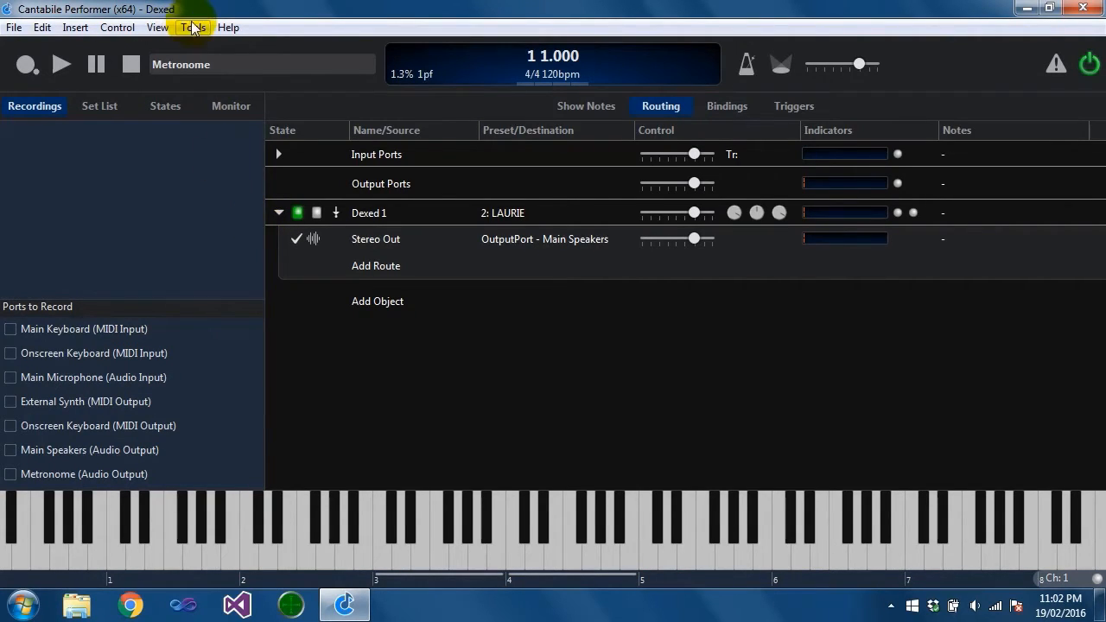
Step: In Options, view the MIDI Ports page, then return to Audio Ports (Main Speakers, Ch 1/2)
{"action": "left_click", "coordinate": [192, 26]}
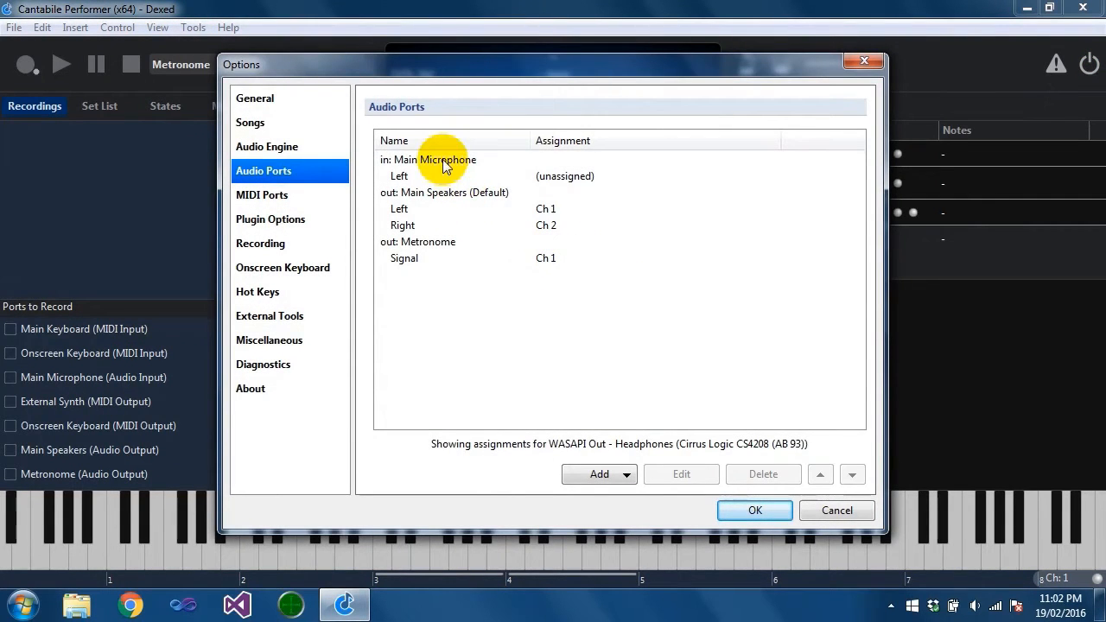
{"action": "mouse_move", "coordinate": [126, 341]}
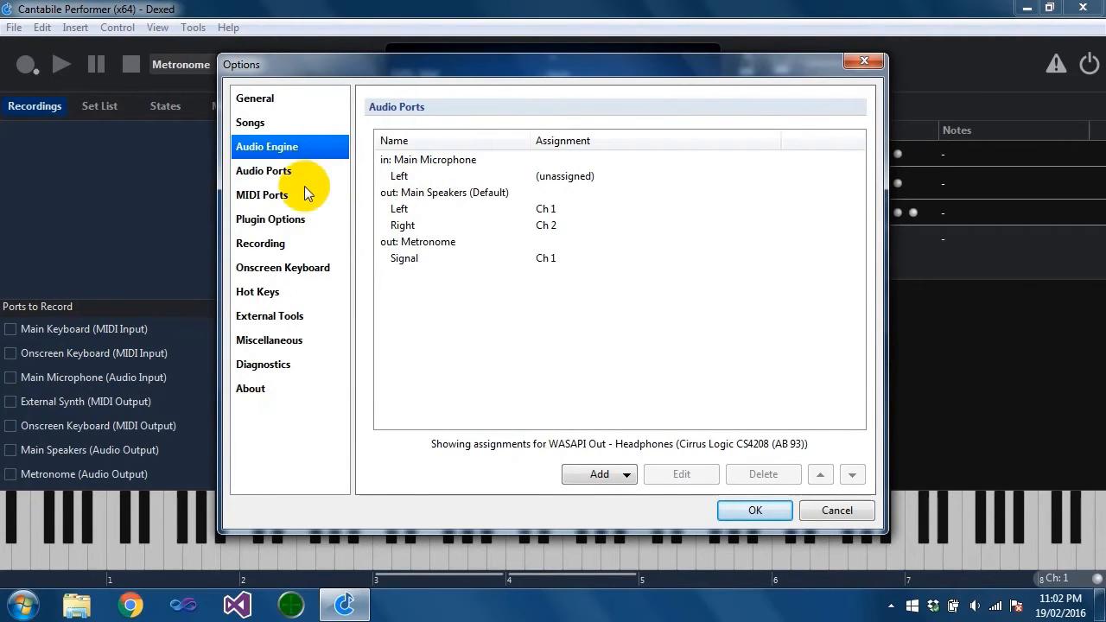
{"action": "left_click", "coordinate": [263, 195]}
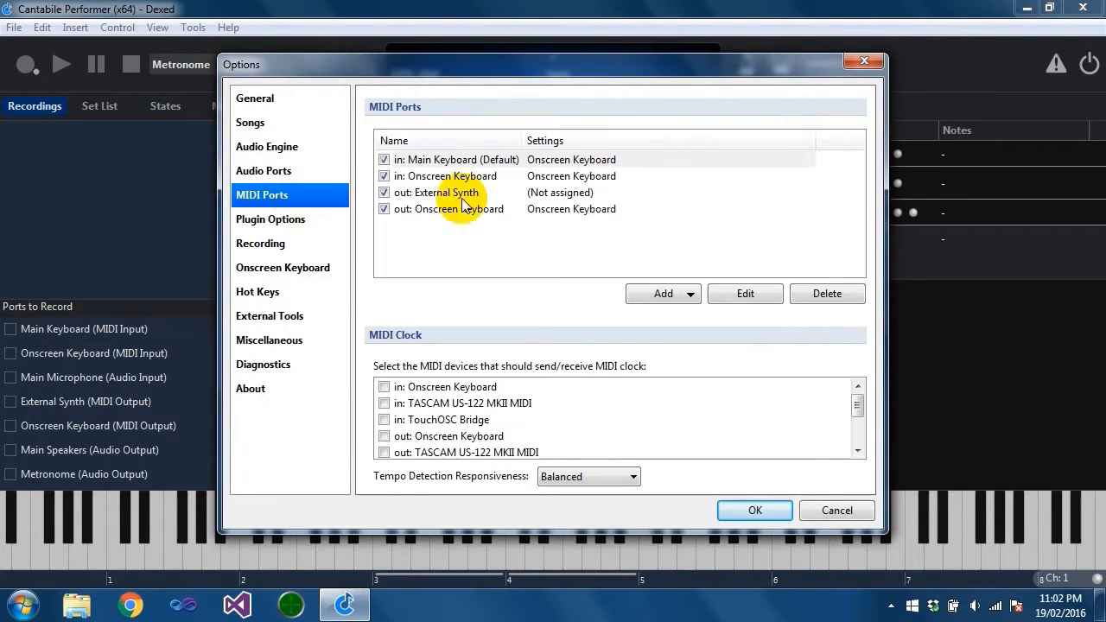
{"action": "left_click", "coordinate": [264, 170]}
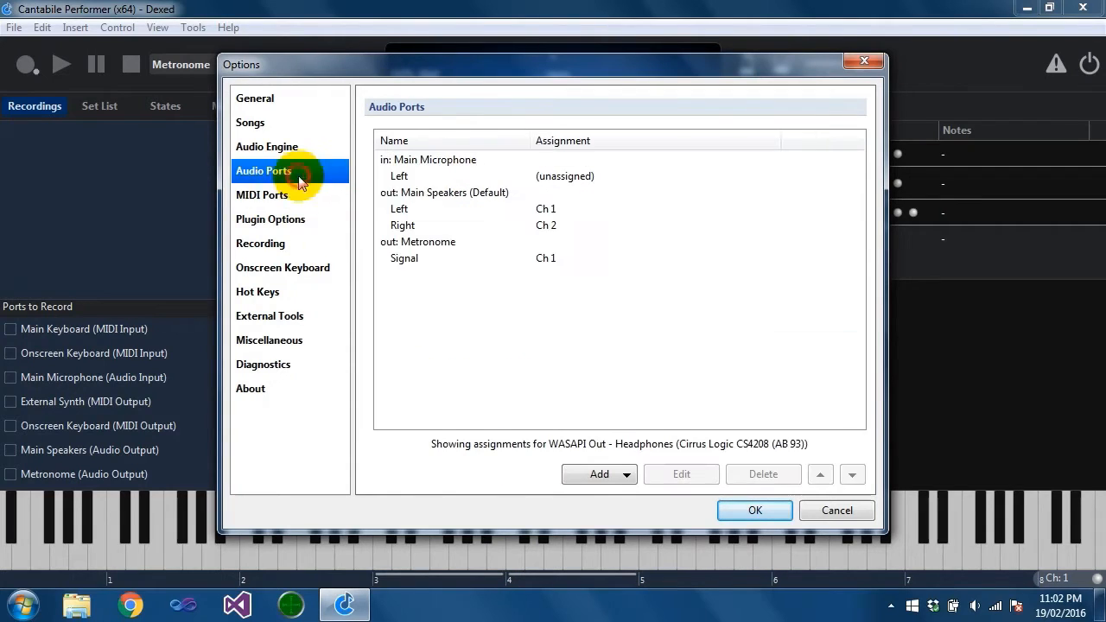
{"action": "mouse_move", "coordinate": [438, 336]}
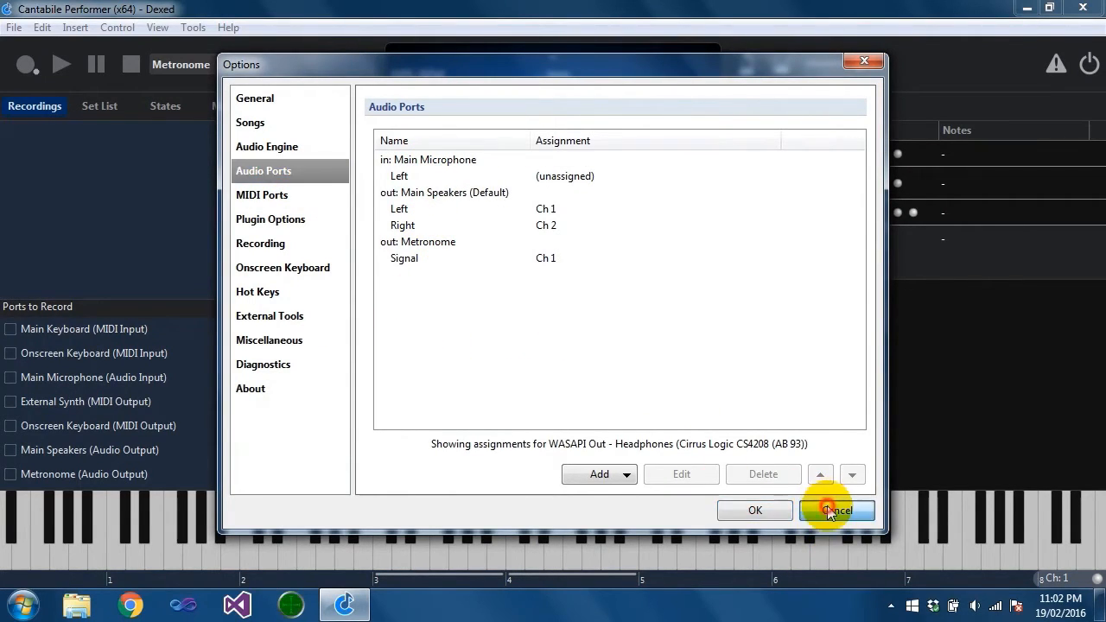
Step: Tick Onscreen Keyboard MIDI input and record keyboard notes into nine-second Recording 0001
{"action": "left_click", "coordinate": [837, 510]}
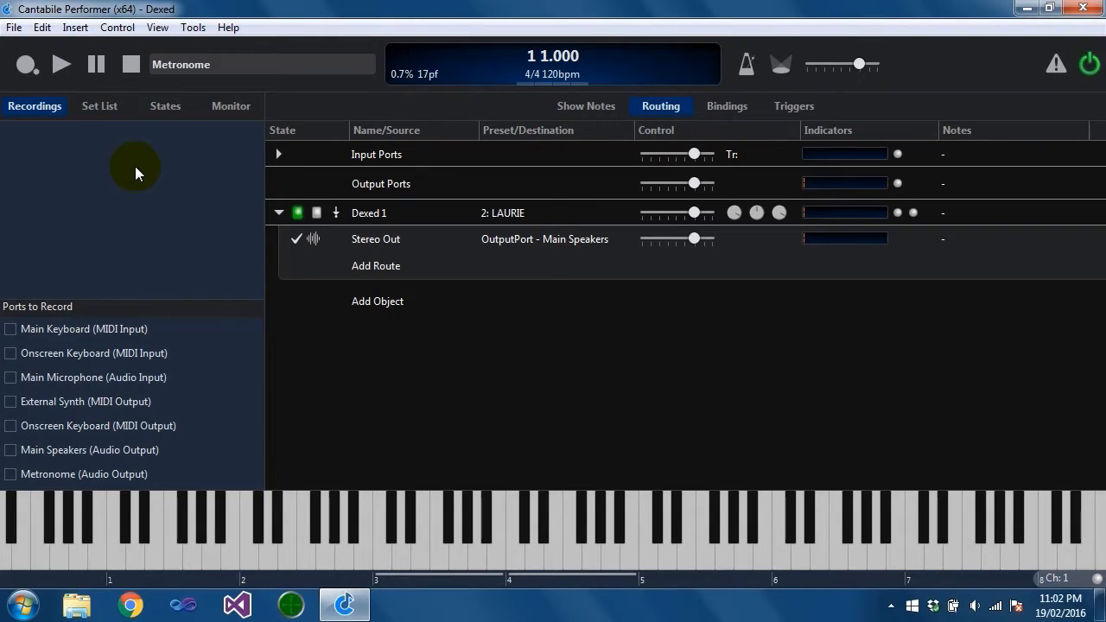
{"action": "mouse_move", "coordinate": [241, 279]}
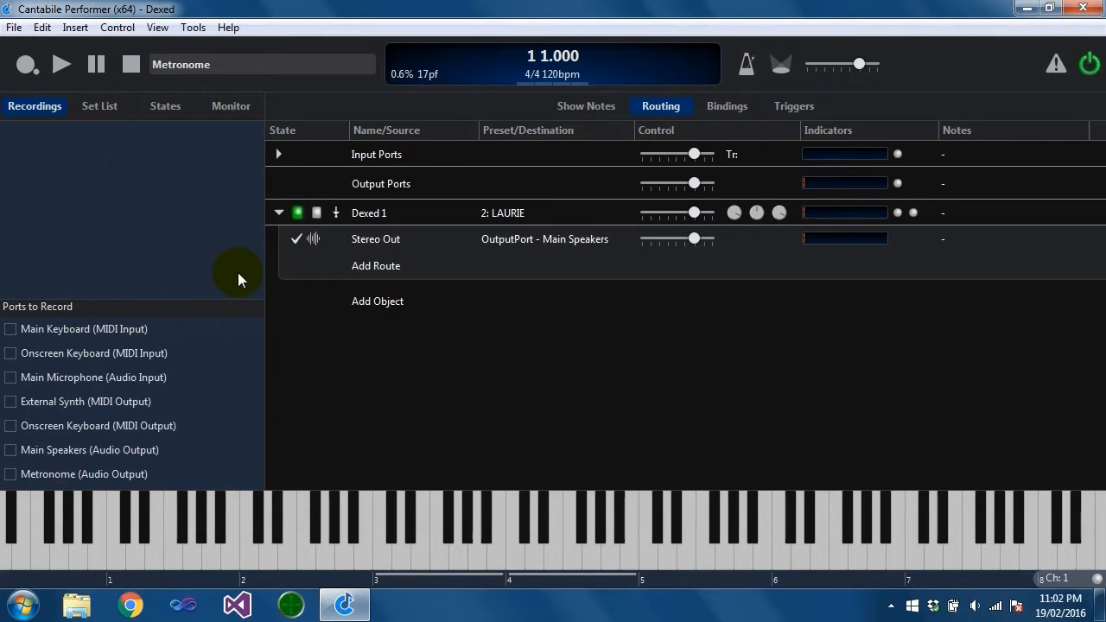
{"action": "mouse_move", "coordinate": [253, 415]}
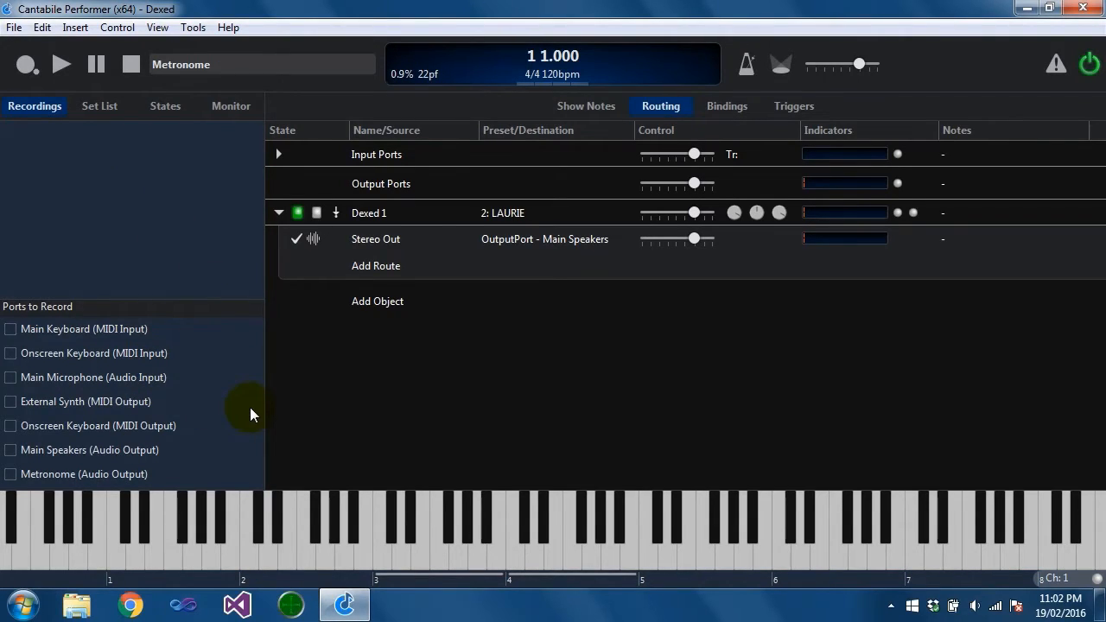
{"action": "mouse_move", "coordinate": [52, 384]}
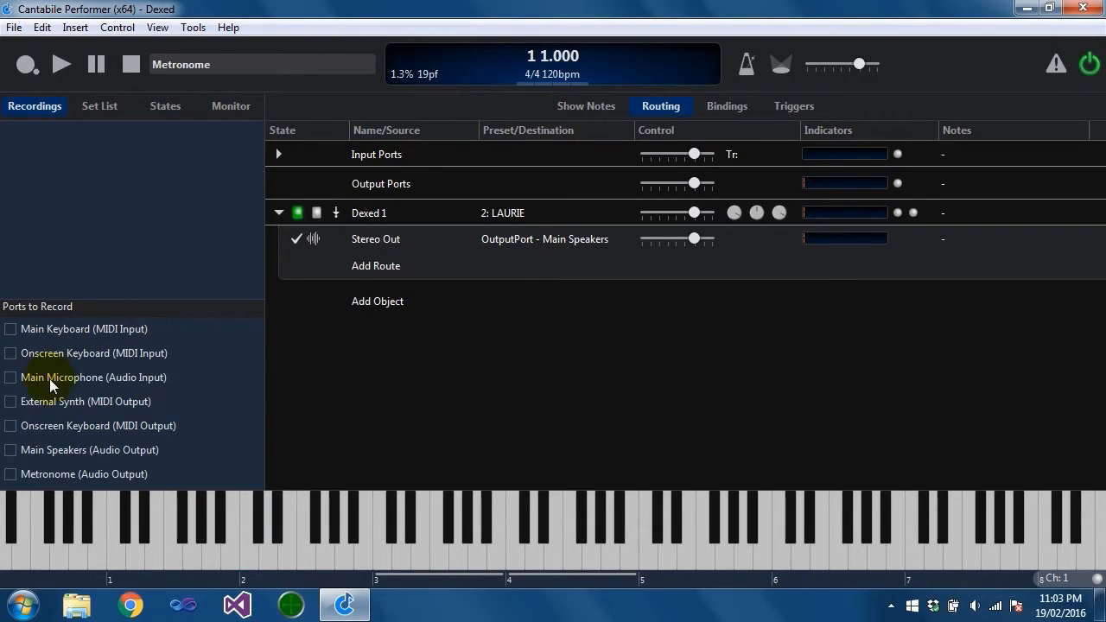
{"action": "left_click", "coordinate": [10, 352]}
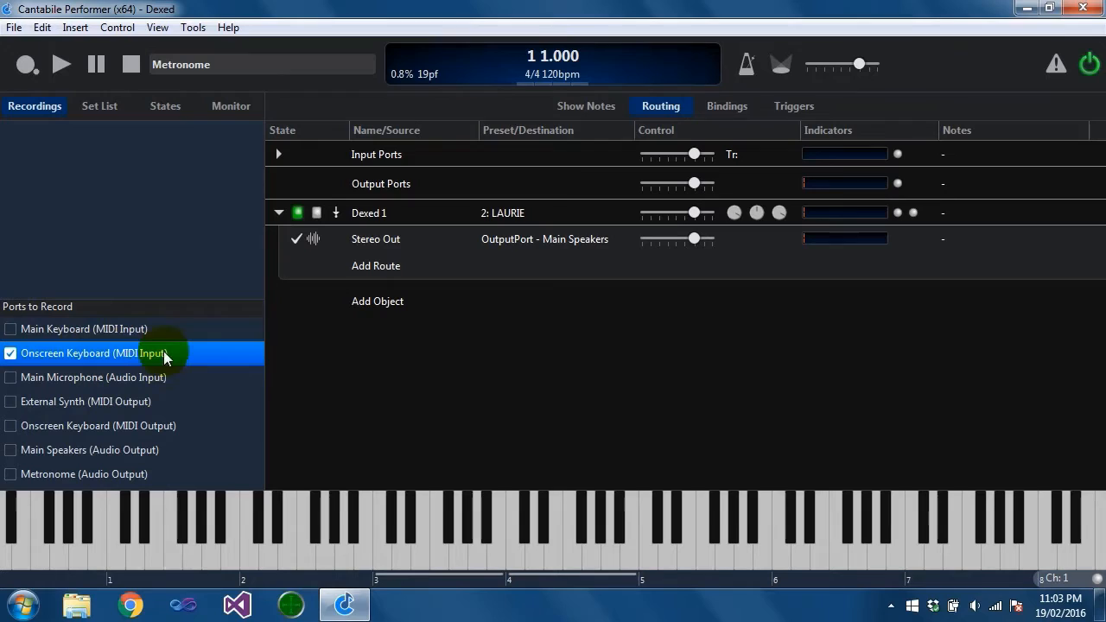
{"action": "mouse_move", "coordinate": [126, 493]}
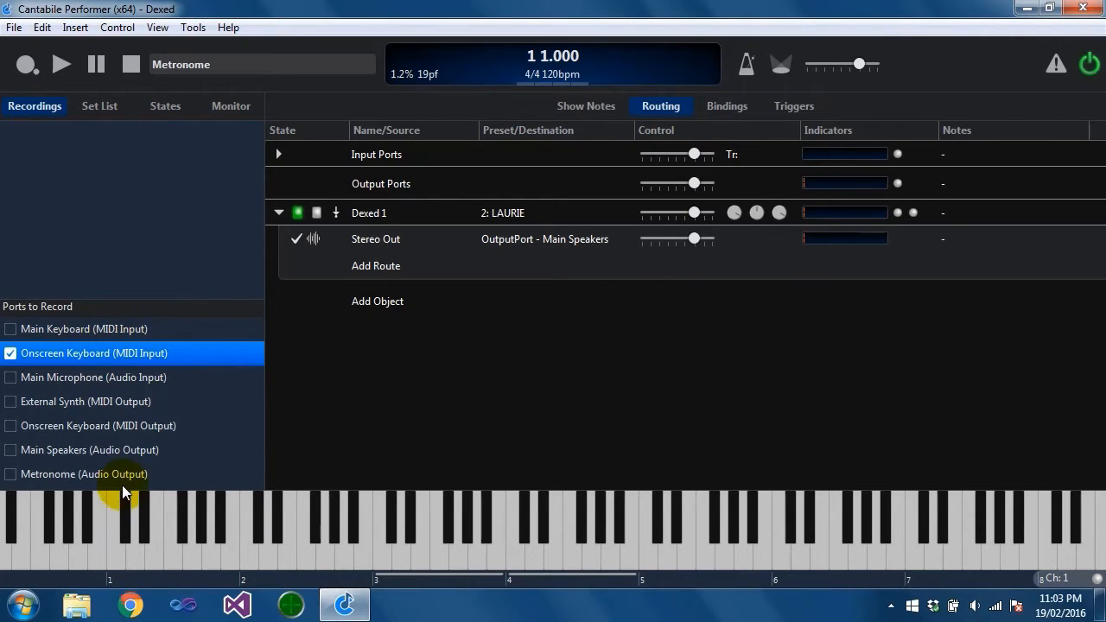
{"action": "mouse_move", "coordinate": [131, 399]}
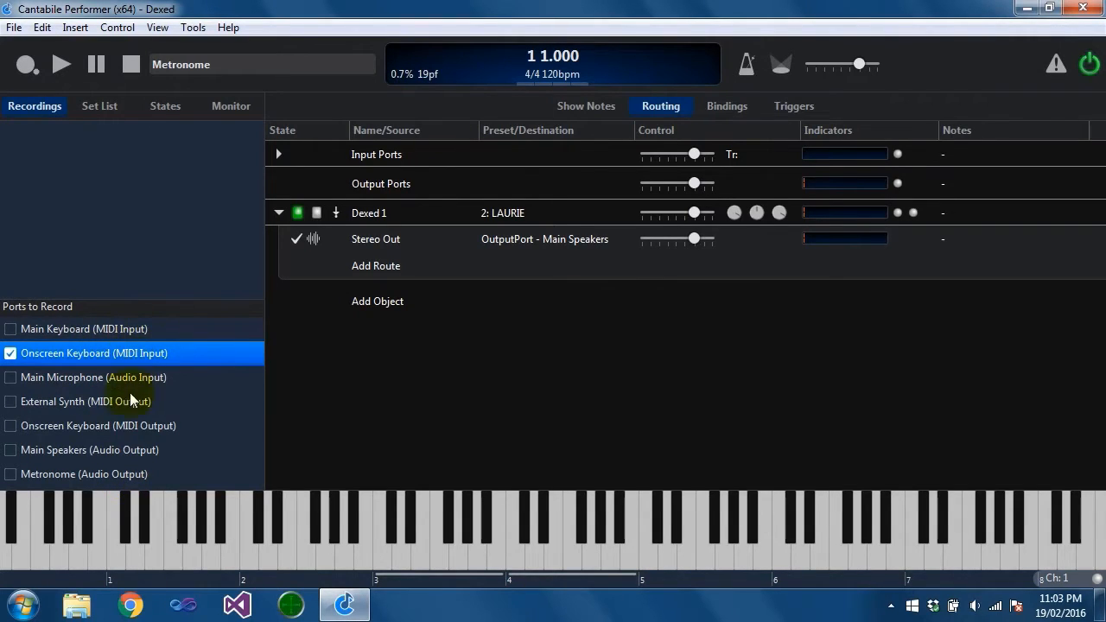
{"action": "mouse_move", "coordinate": [93, 396]}
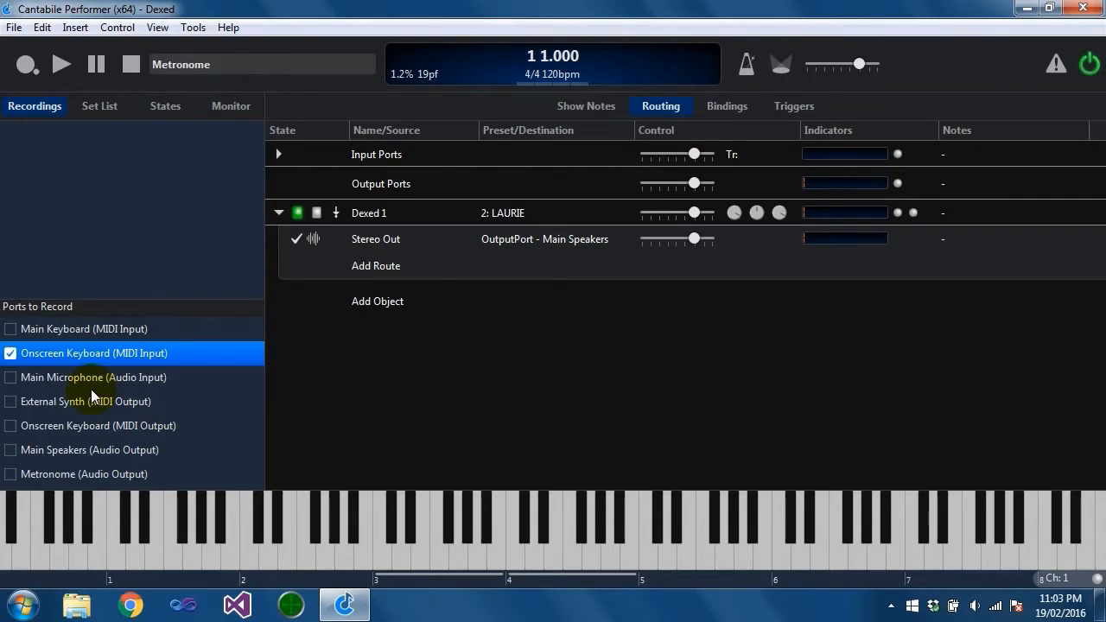
{"action": "mouse_move", "coordinate": [354, 301]}
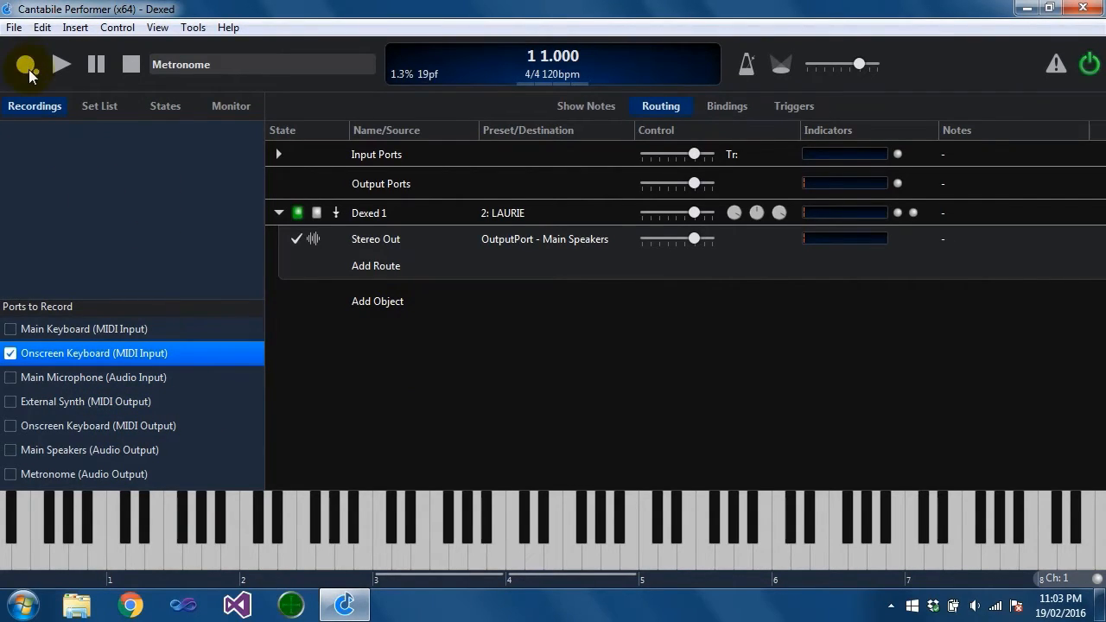
{"action": "left_click", "coordinate": [26, 64]}
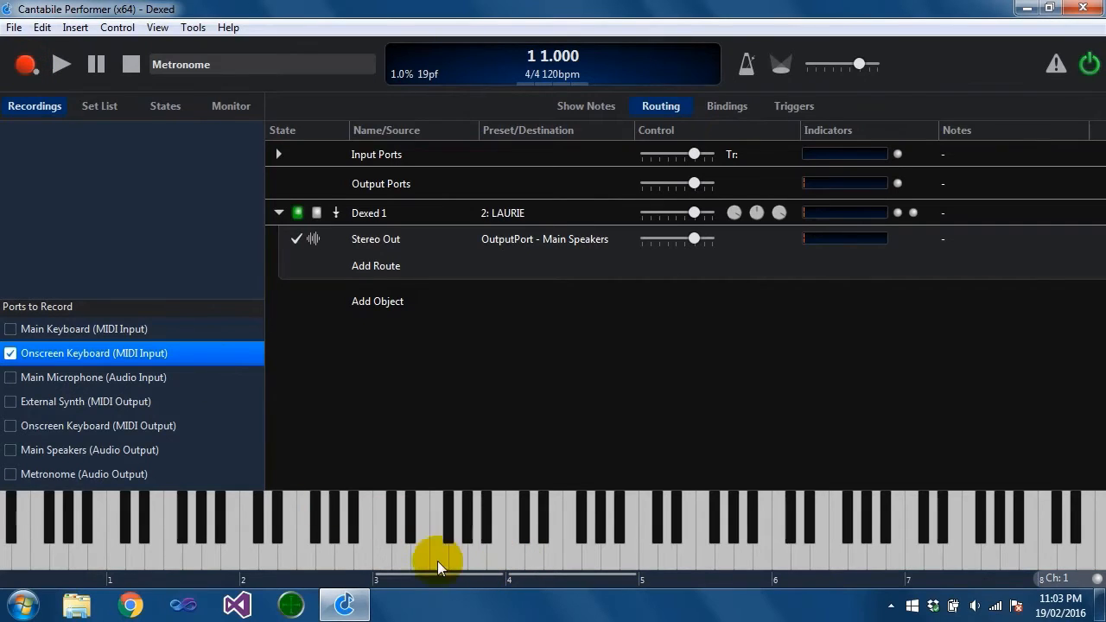
{"action": "left_click", "coordinate": [421, 535]}
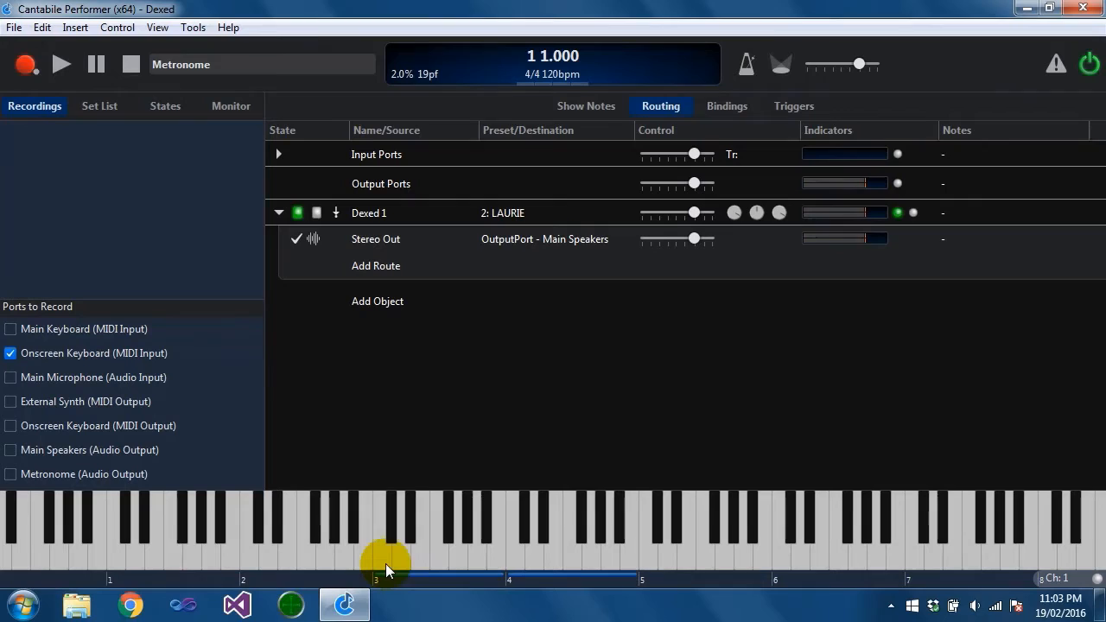
{"action": "left_click", "coordinate": [378, 519]}
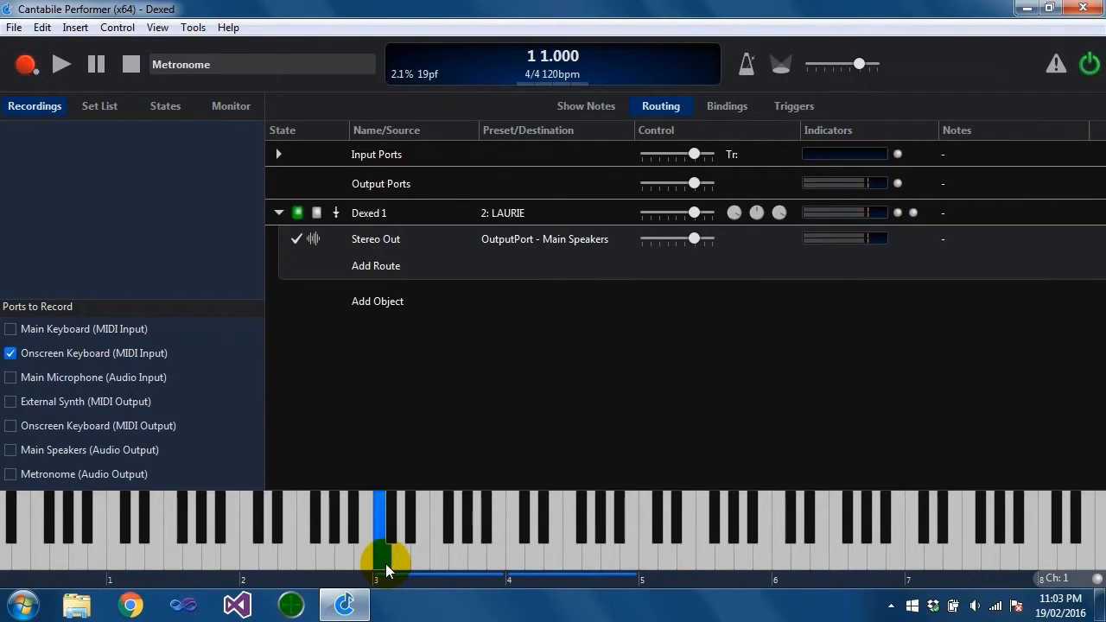
{"action": "left_click", "coordinate": [26, 64]}
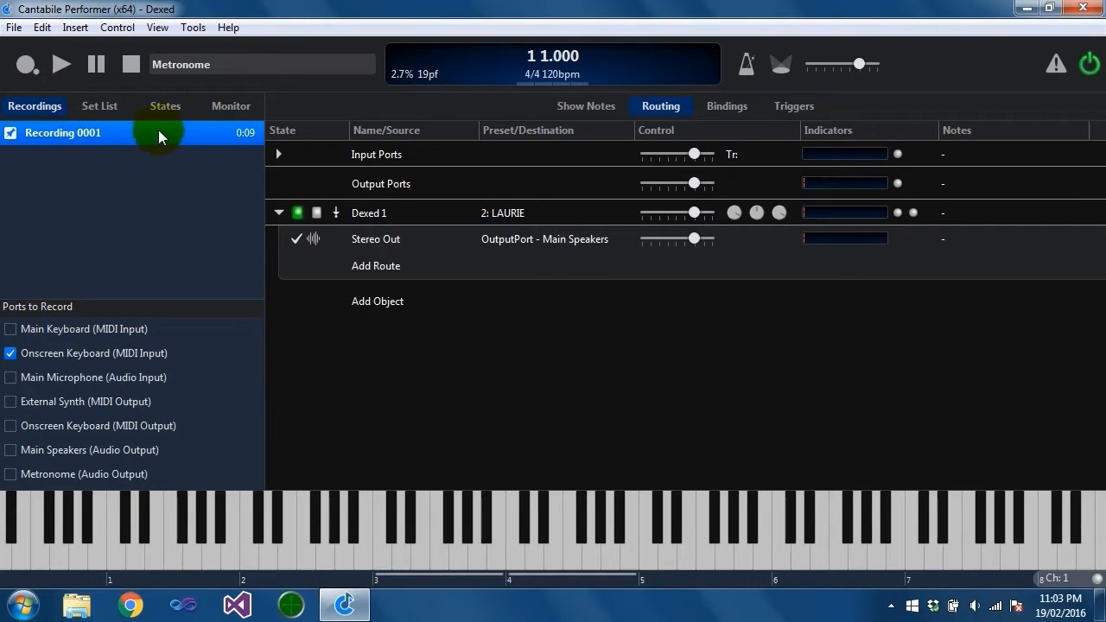
{"action": "mouse_move", "coordinate": [121, 138]}
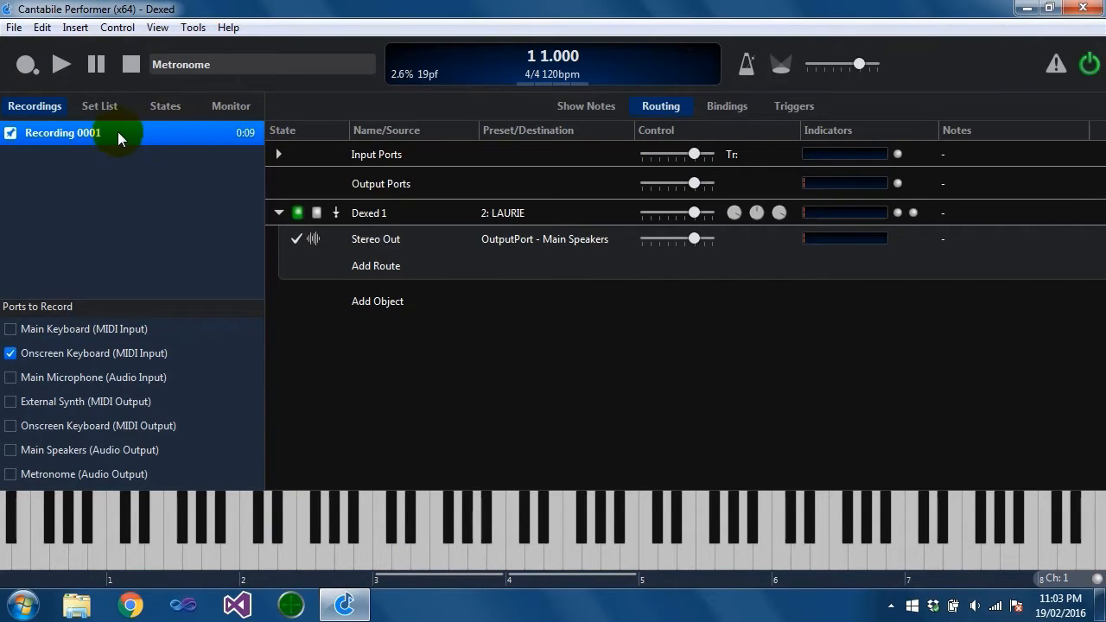
Step: Reveal Recording 0001.mid in Explorer, play it in Media Player, then close both windows
{"action": "right_click", "coordinate": [62, 132]}
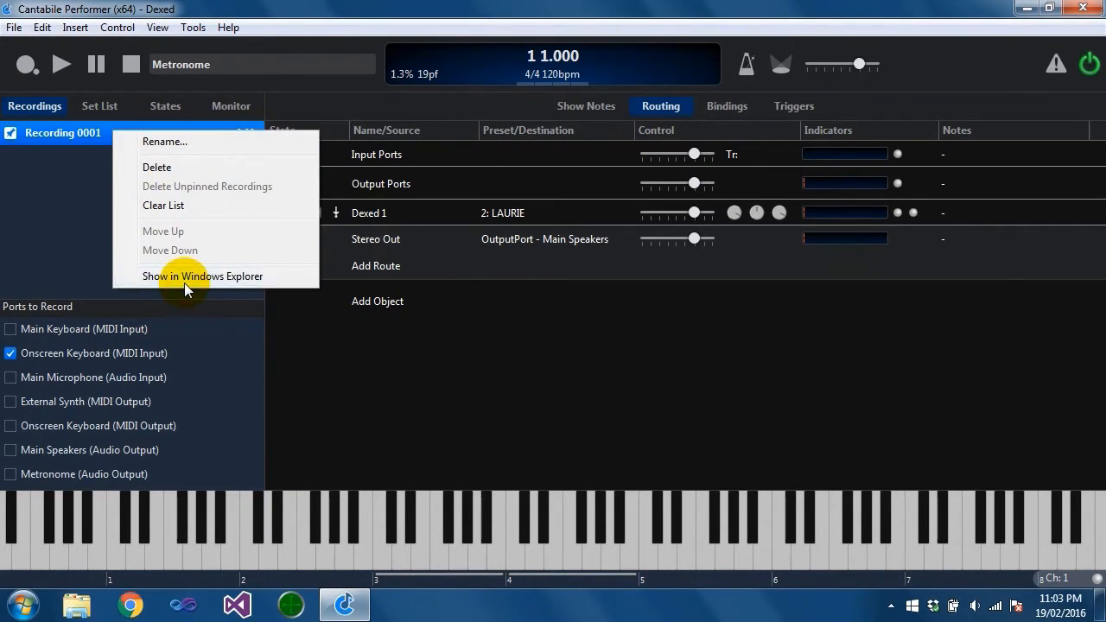
{"action": "left_click", "coordinate": [202, 276]}
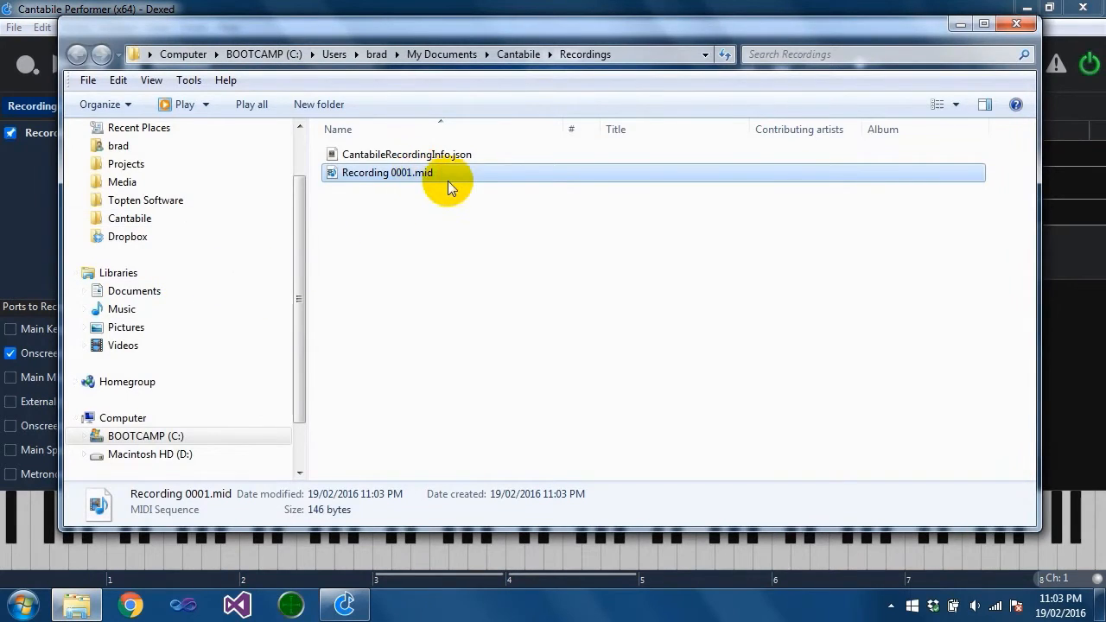
{"action": "mouse_move", "coordinate": [423, 182]}
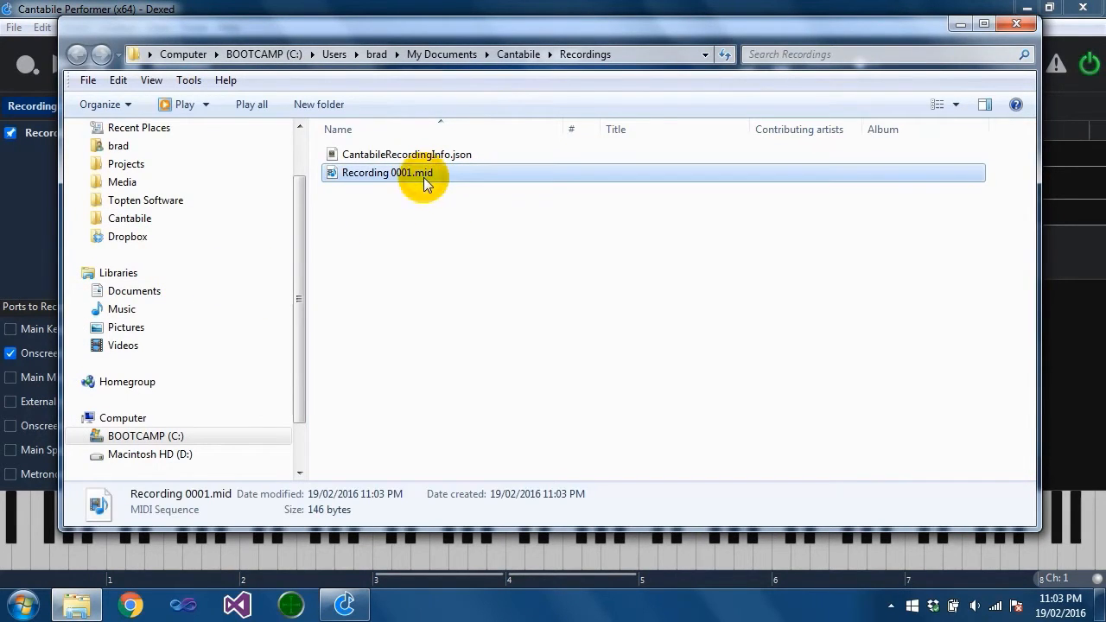
{"action": "mouse_move", "coordinate": [405, 177]}
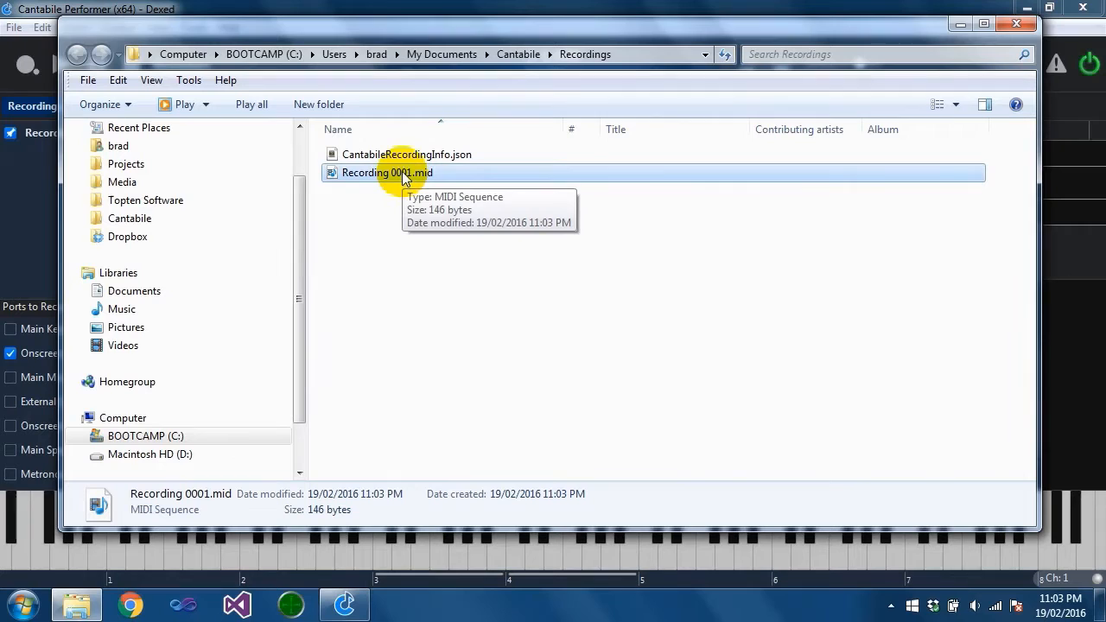
{"action": "mouse_move", "coordinate": [419, 177]}
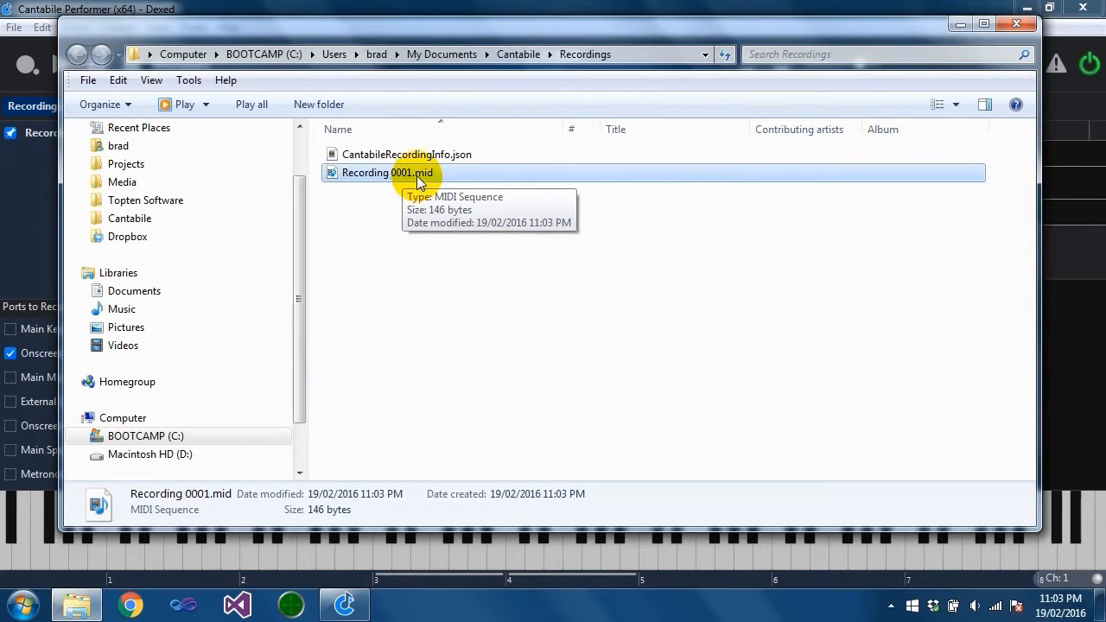
{"action": "double_click", "coordinate": [387, 172]}
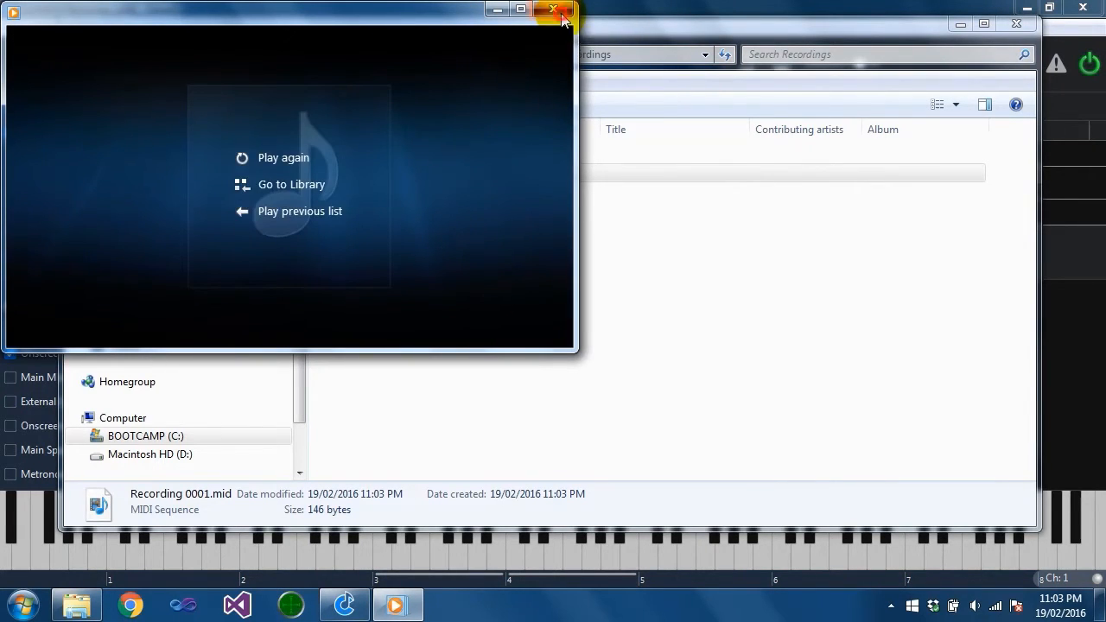
{"action": "left_click", "coordinate": [552, 10]}
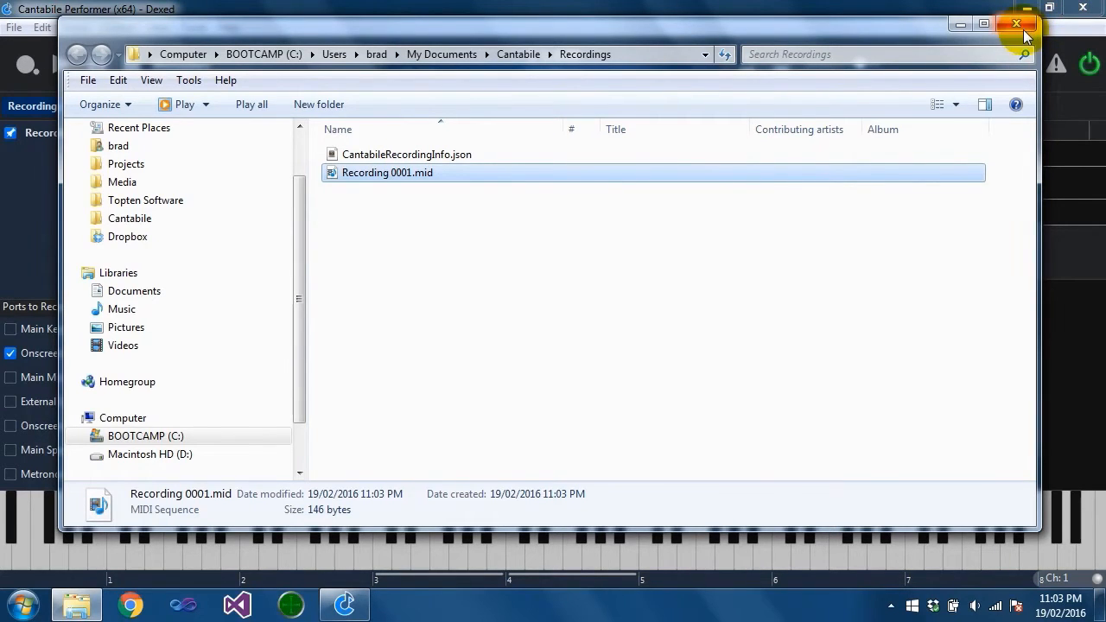
{"action": "left_click", "coordinate": [1015, 23]}
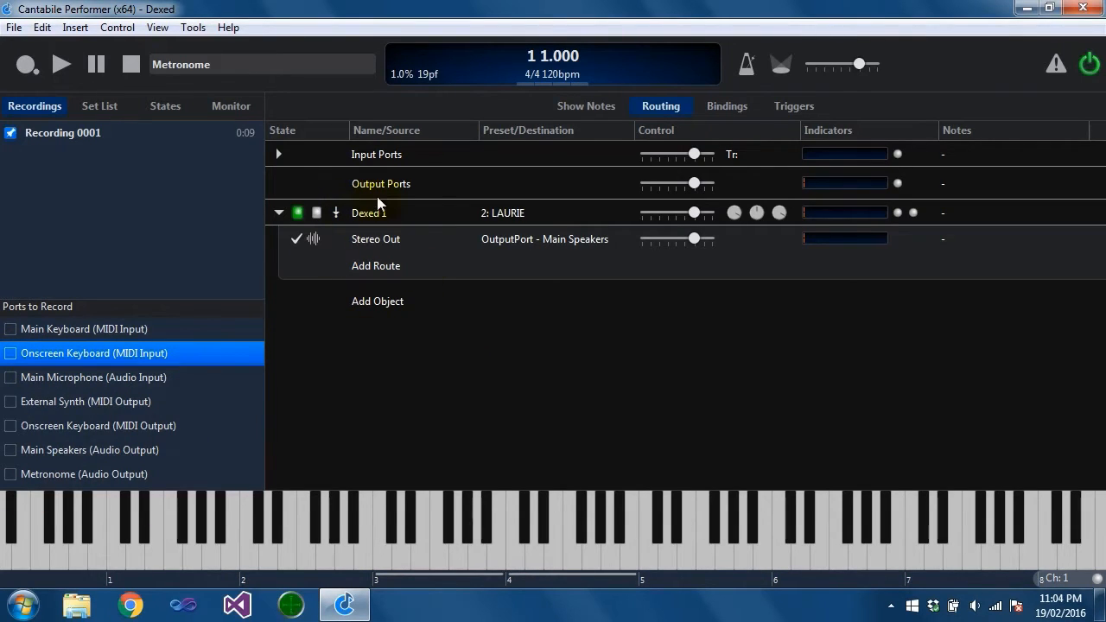
{"action": "mouse_move", "coordinate": [568, 250]}
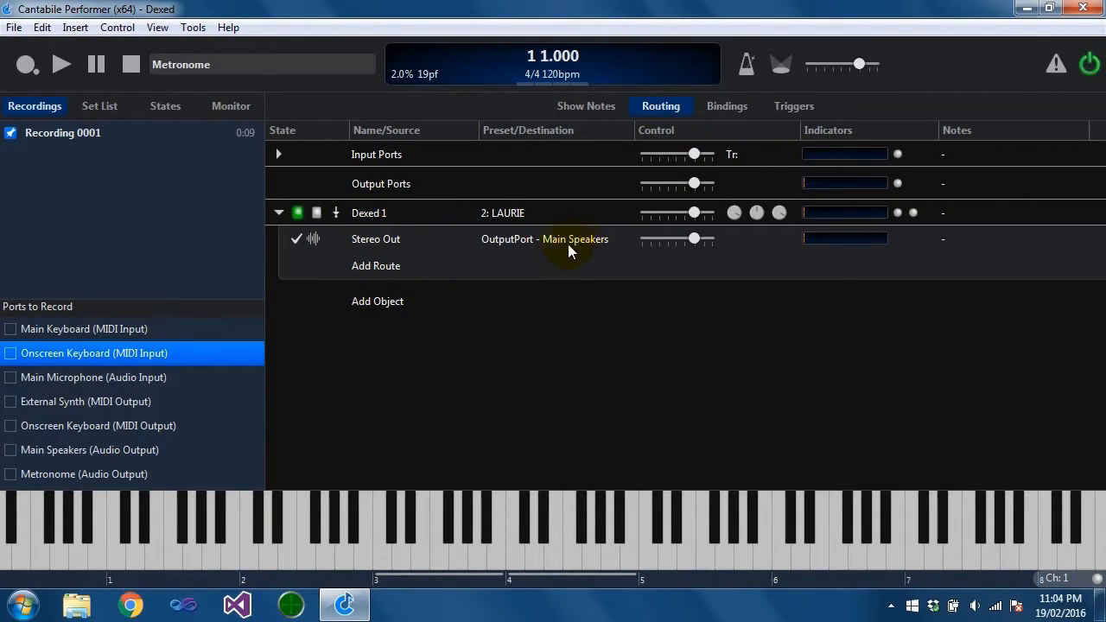
Step: Tick Main Speakers audio output and record a short take
{"action": "left_click", "coordinate": [10, 450]}
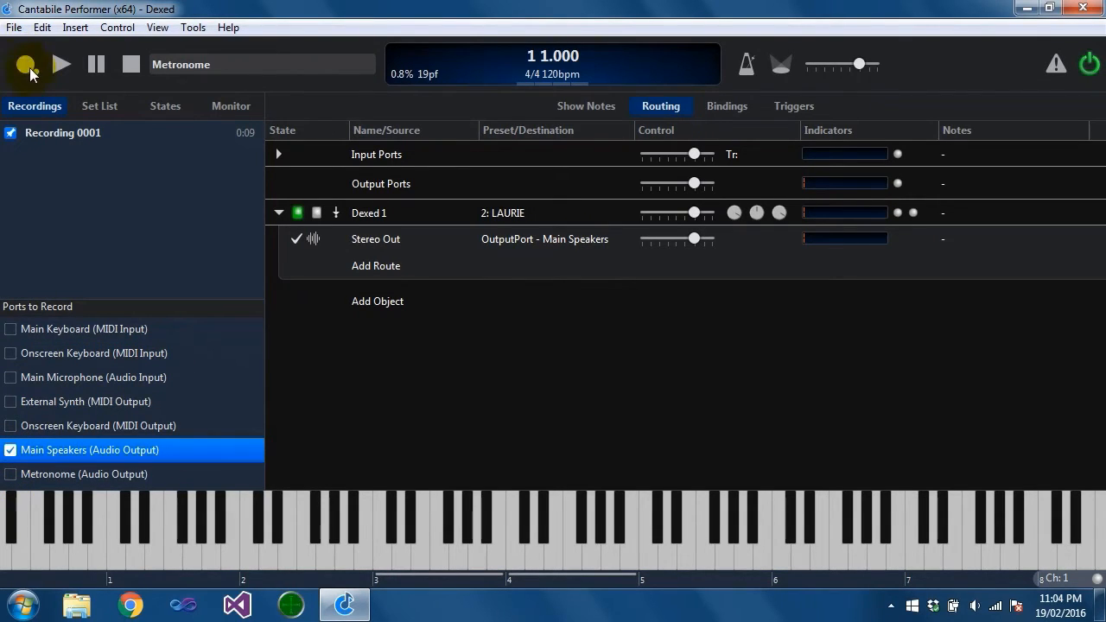
{"action": "left_click", "coordinate": [25, 64]}
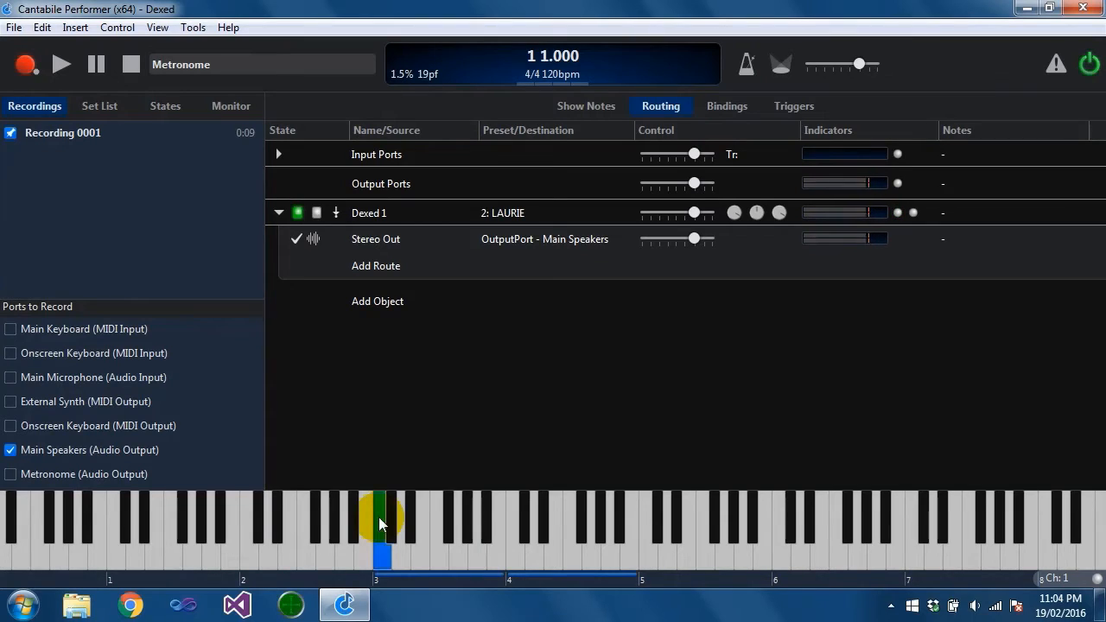
{"action": "left_click", "coordinate": [26, 64]}
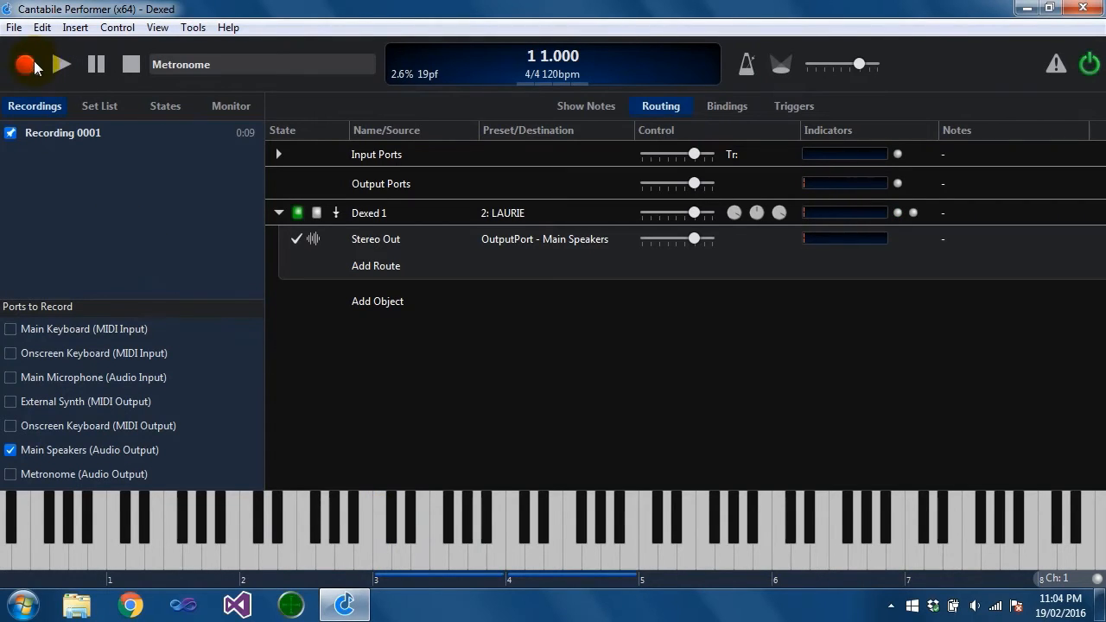
Step: Reveal Recording 0002.wav in Explorer, play it, and close Media Player
{"action": "right_click", "coordinate": [62, 132]}
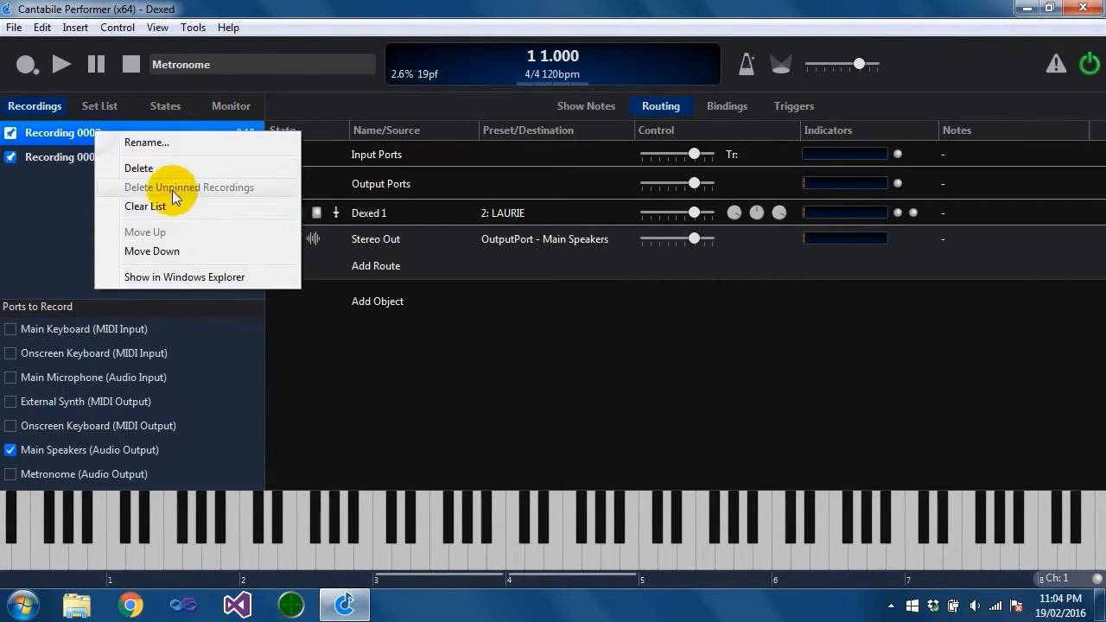
{"action": "left_click", "coordinate": [184, 276]}
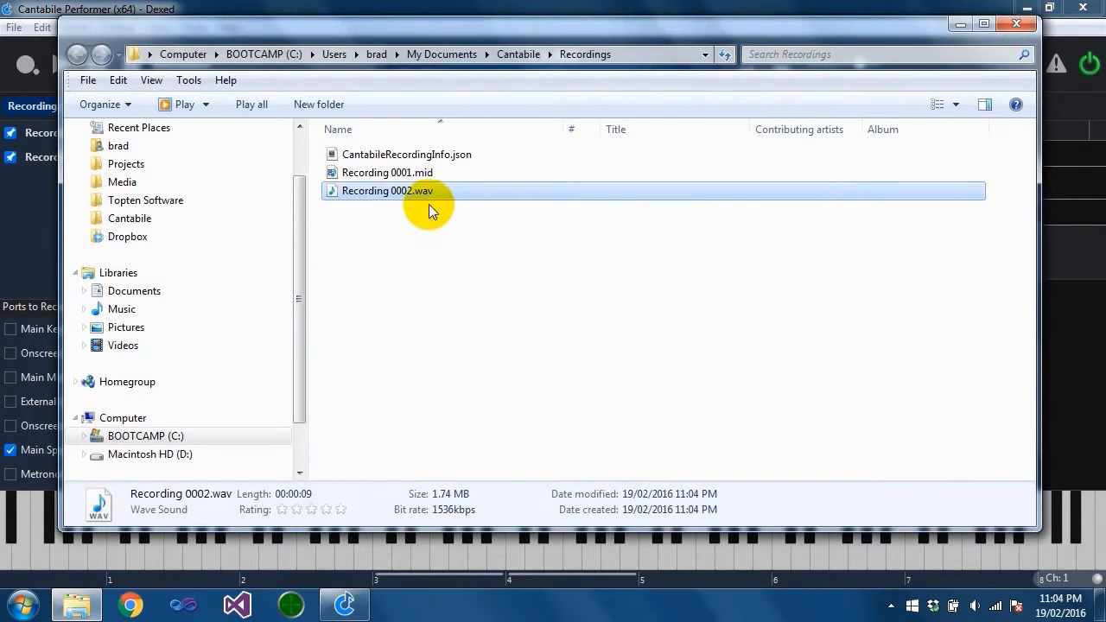
{"action": "double_click", "coordinate": [387, 190]}
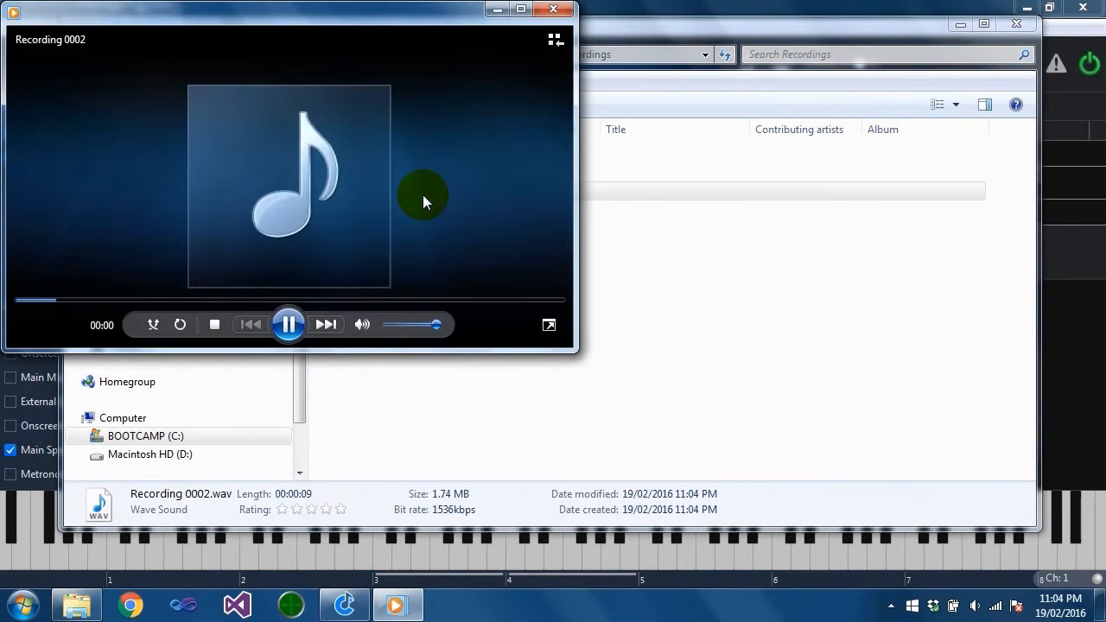
{"action": "mouse_move", "coordinate": [553, 10]}
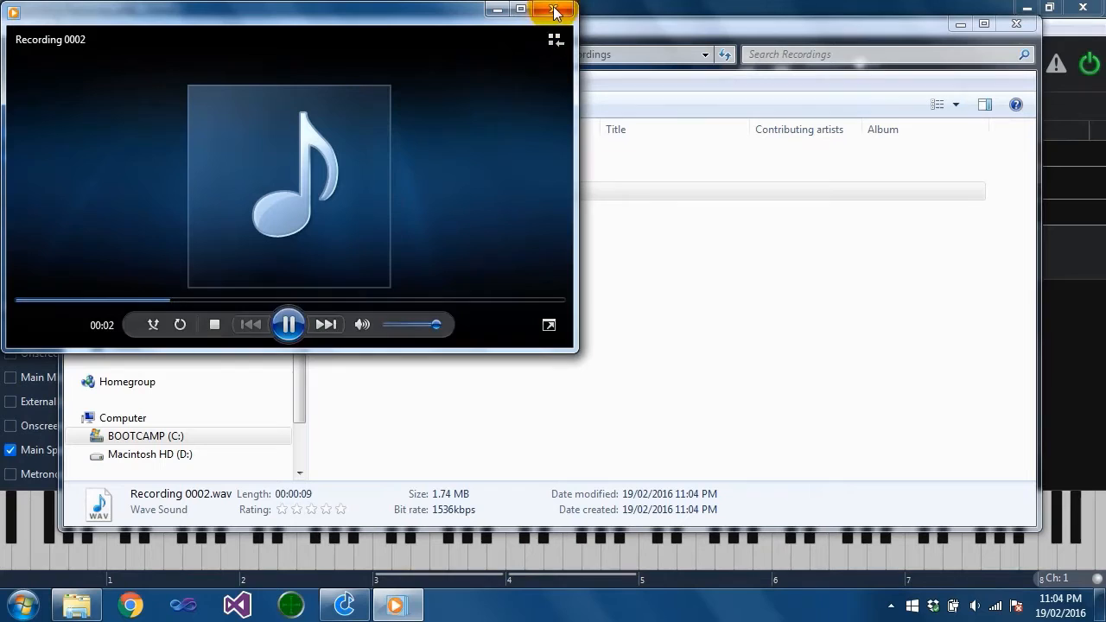
{"action": "mouse_move", "coordinate": [553, 12]}
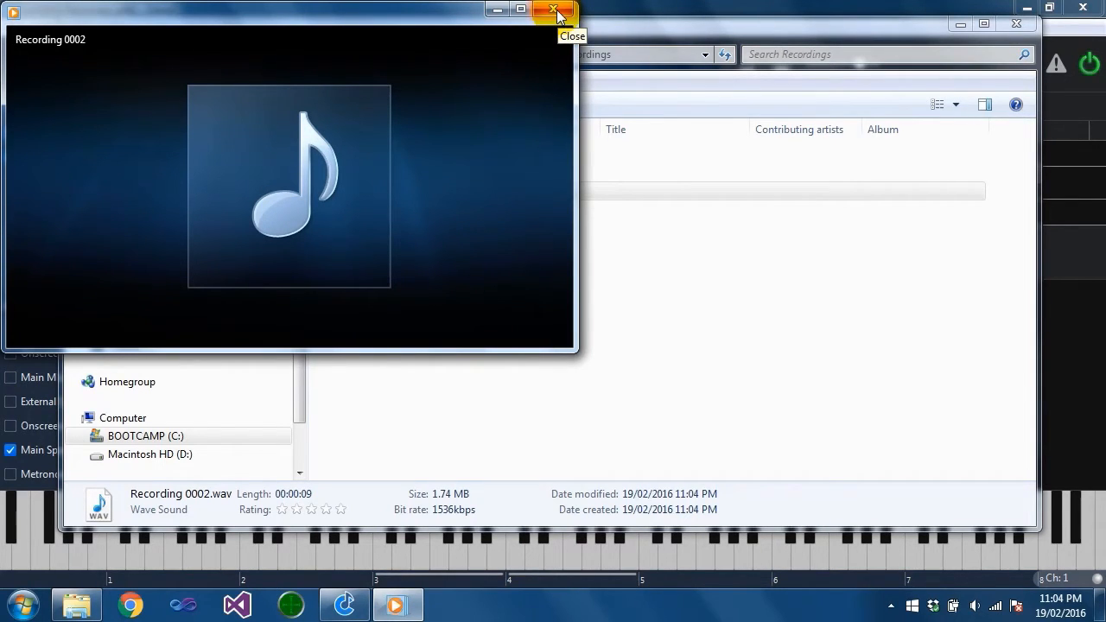
{"action": "left_click", "coordinate": [553, 12]}
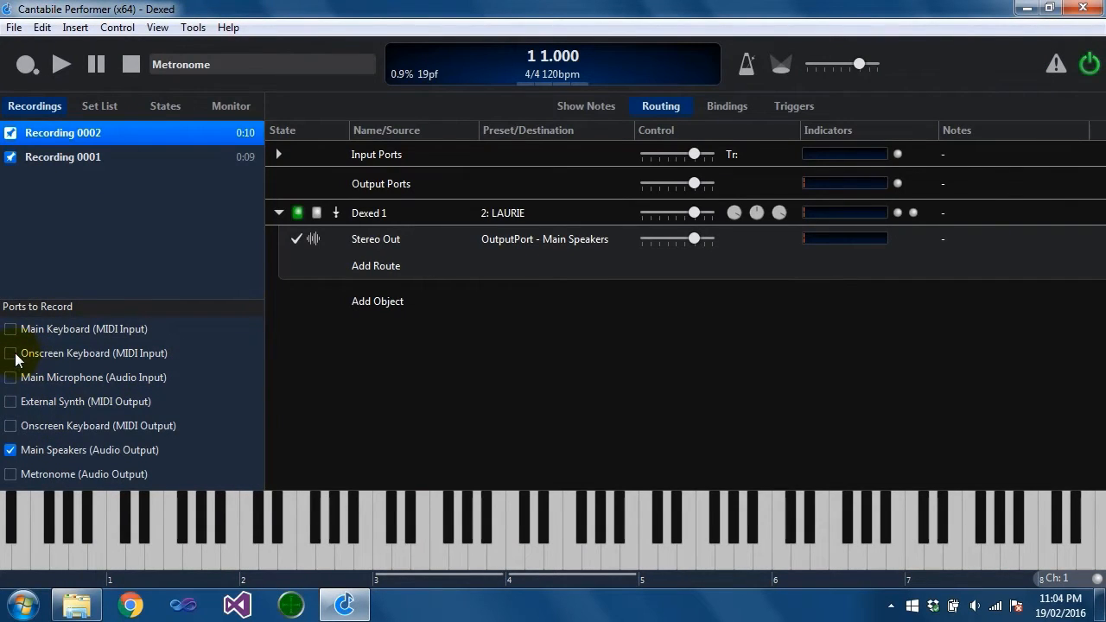
Step: Record Onscreen Keyboard MIDI together with Main Speakers audio as Recording 0003
{"action": "left_click", "coordinate": [11, 352]}
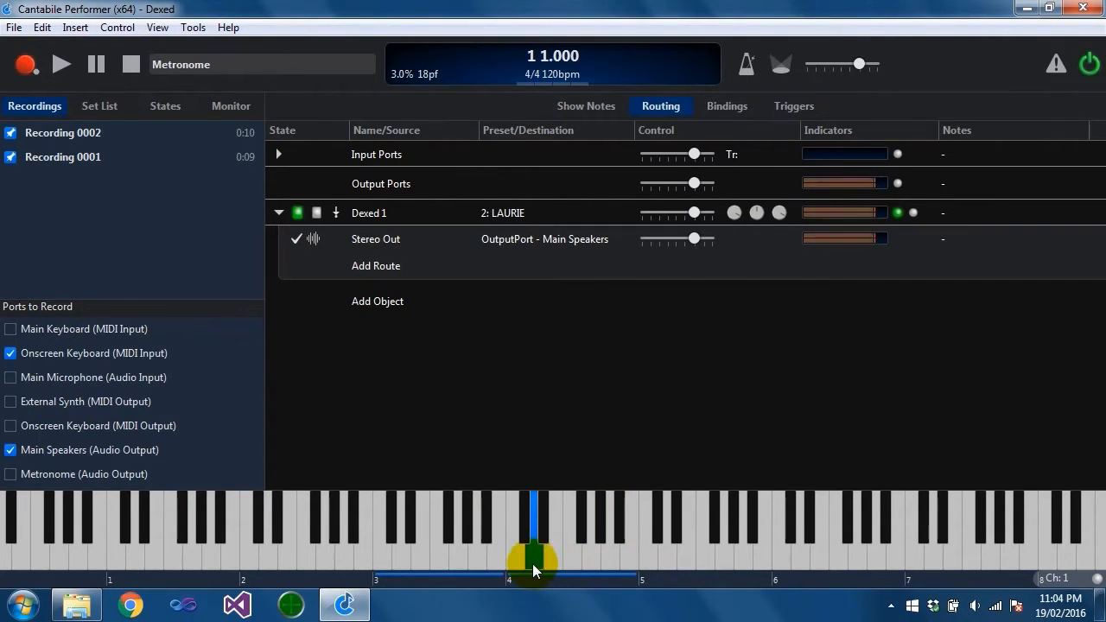
{"action": "left_click", "coordinate": [25, 63]}
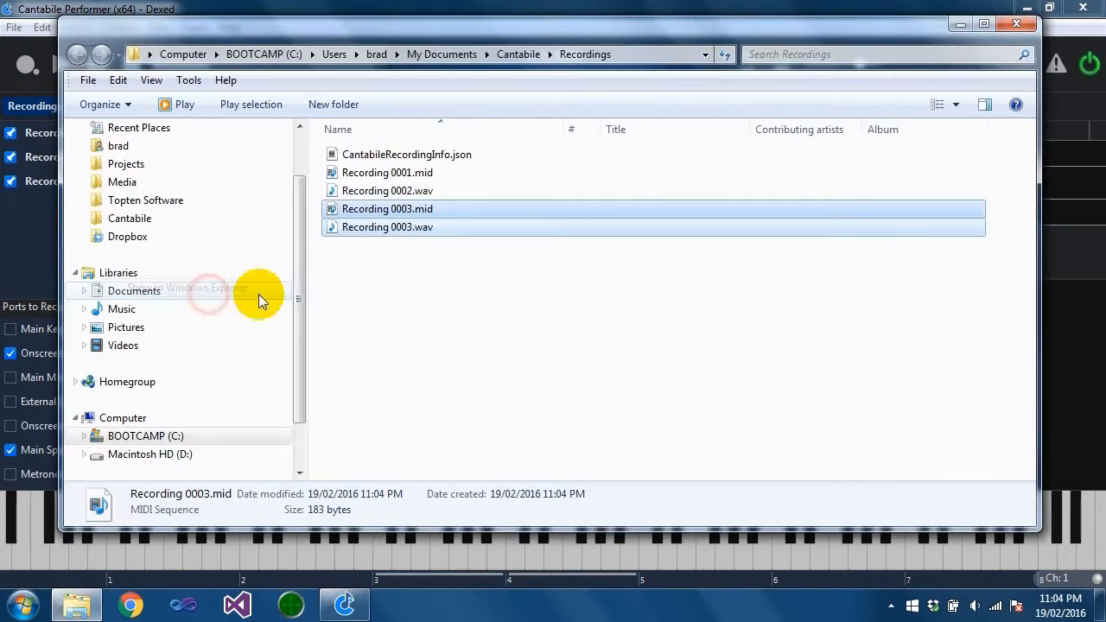
{"action": "left_click", "coordinate": [387, 227]}
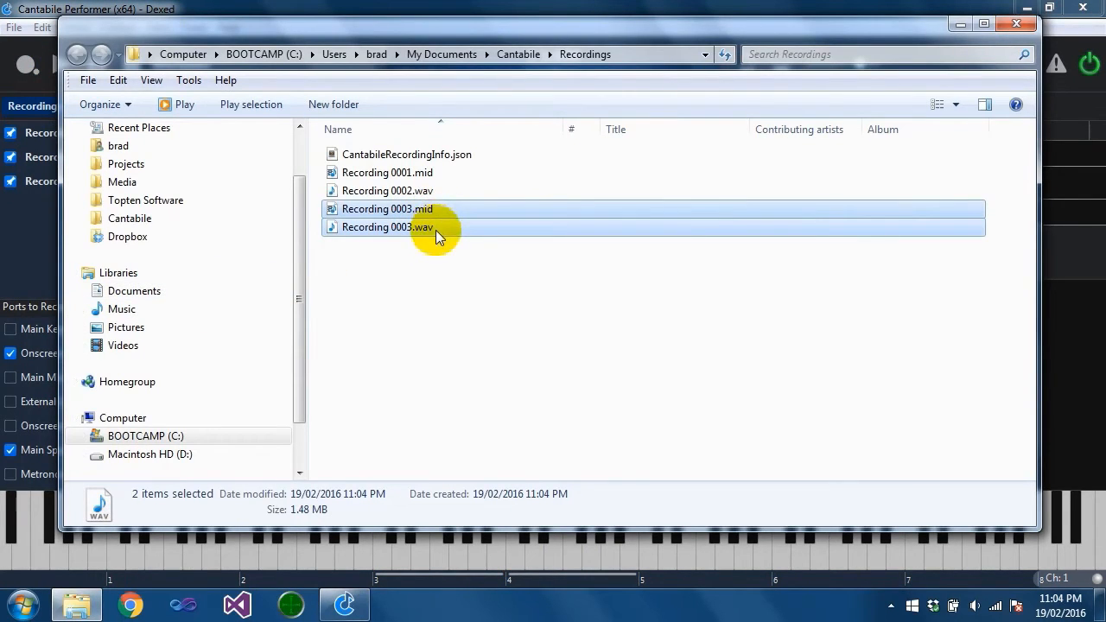
{"action": "left_click", "coordinate": [387, 226]}
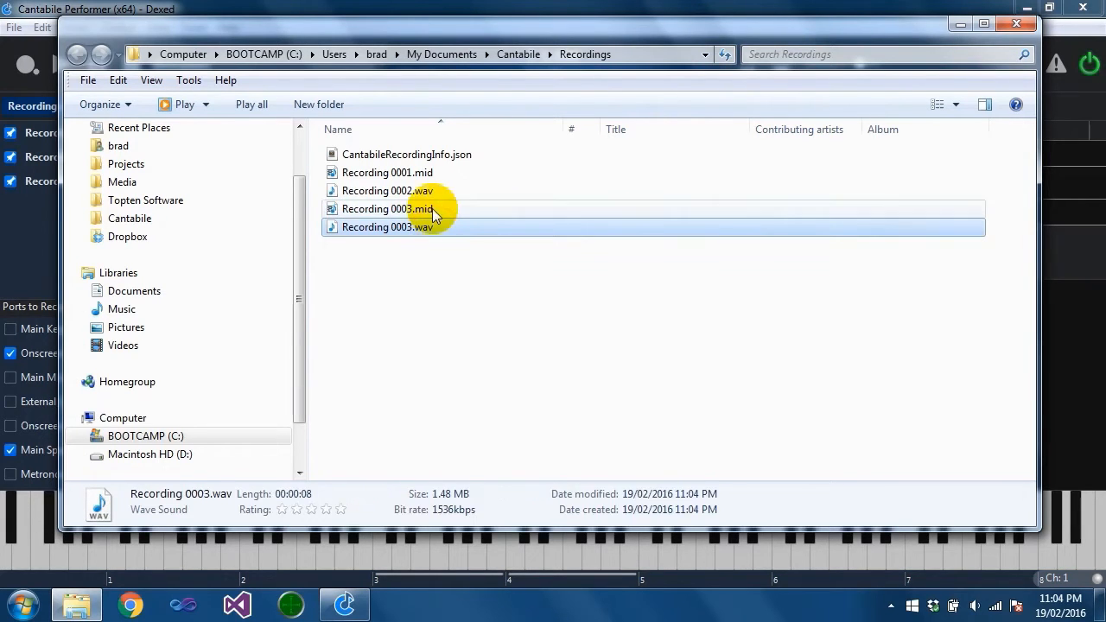
Step: Play back Recording 0003.mid and Recording 0003.wav in Media Player
{"action": "double_click", "coordinate": [387, 208]}
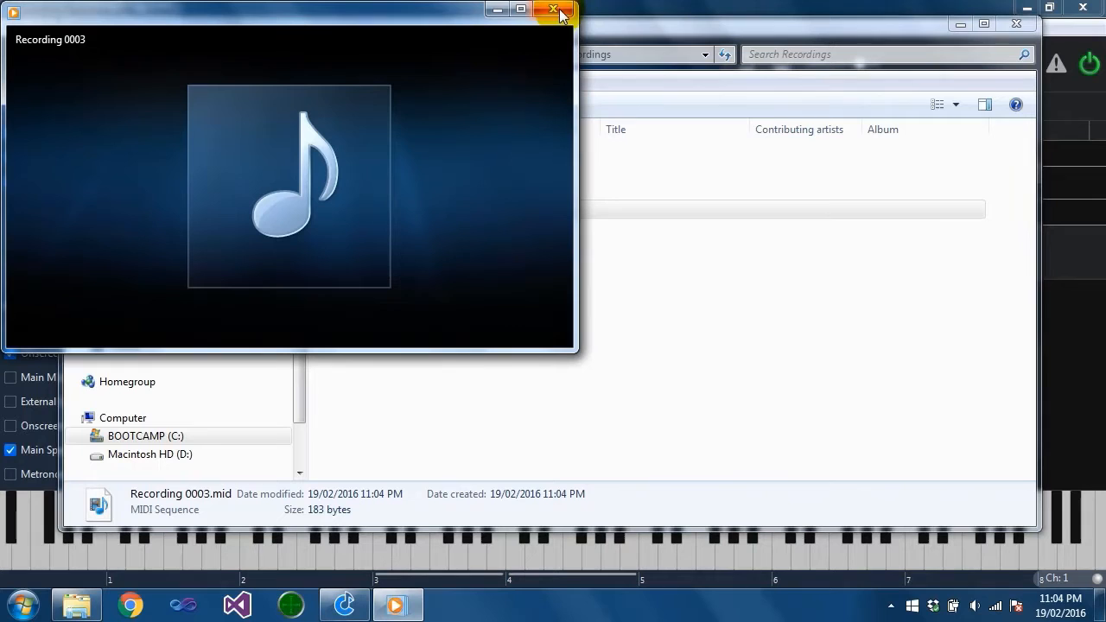
{"action": "left_click", "coordinate": [552, 10]}
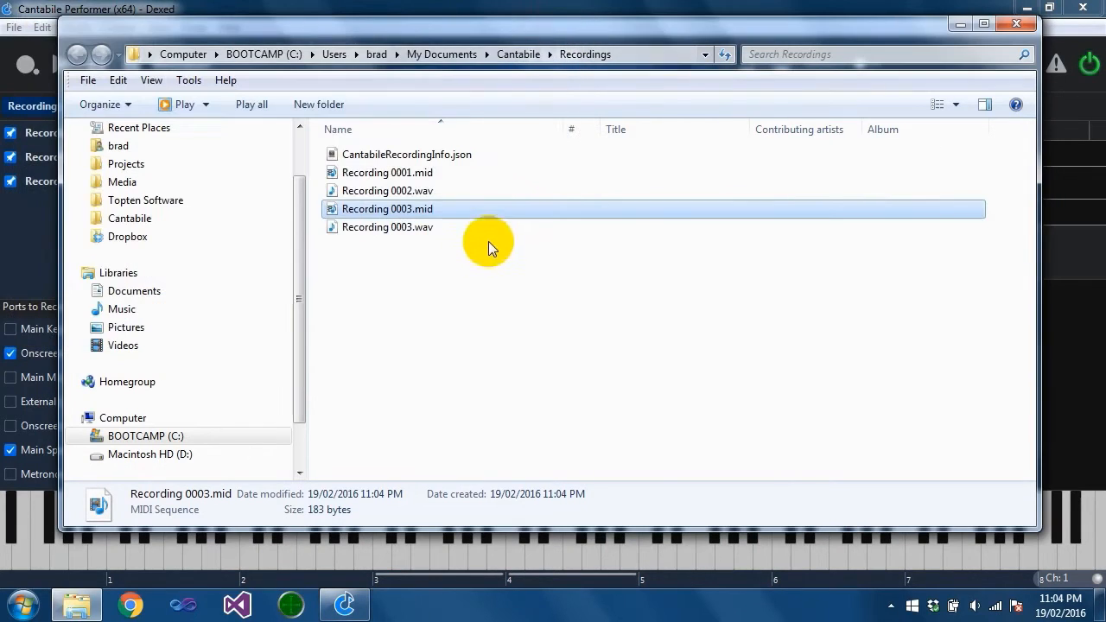
{"action": "double_click", "coordinate": [387, 226]}
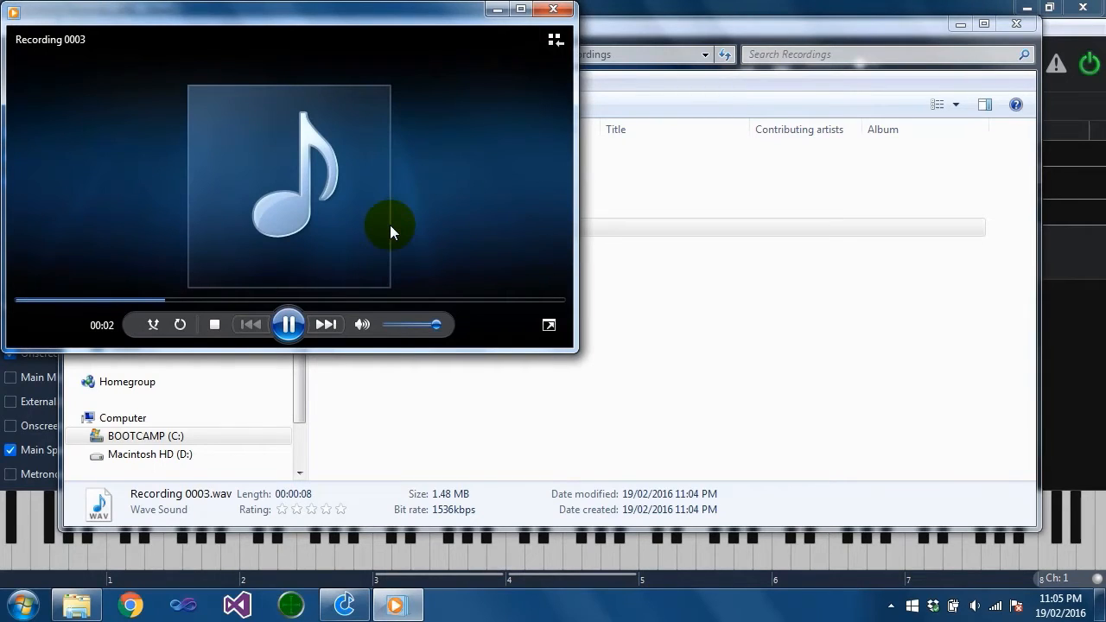
{"action": "mouse_move", "coordinate": [552, 10]}
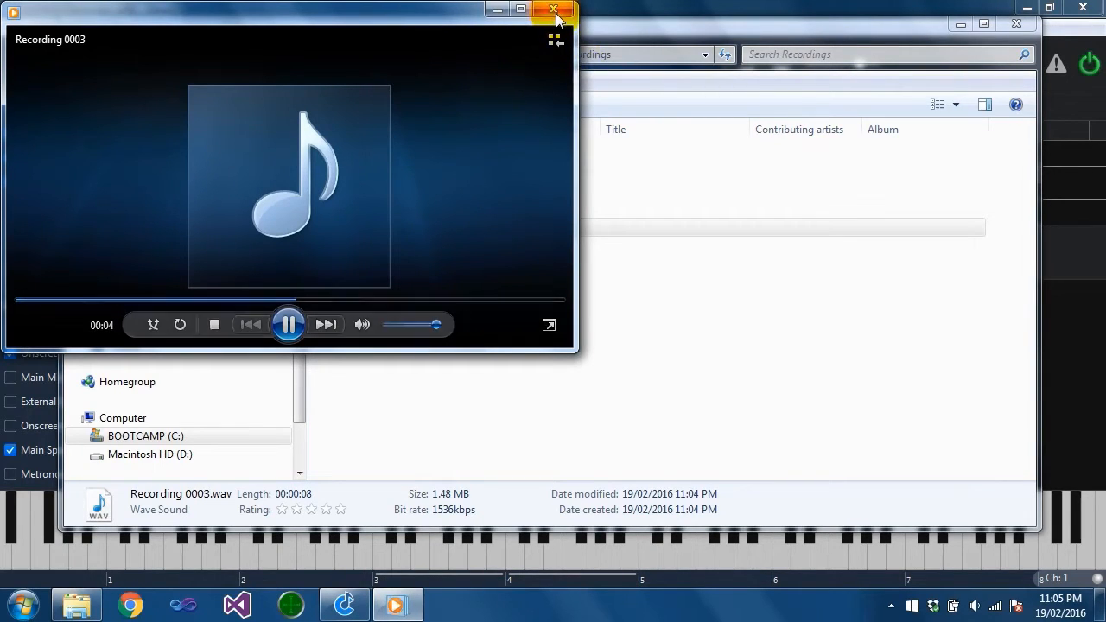
{"action": "mouse_move", "coordinate": [553, 11]}
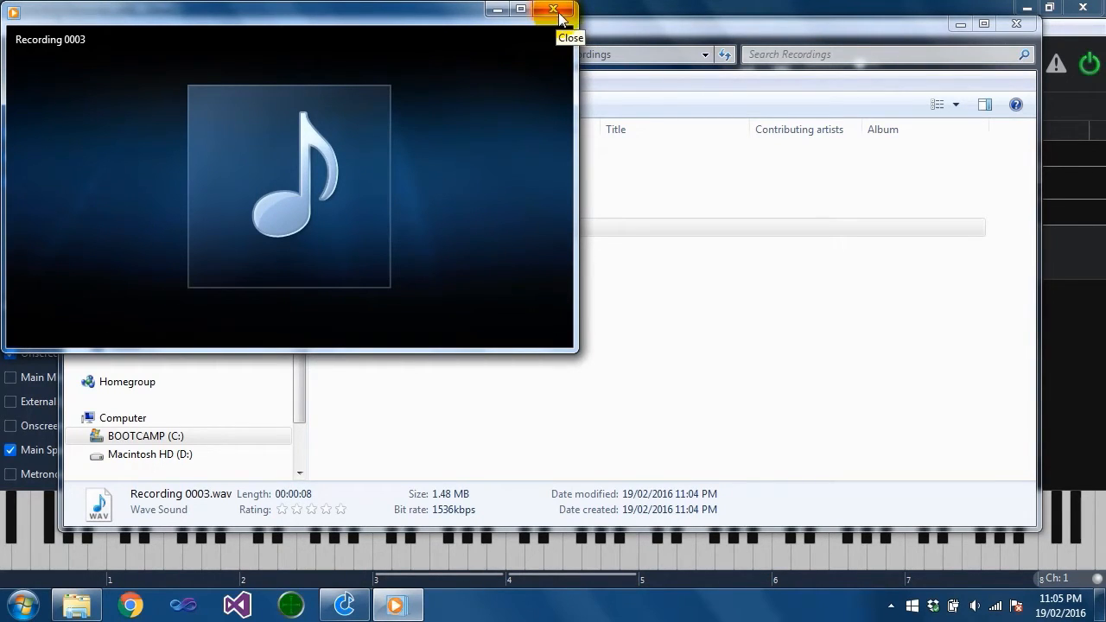
{"action": "left_click", "coordinate": [553, 12]}
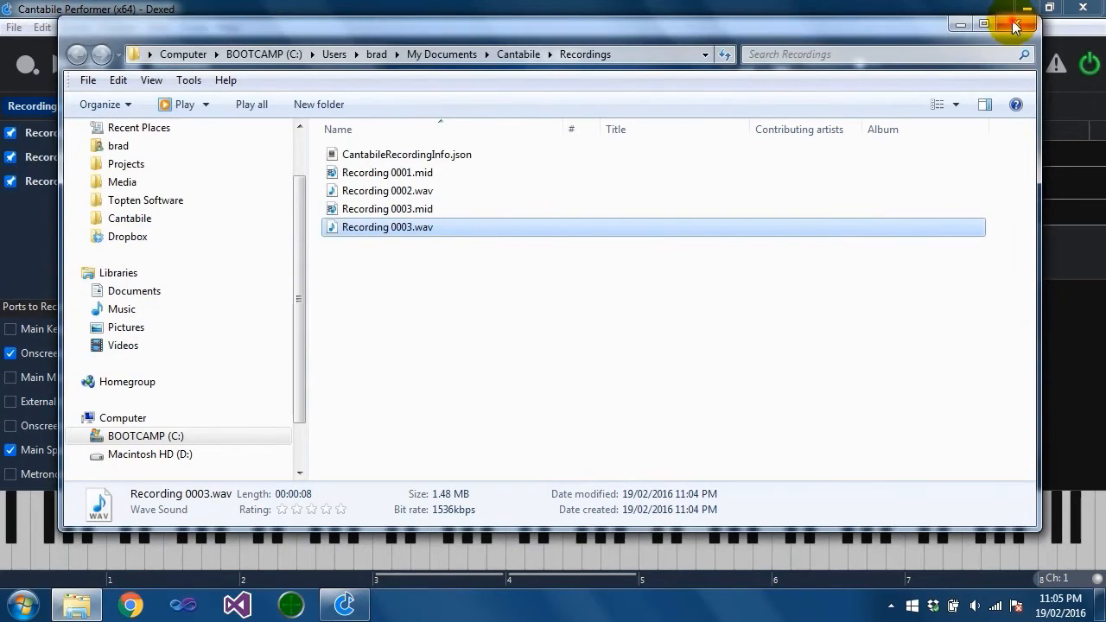
Step: Untick Main Speakers audio and play the onscreen keyboard to capture MIDI-only Recording 0004
{"action": "left_click", "coordinate": [1014, 28]}
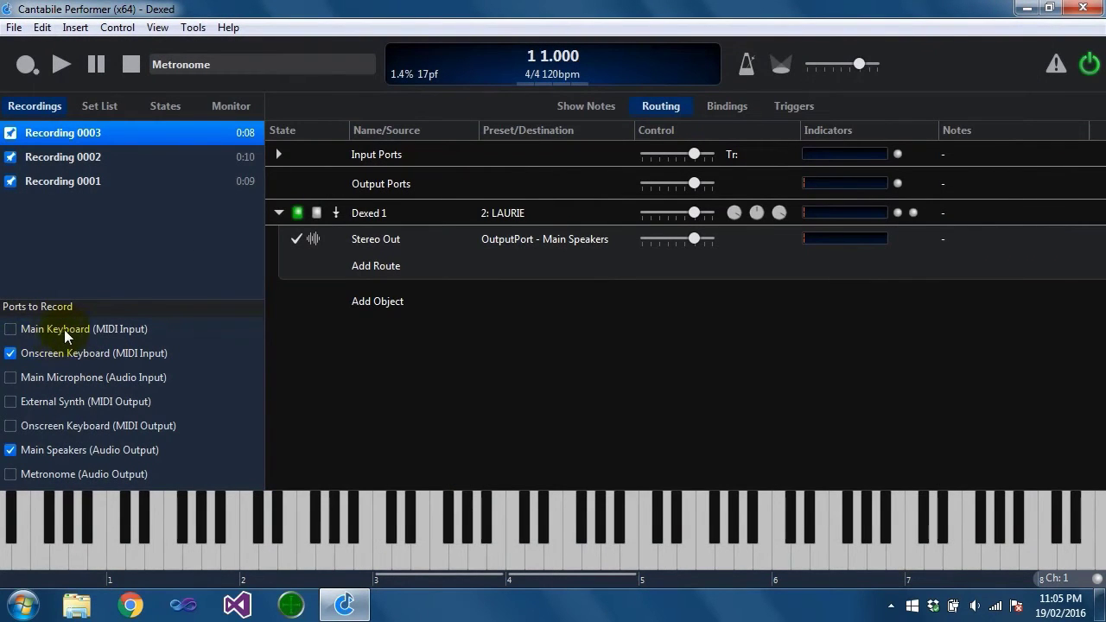
{"action": "mouse_move", "coordinate": [77, 359]}
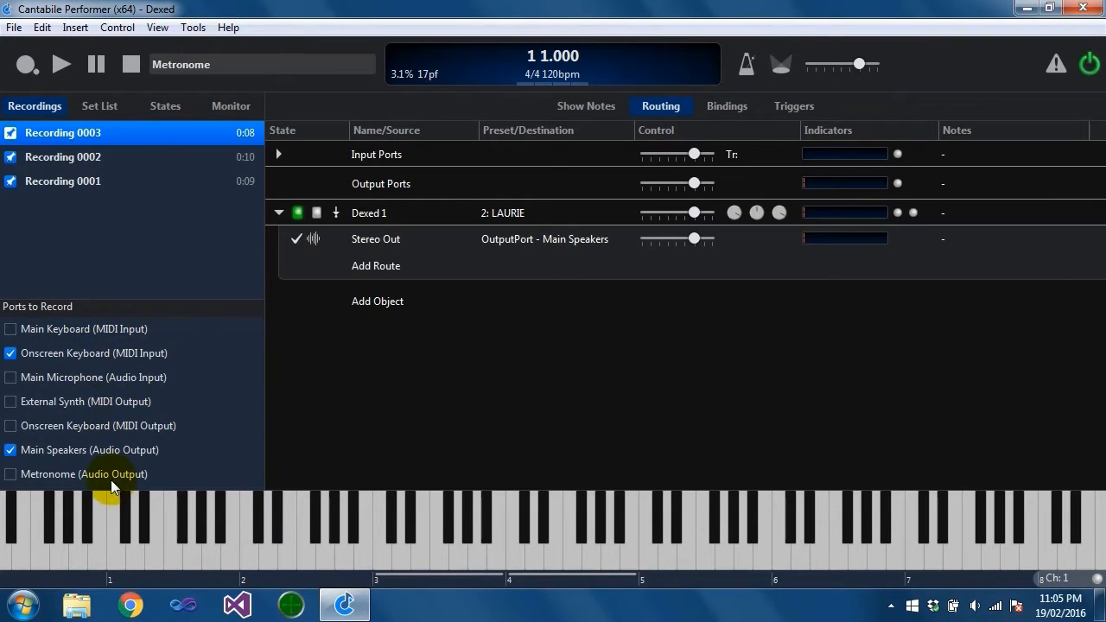
{"action": "mouse_move", "coordinate": [121, 458]}
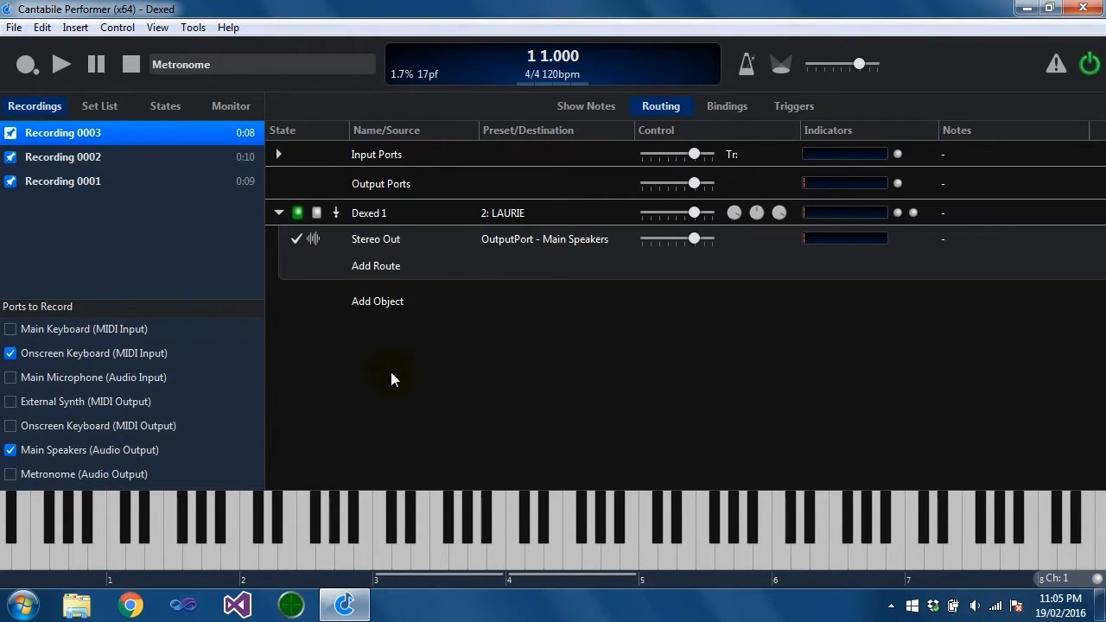
{"action": "mouse_move", "coordinate": [245, 492]}
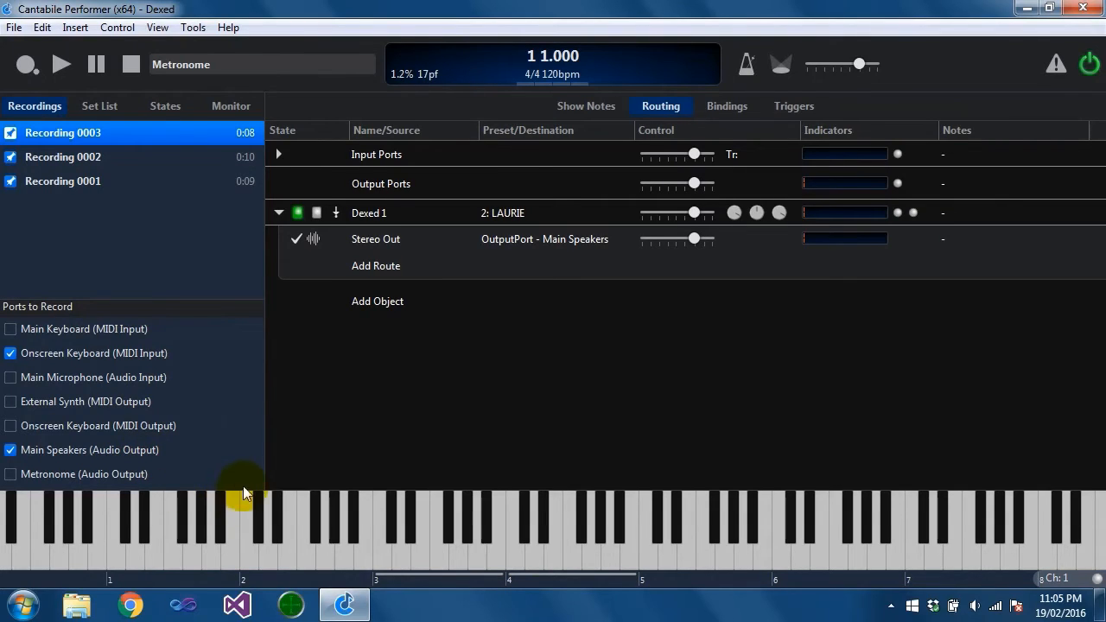
{"action": "mouse_move", "coordinate": [190, 316]}
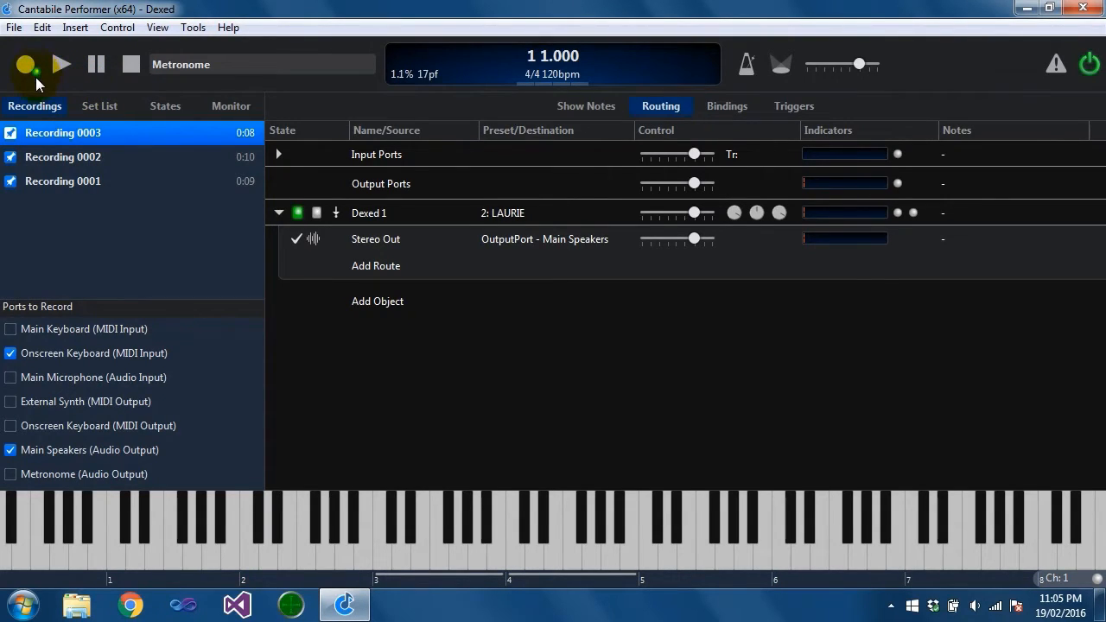
{"action": "left_click", "coordinate": [26, 64]}
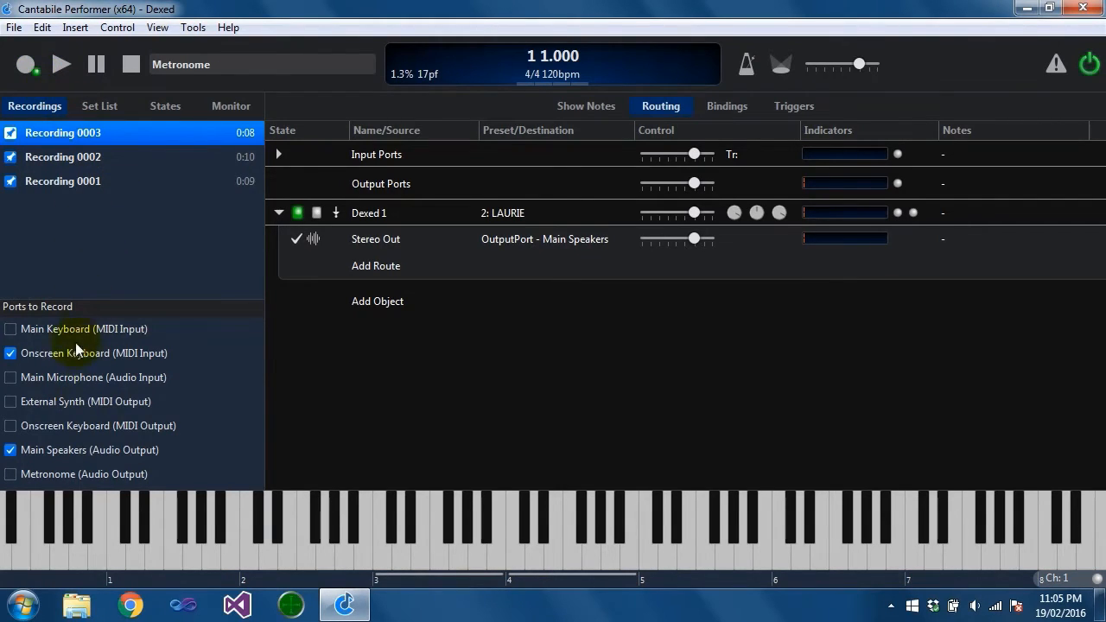
{"action": "left_click", "coordinate": [89, 449]}
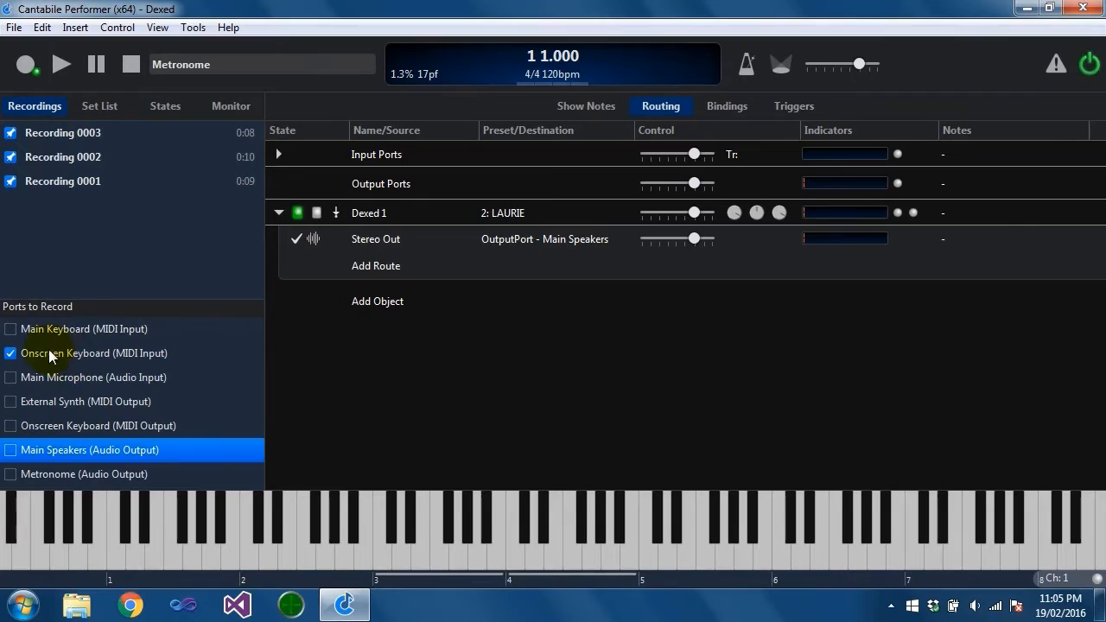
{"action": "mouse_move", "coordinate": [119, 389]}
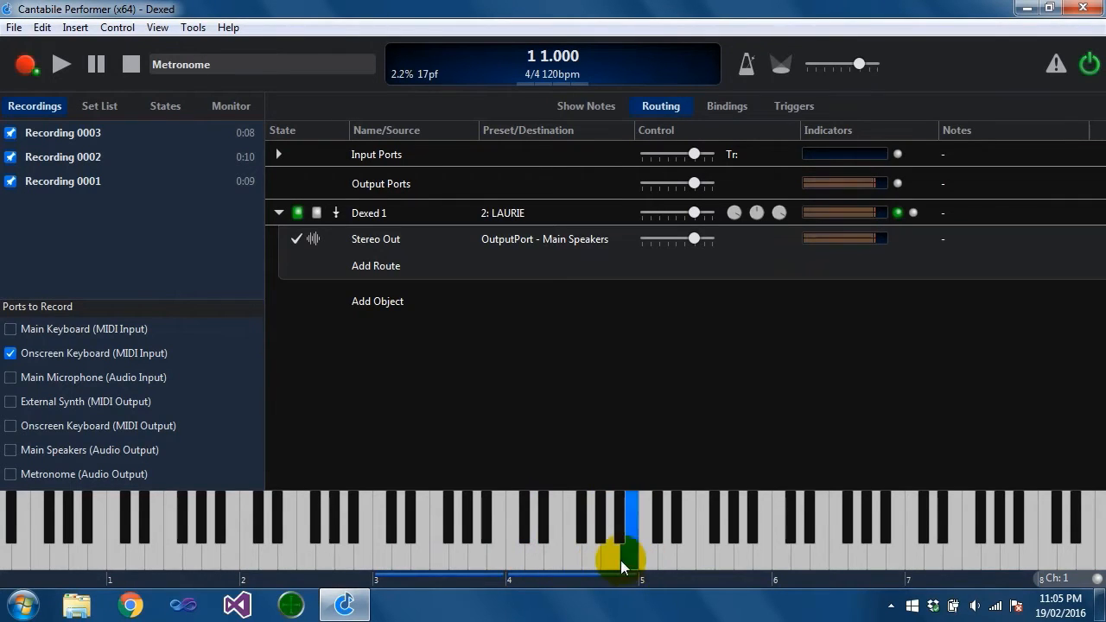
{"action": "left_click_drag", "start_coordinate": [622, 557], "coordinate": [512, 557]}
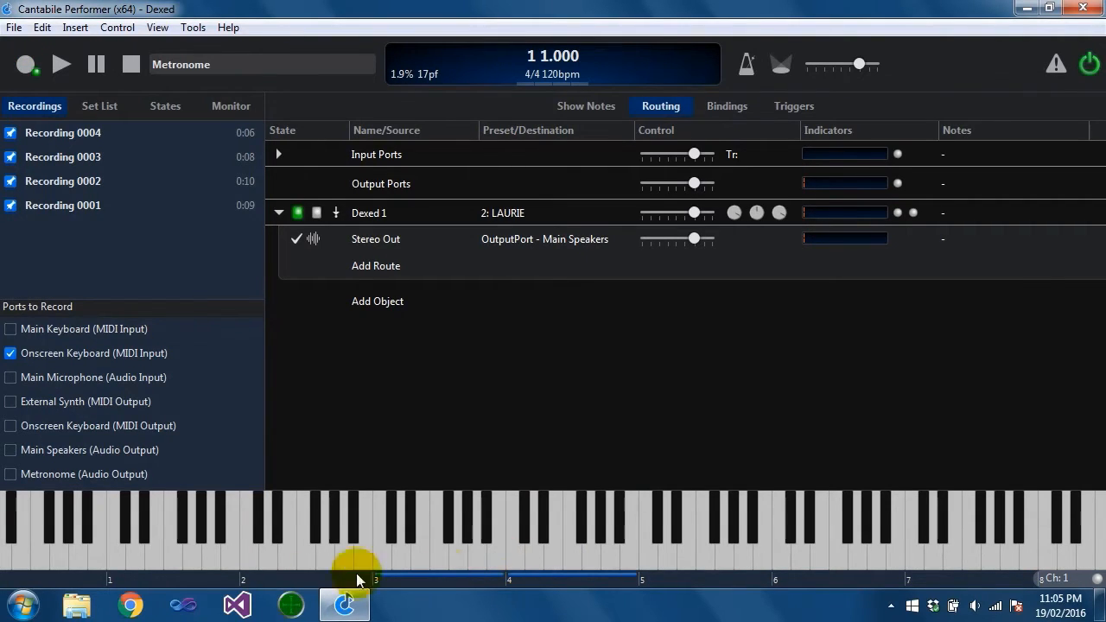
{"action": "right_click", "coordinate": [62, 132]}
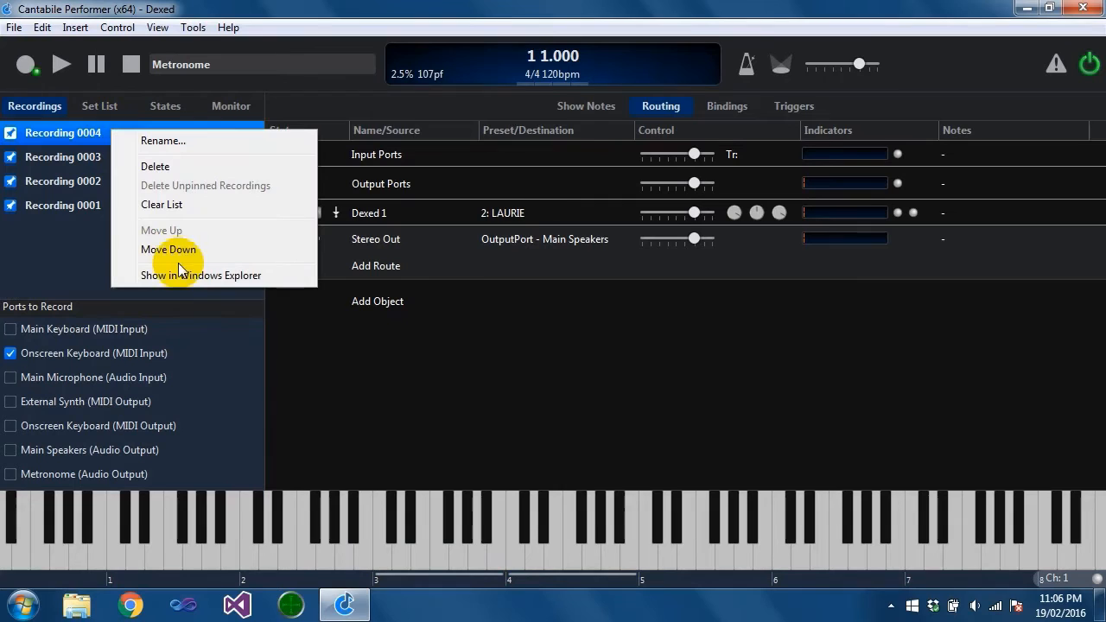
{"action": "left_click", "coordinate": [201, 275]}
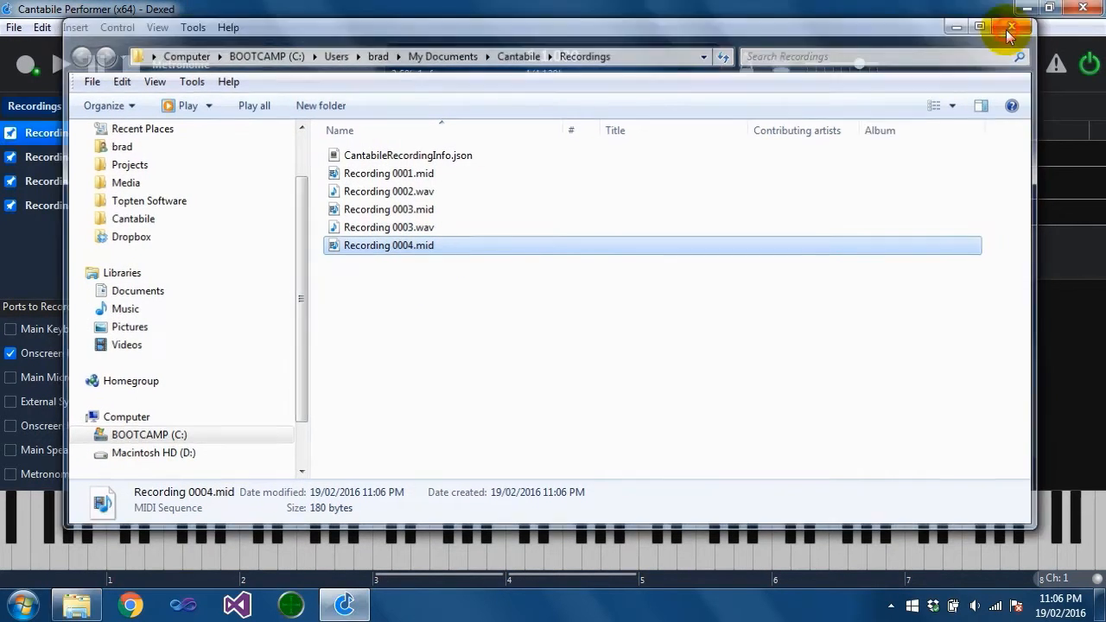
{"action": "left_click", "coordinate": [1009, 30]}
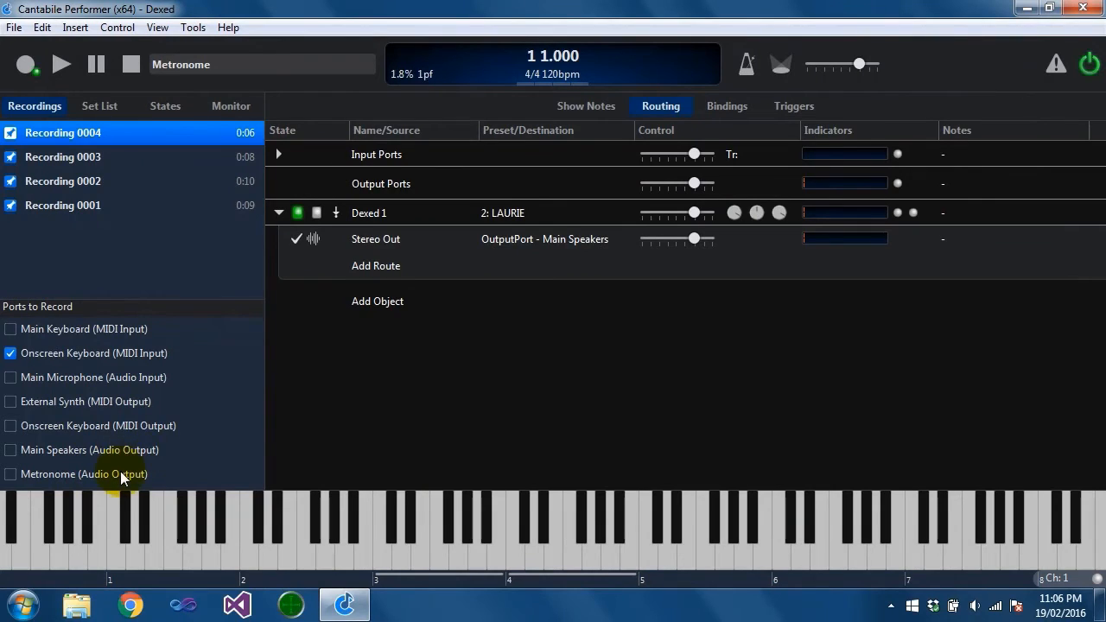
{"action": "mouse_move", "coordinate": [48, 251]}
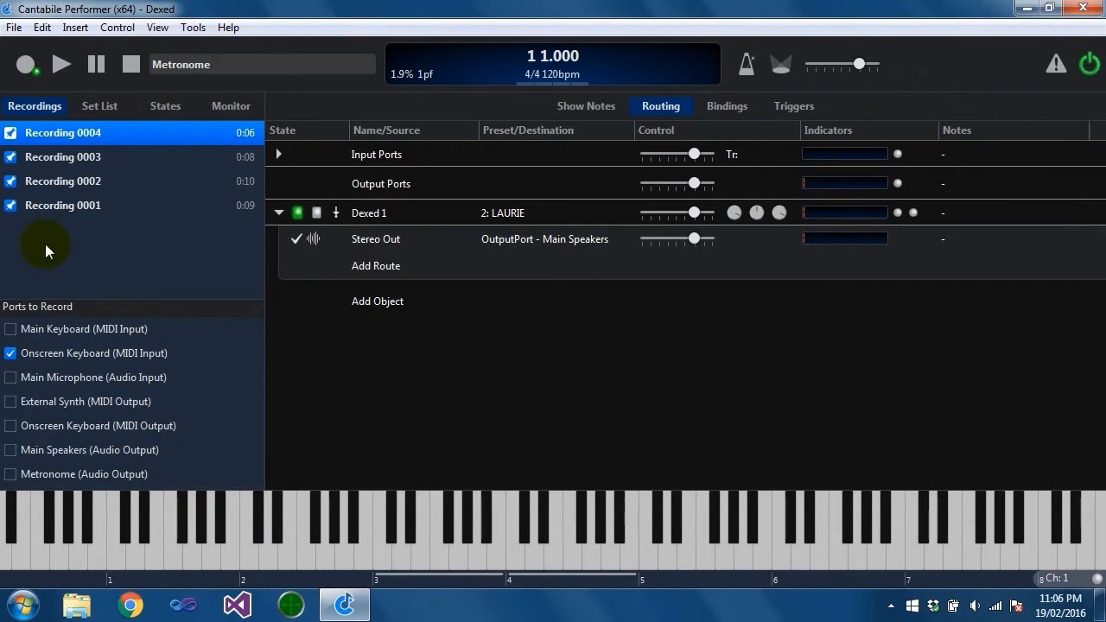
{"action": "mouse_move", "coordinate": [208, 269]}
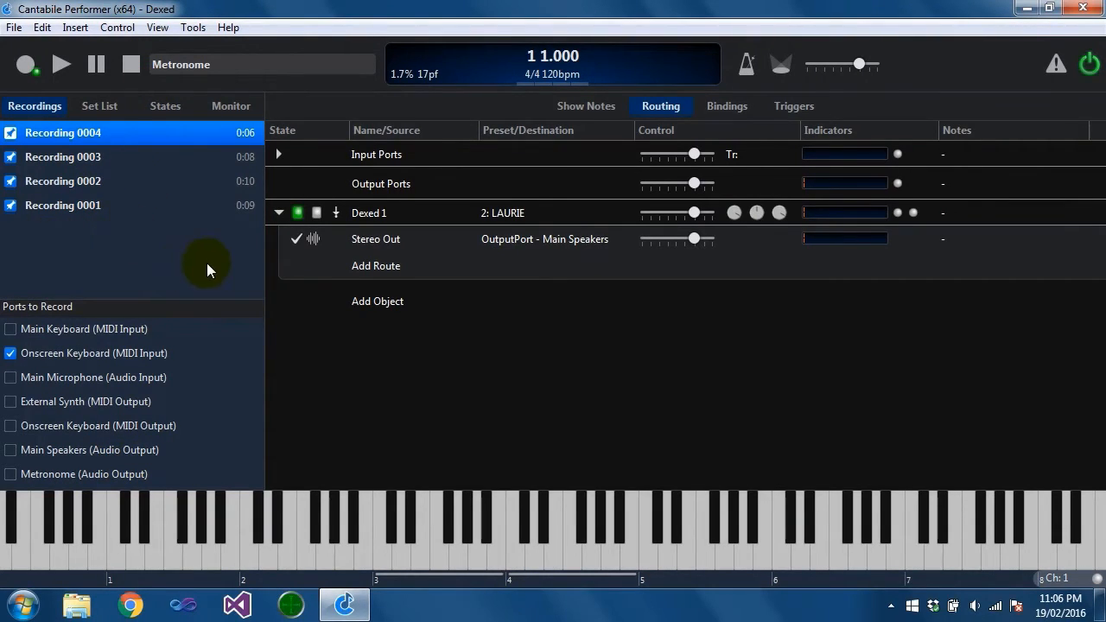
{"action": "mouse_move", "coordinate": [259, 121]}
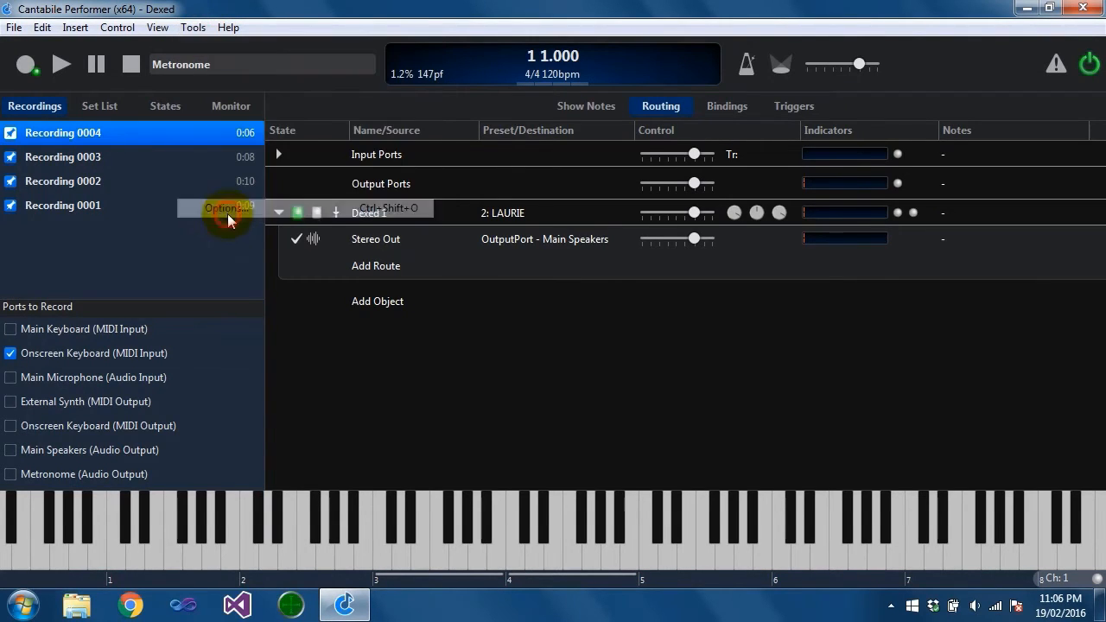
Step: Prefix the recording filename format with the $(mmm)\ month placeholder and confirm Options
{"action": "left_click", "coordinate": [227, 207]}
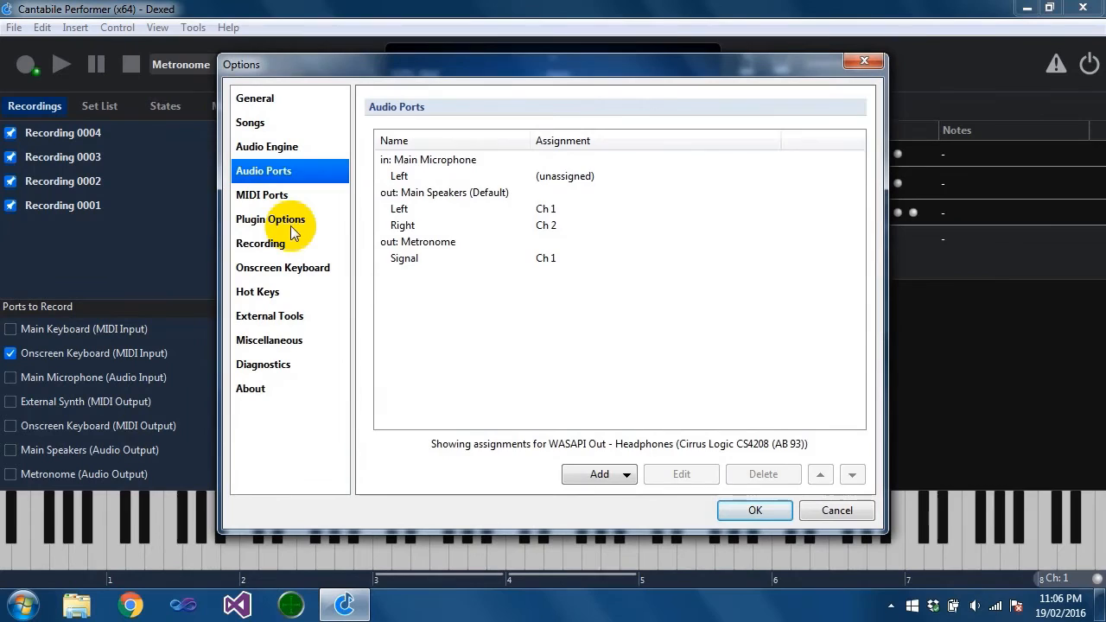
{"action": "left_click", "coordinate": [260, 242]}
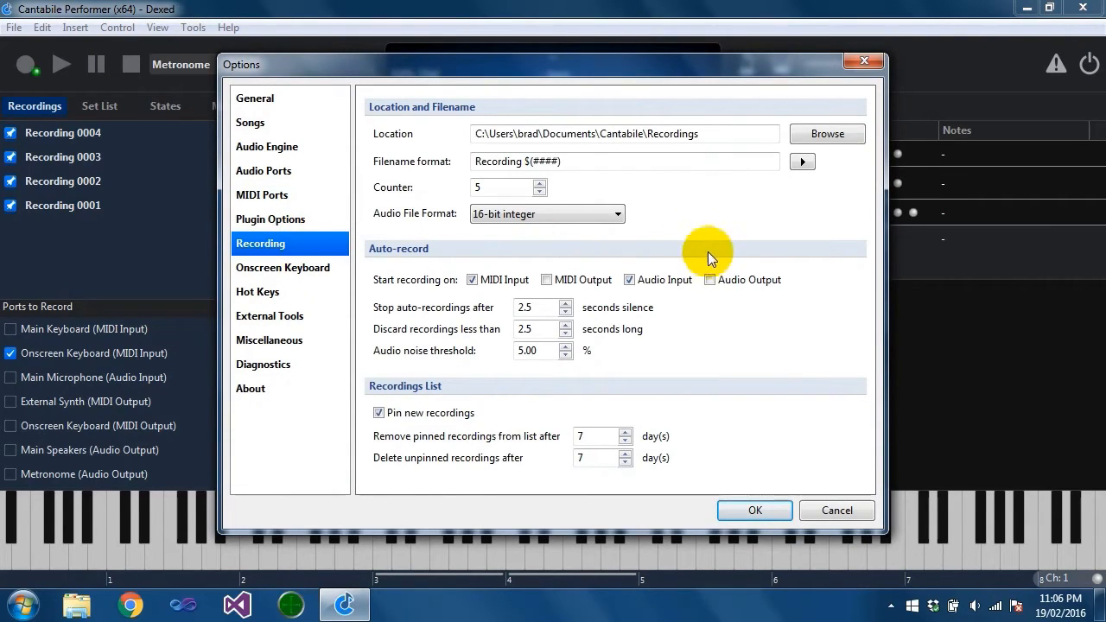
{"action": "triple_click", "coordinate": [622, 133]}
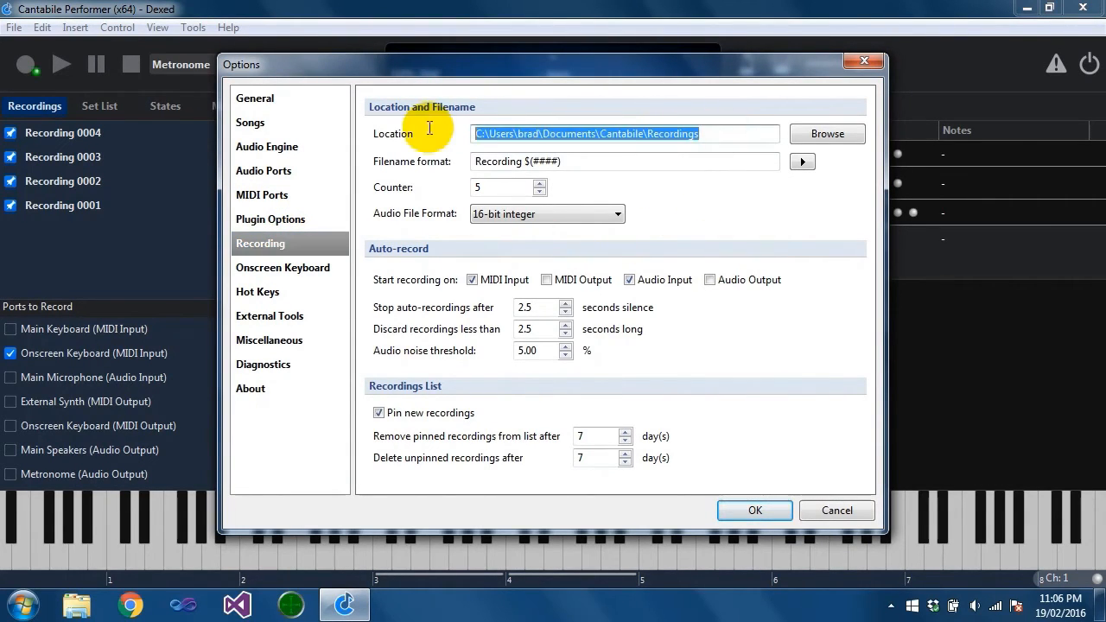
{"action": "mouse_move", "coordinate": [670, 134]}
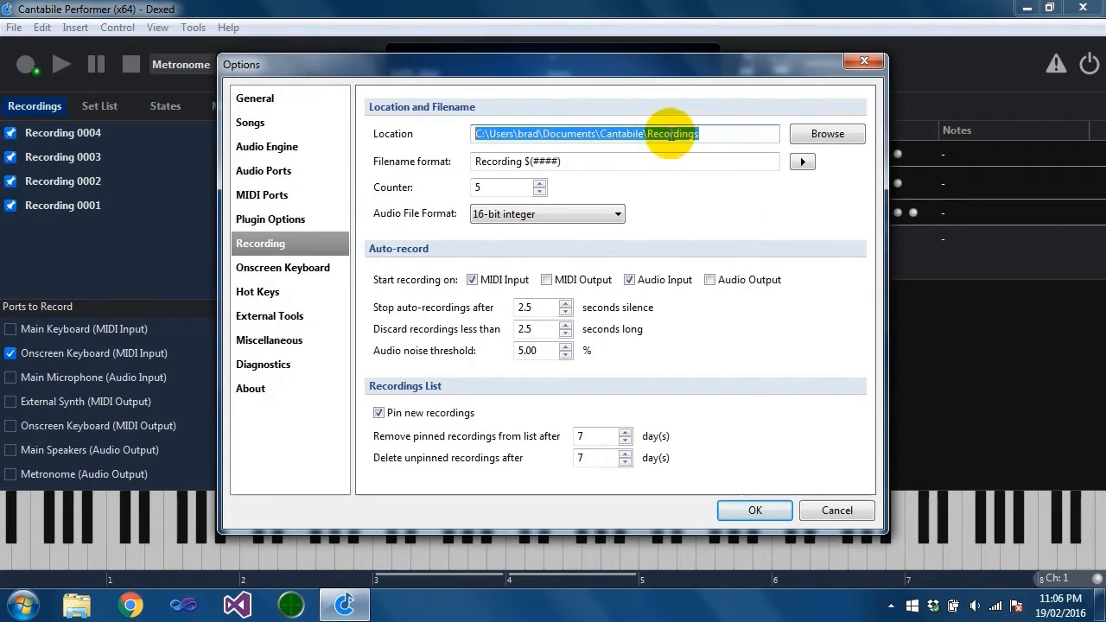
{"action": "mouse_move", "coordinate": [436, 233]}
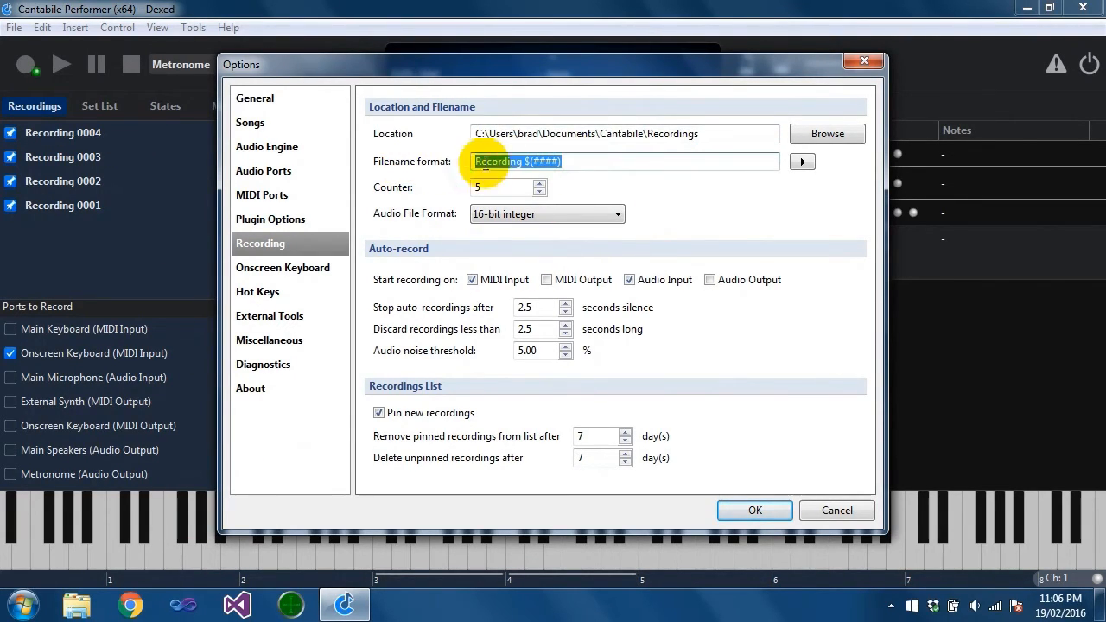
{"action": "left_click", "coordinate": [801, 161]}
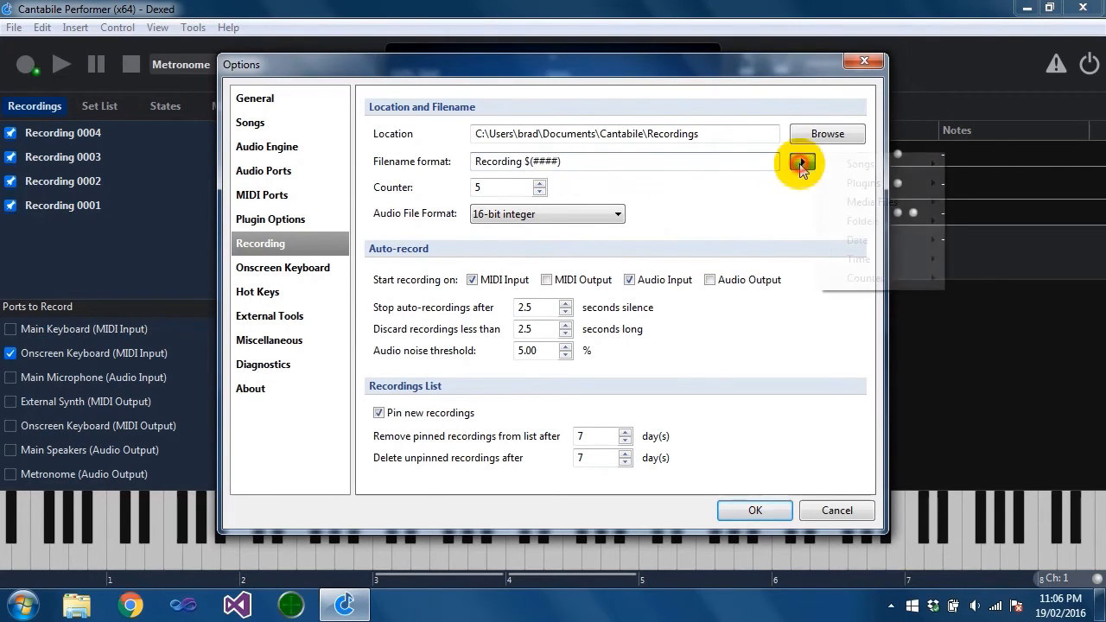
{"action": "left_click", "coordinate": [798, 164]}
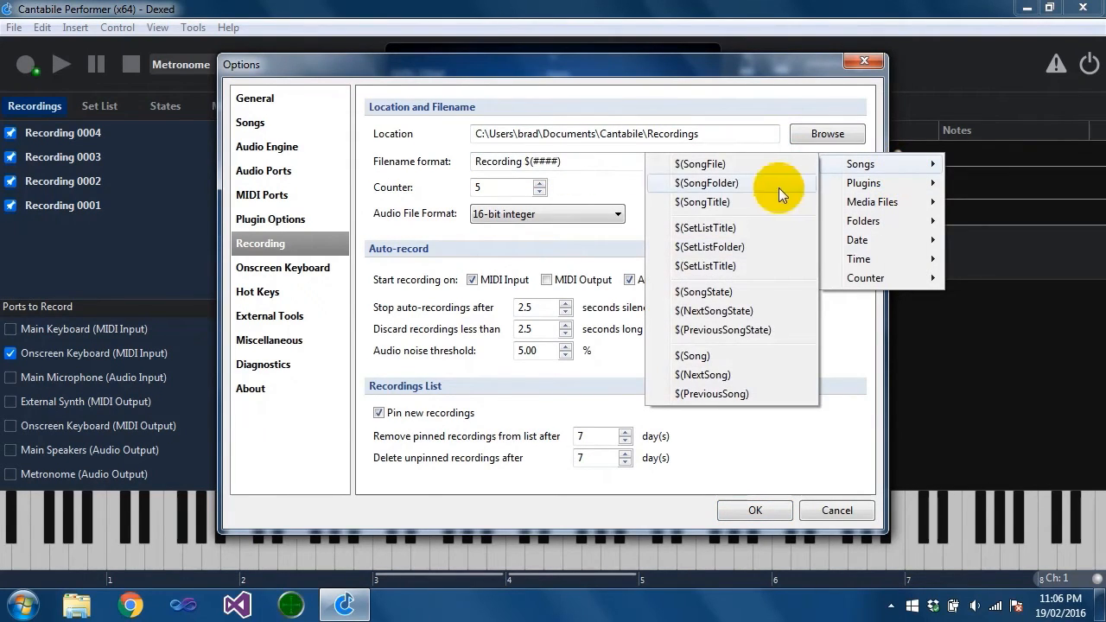
{"action": "mouse_move", "coordinate": [756, 164]}
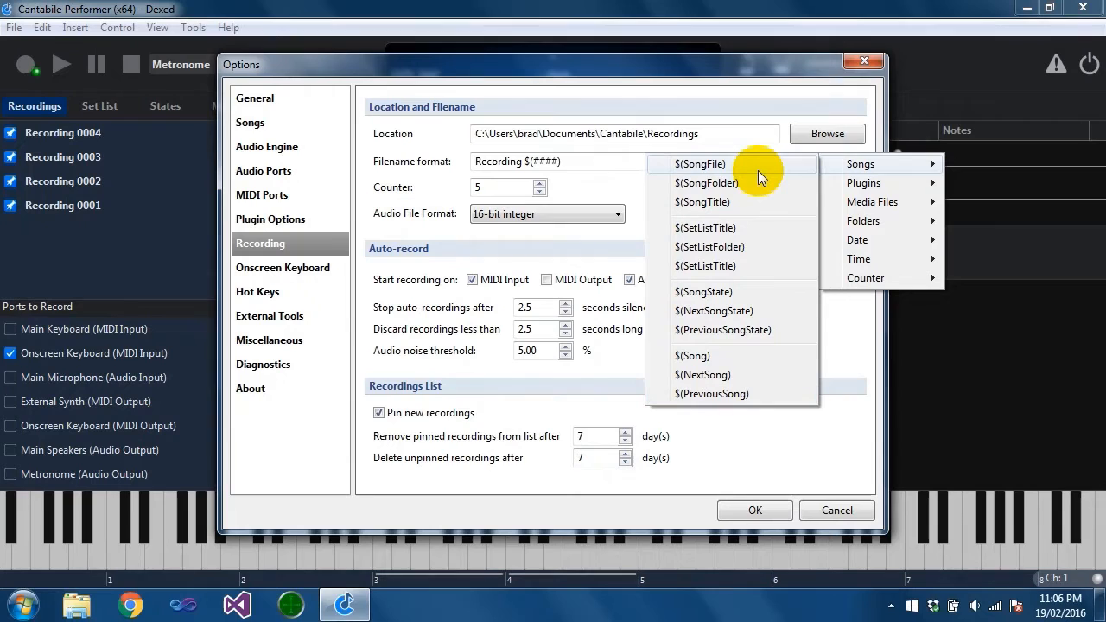
{"action": "mouse_move", "coordinate": [666, 169]}
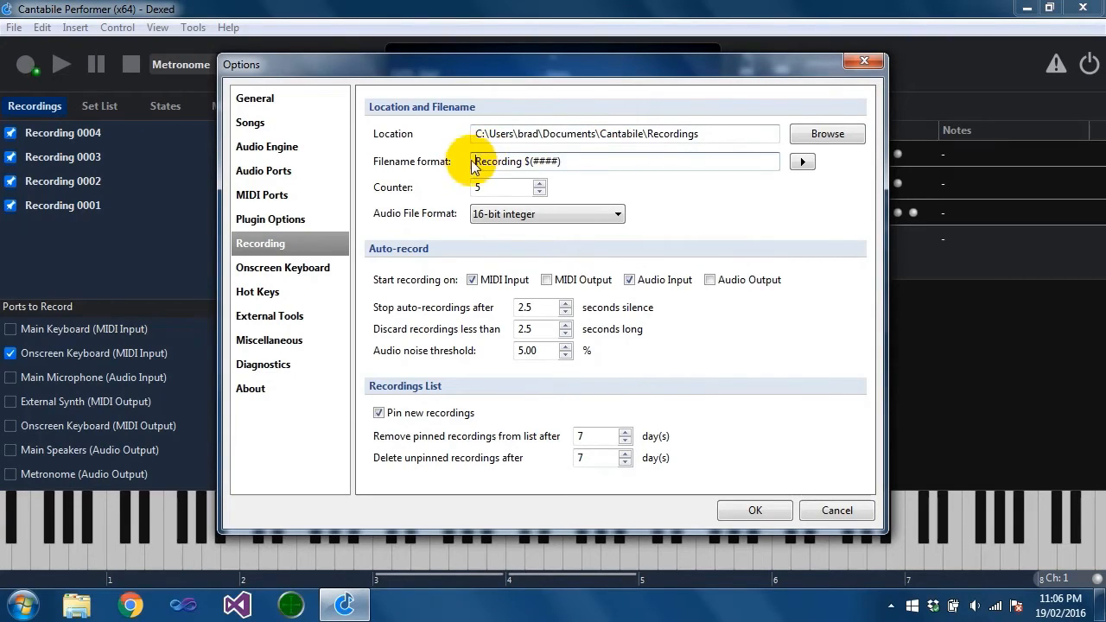
{"action": "left_click", "coordinate": [801, 161]}
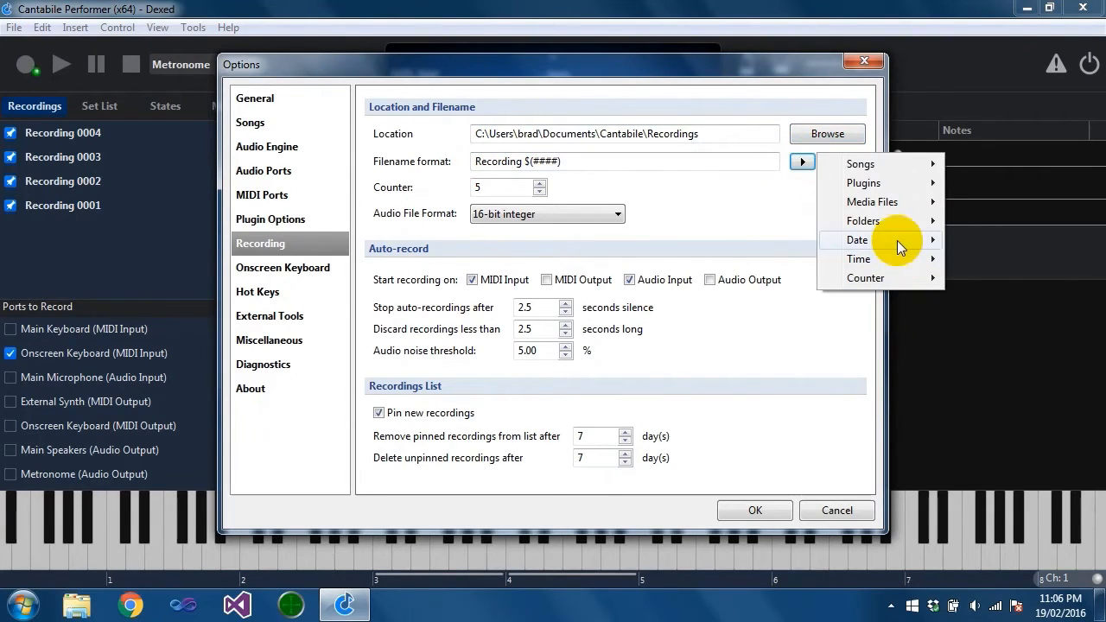
{"action": "left_click", "coordinate": [857, 240]}
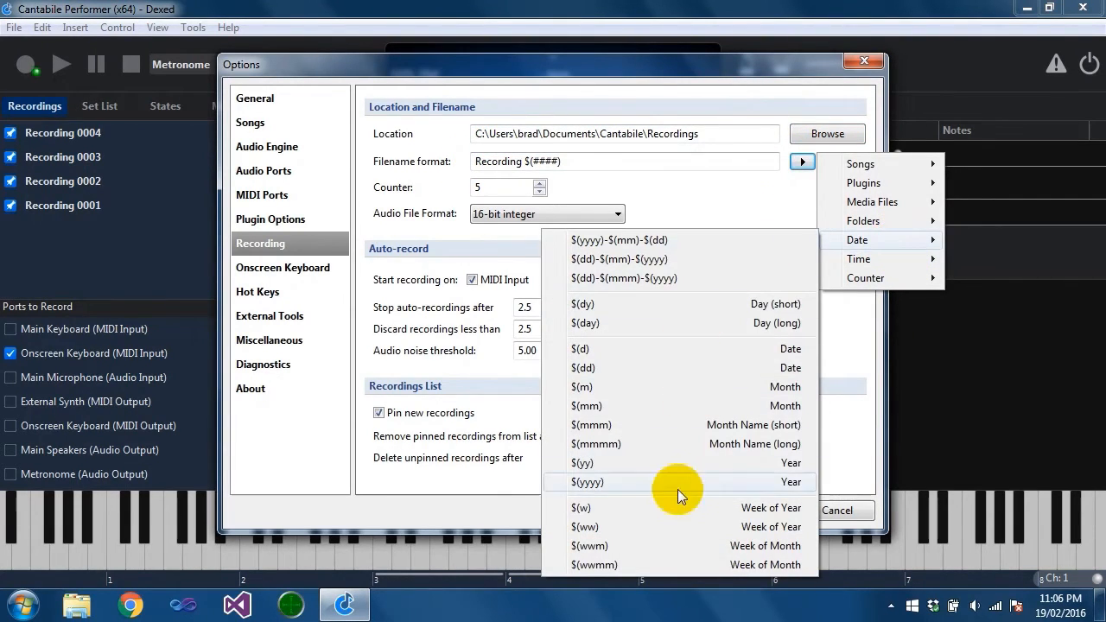
{"action": "left_click", "coordinate": [591, 424]}
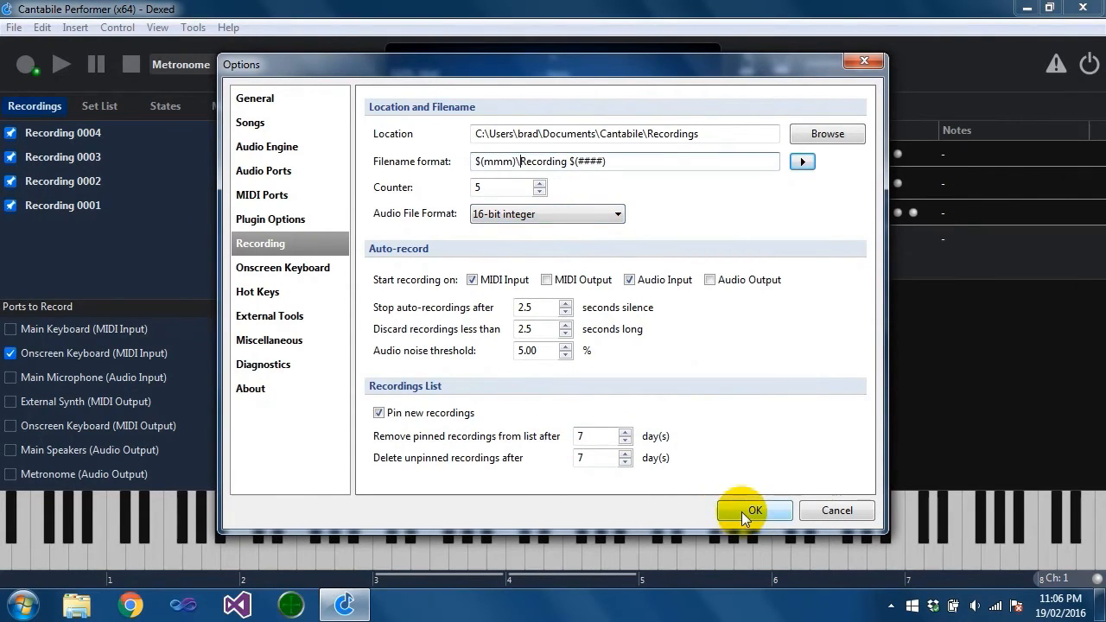
{"action": "left_click", "coordinate": [753, 510]}
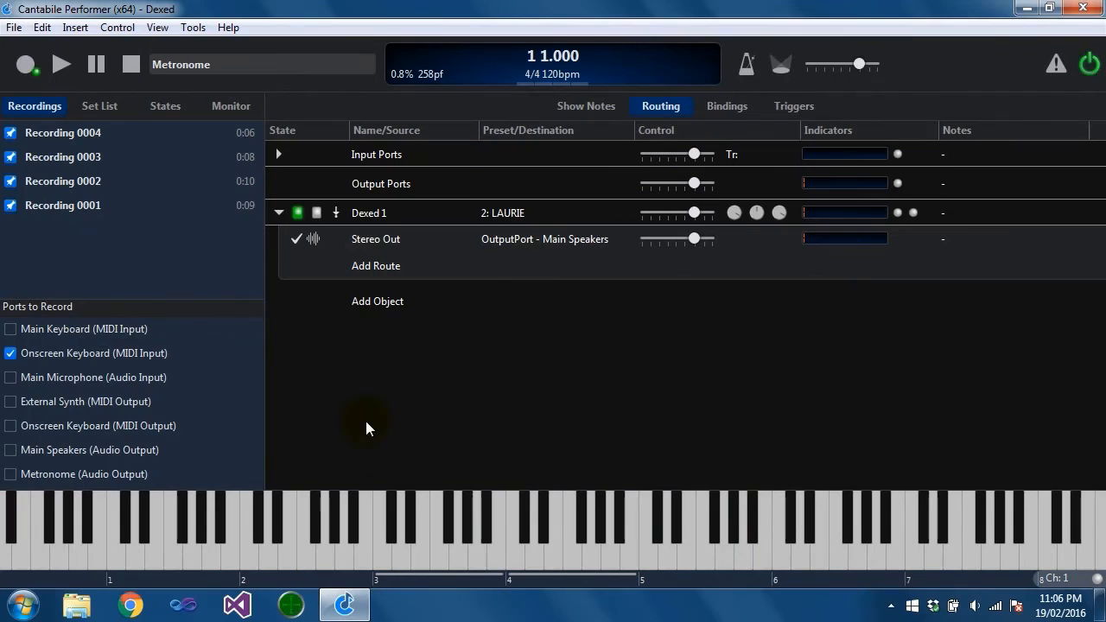
Step: Play the onscreen keyboard to capture a 3-second take saved as Feb\Recording 0005
{"action": "left_click", "coordinate": [605, 566]}
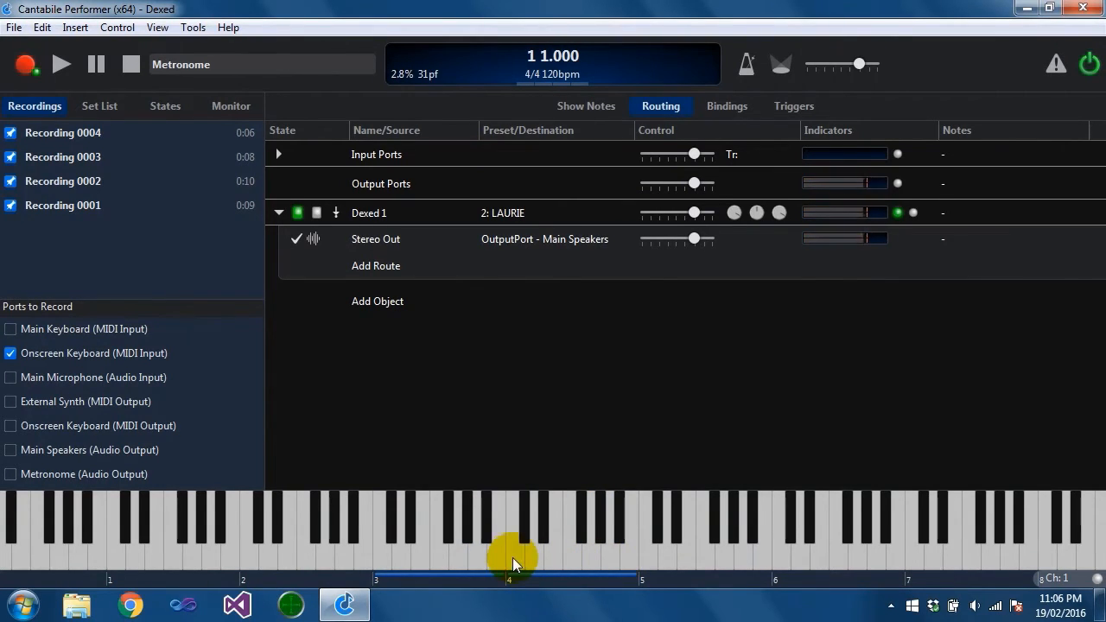
{"action": "mouse_move", "coordinate": [39, 176]}
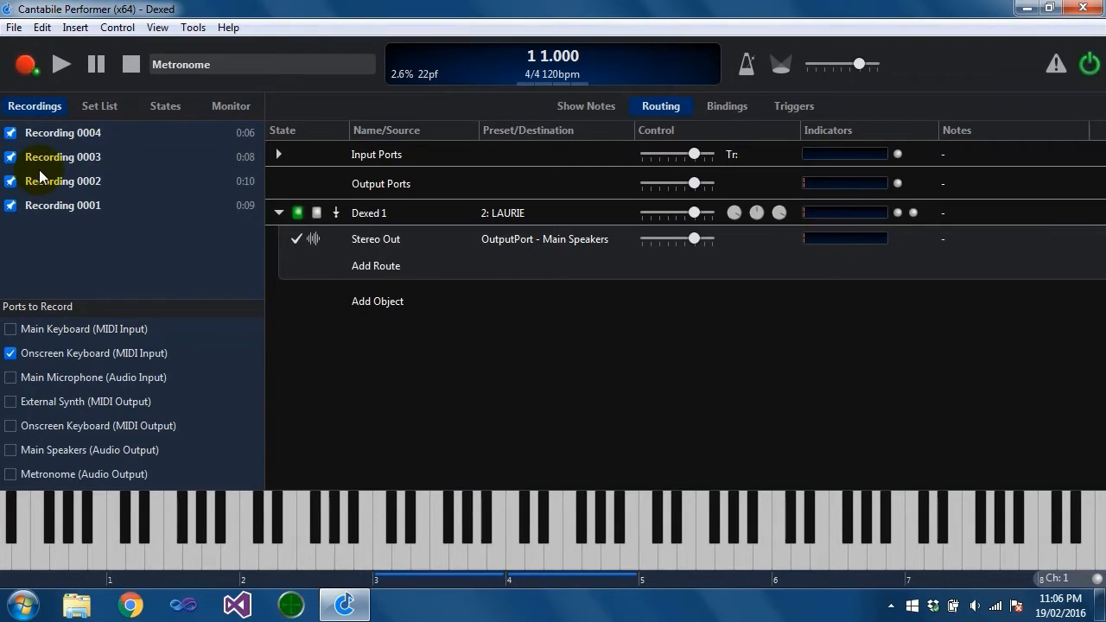
{"action": "left_click", "coordinate": [25, 64]}
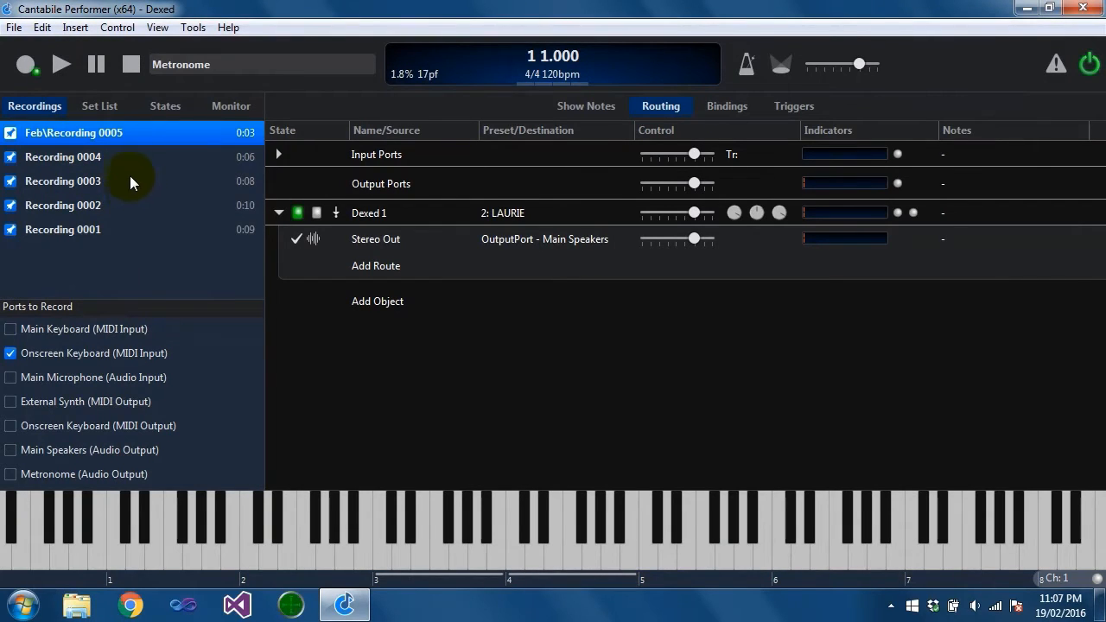
{"action": "mouse_move", "coordinate": [192, 27]}
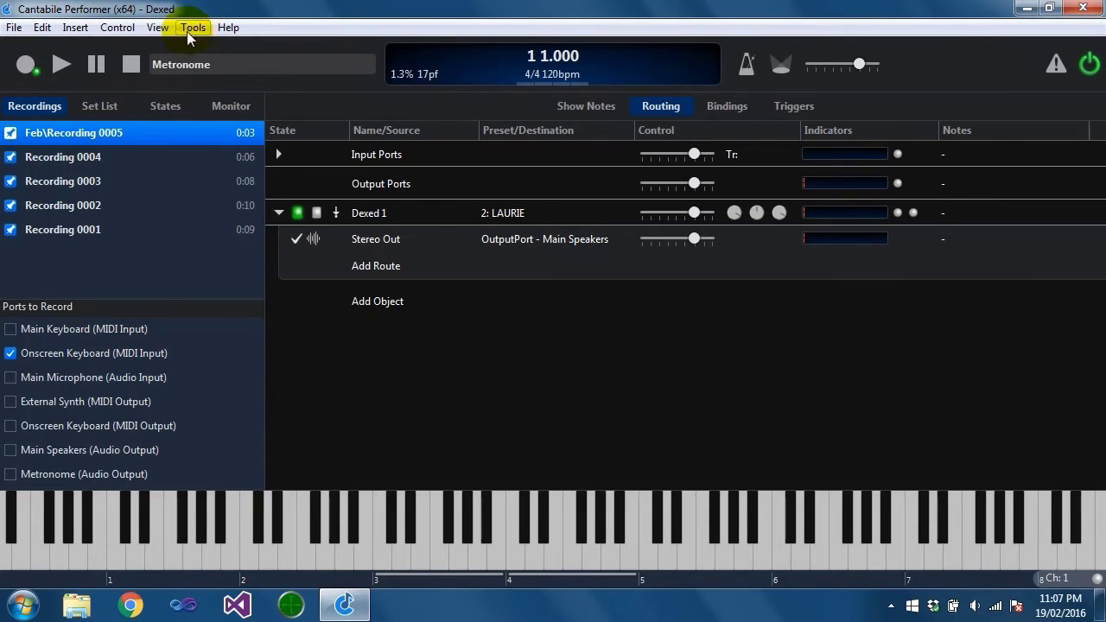
{"action": "left_click", "coordinate": [193, 27]}
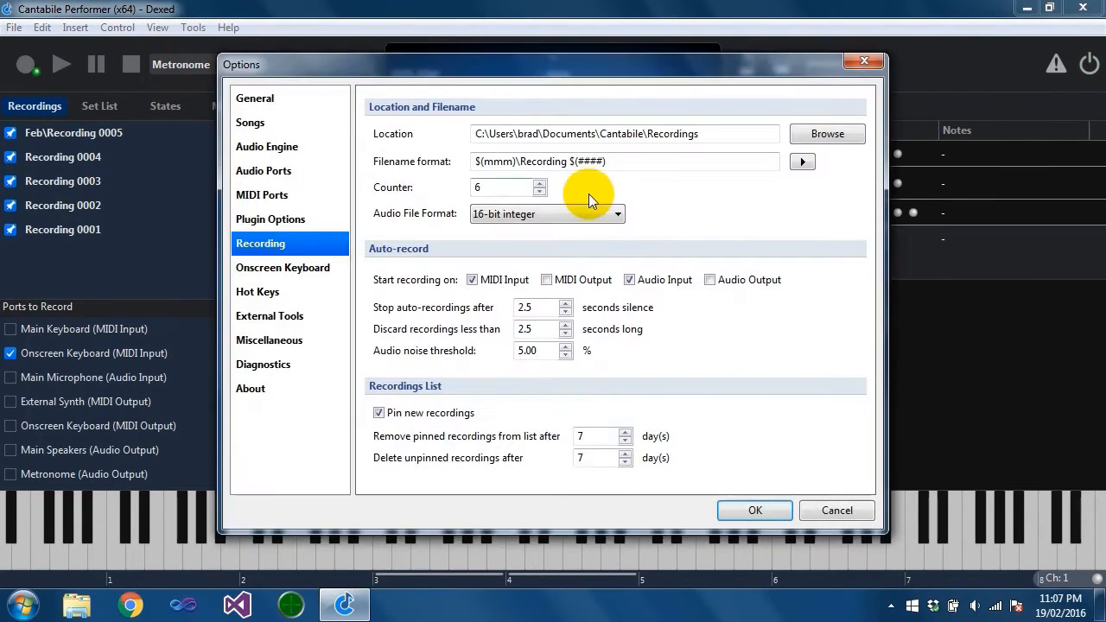
{"action": "triple_click", "coordinate": [501, 187]}
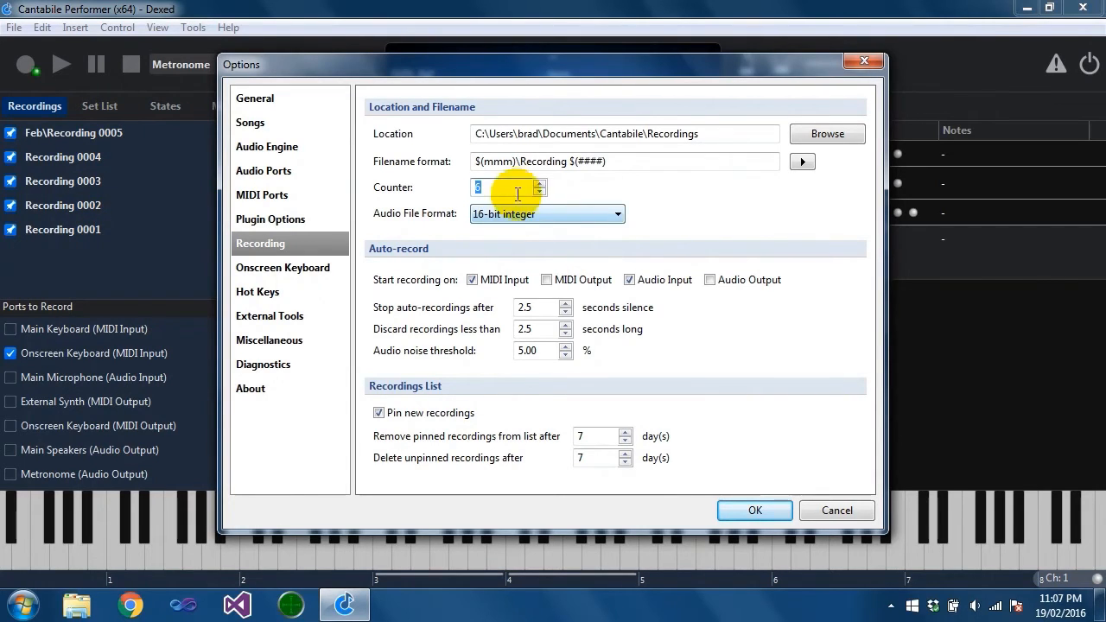
{"action": "mouse_move", "coordinate": [453, 223]}
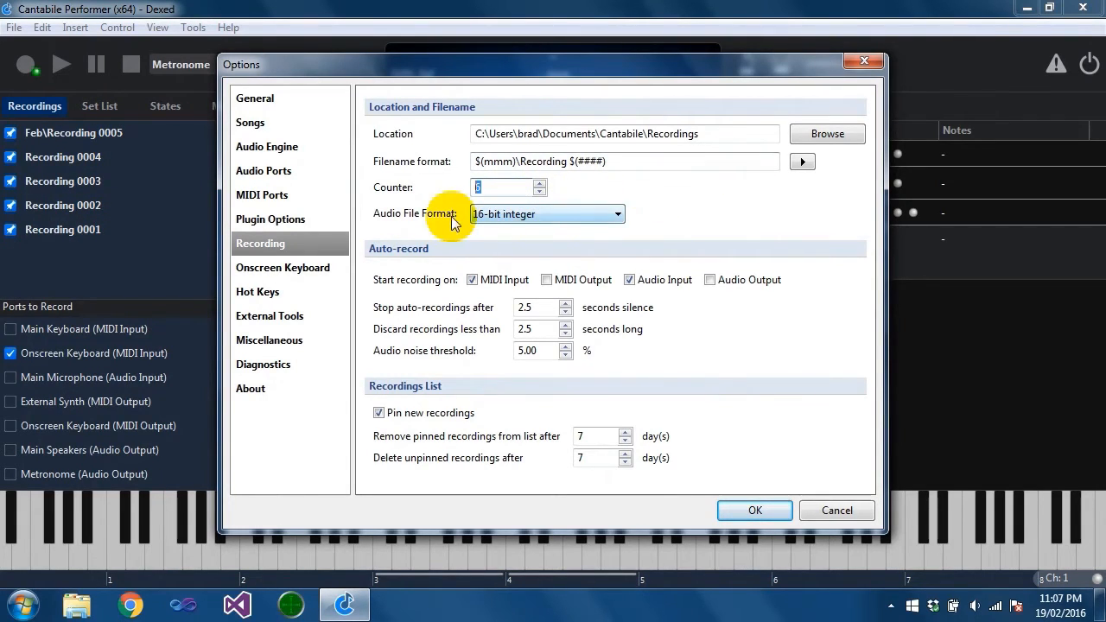
{"action": "left_click", "coordinate": [616, 214]}
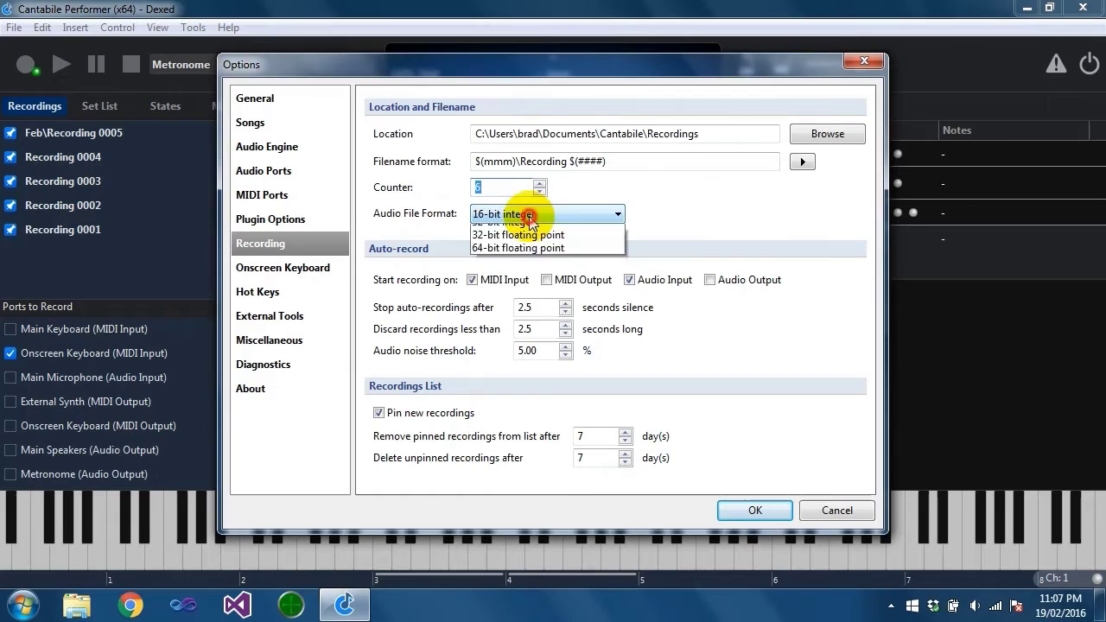
{"action": "left_click", "coordinate": [506, 220]}
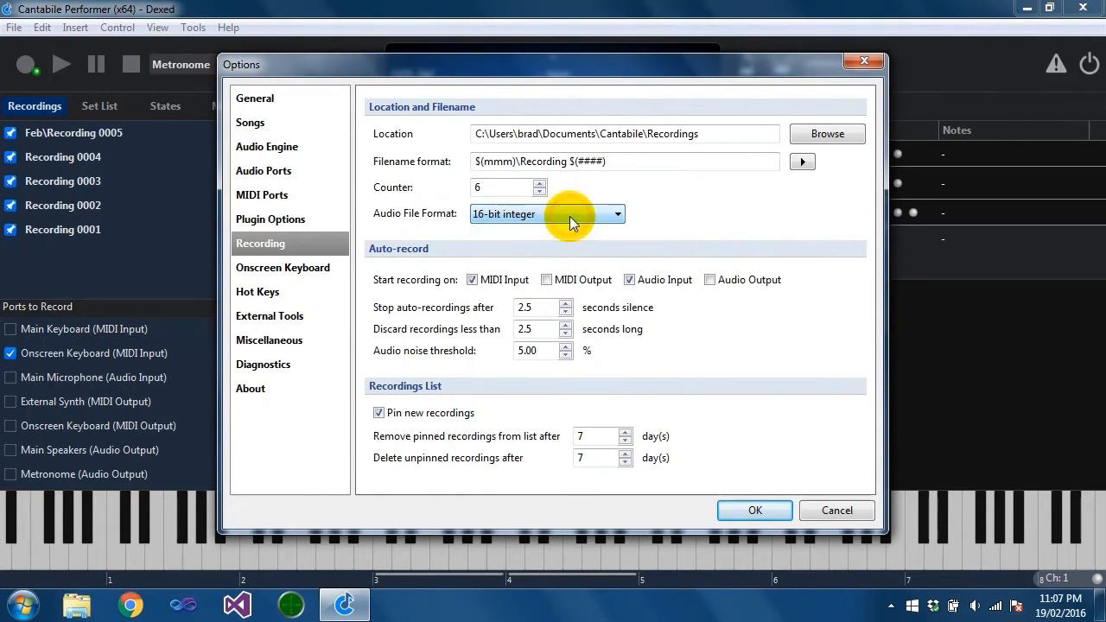
{"action": "mouse_move", "coordinate": [699, 214]}
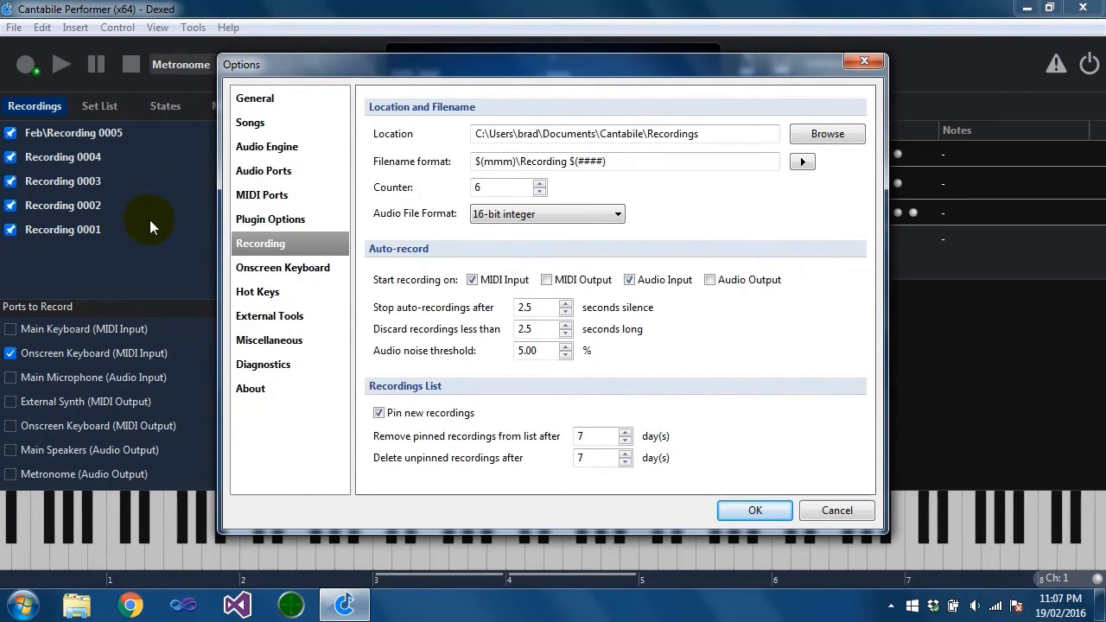
{"action": "mouse_move", "coordinate": [160, 140]}
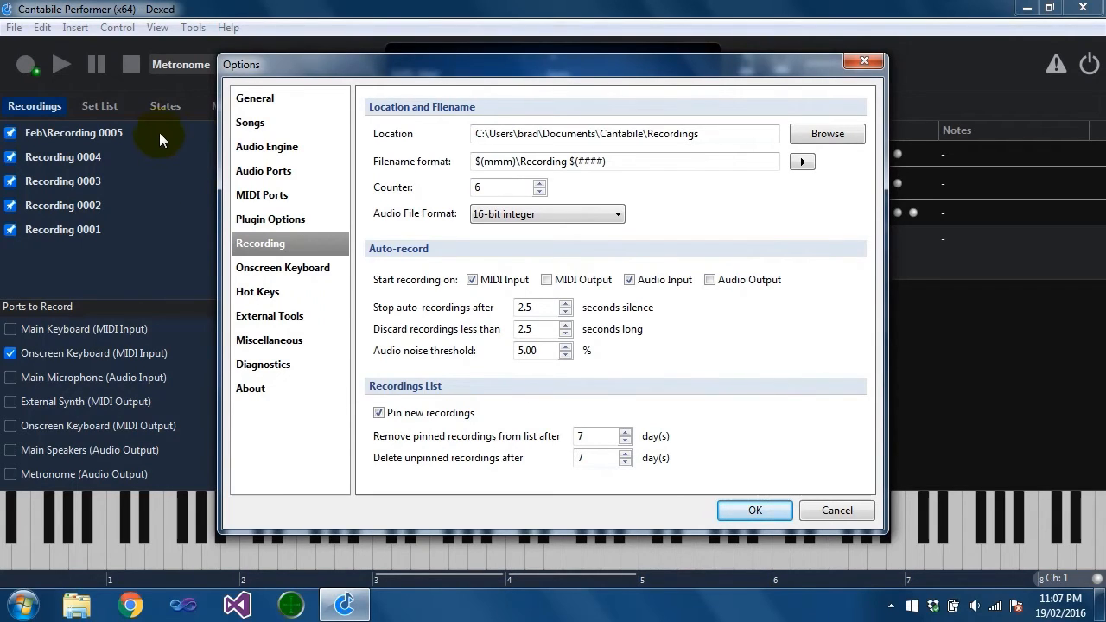
{"action": "mouse_move", "coordinate": [663, 216]}
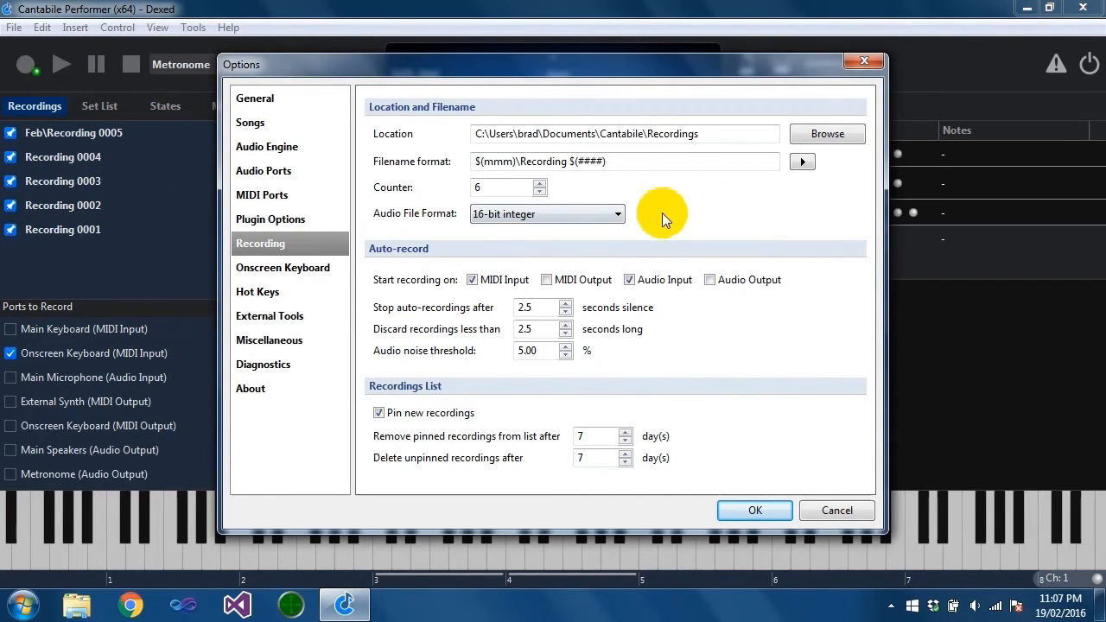
{"action": "mouse_move", "coordinate": [622, 237]}
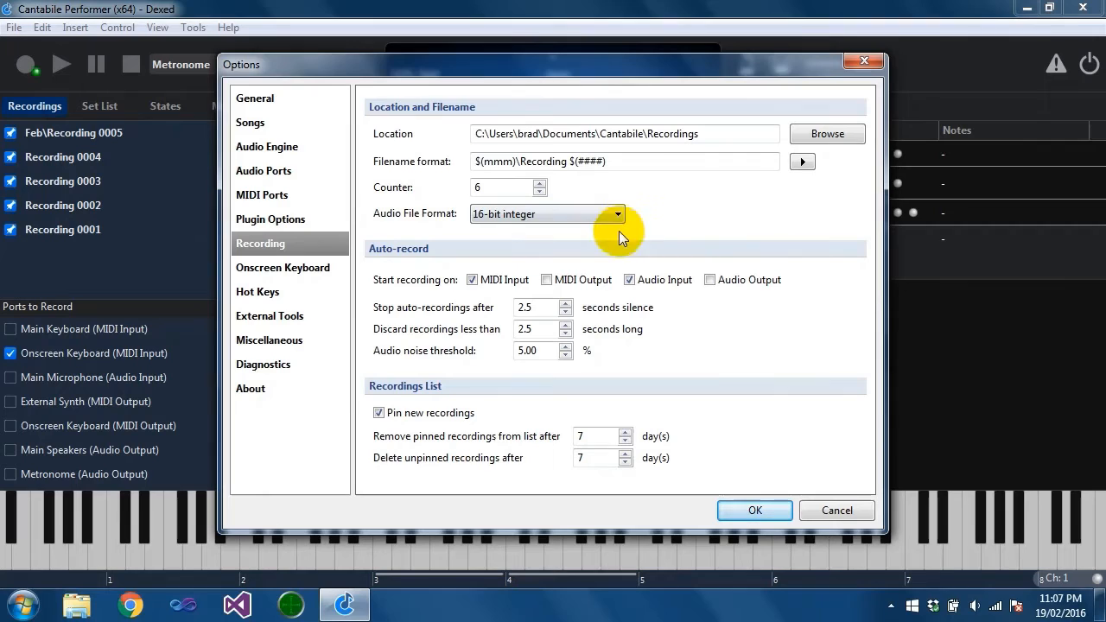
{"action": "mouse_move", "coordinate": [389, 276]}
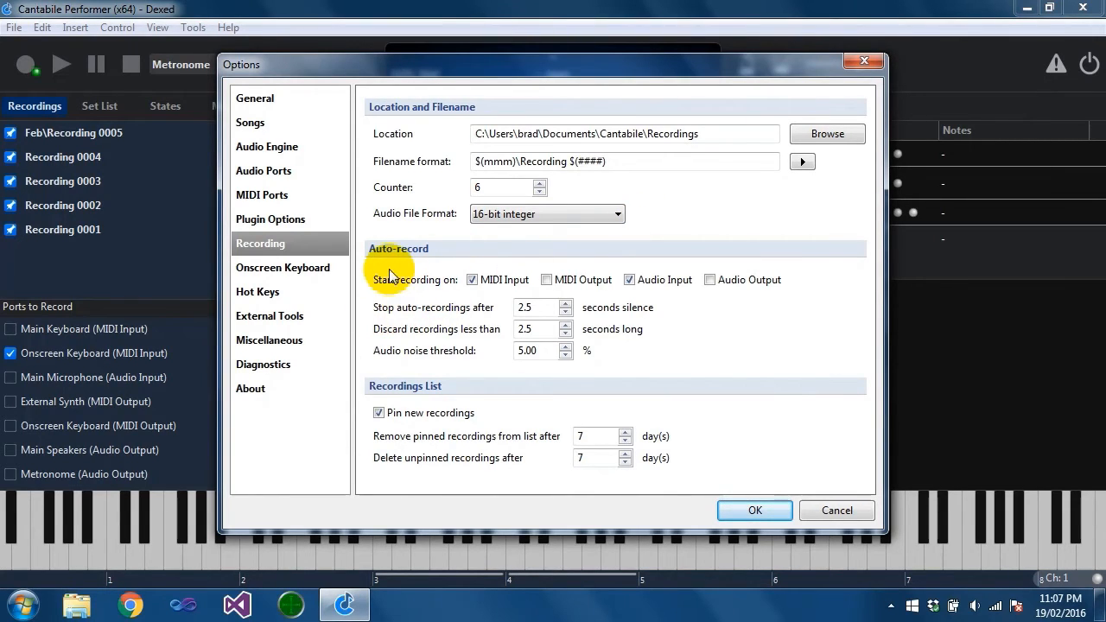
{"action": "mouse_move", "coordinate": [496, 285]}
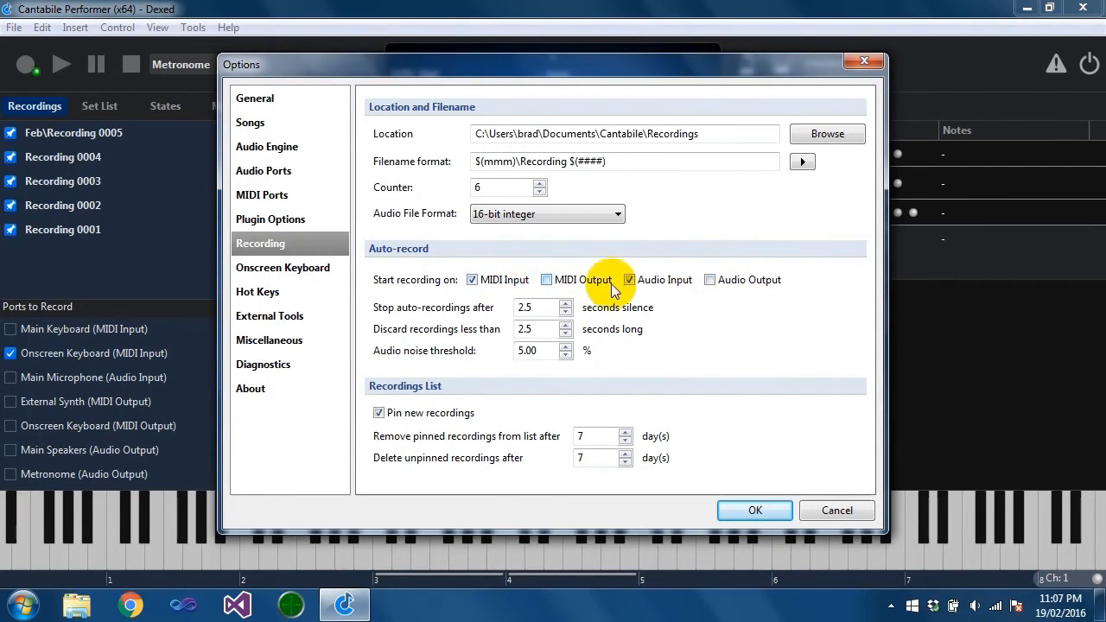
{"action": "left_click", "coordinate": [547, 279]}
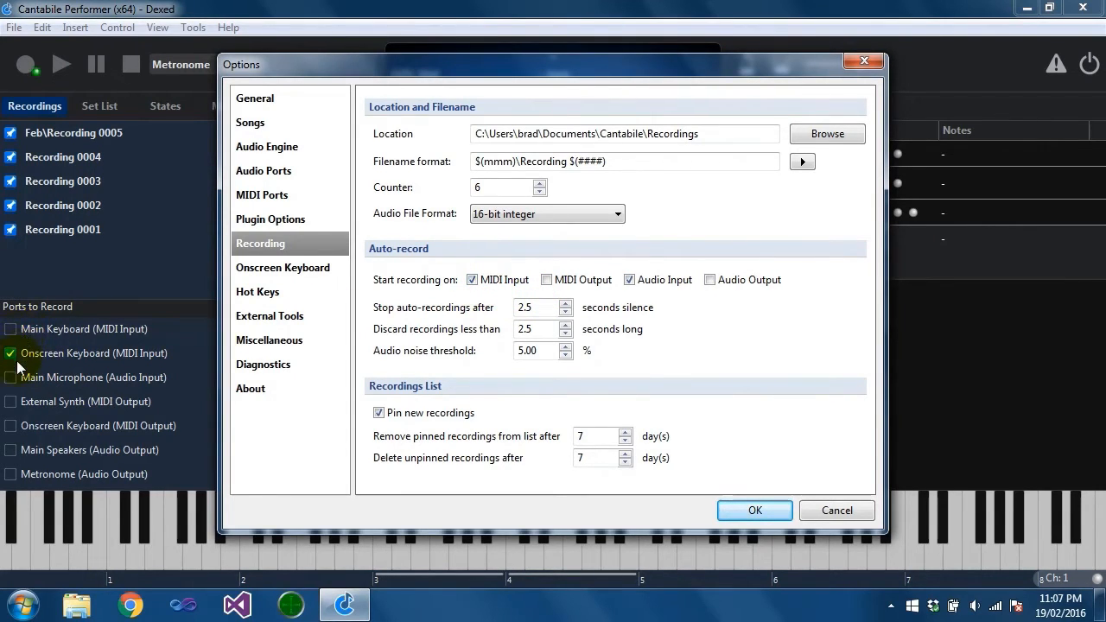
{"action": "mouse_move", "coordinate": [515, 285]}
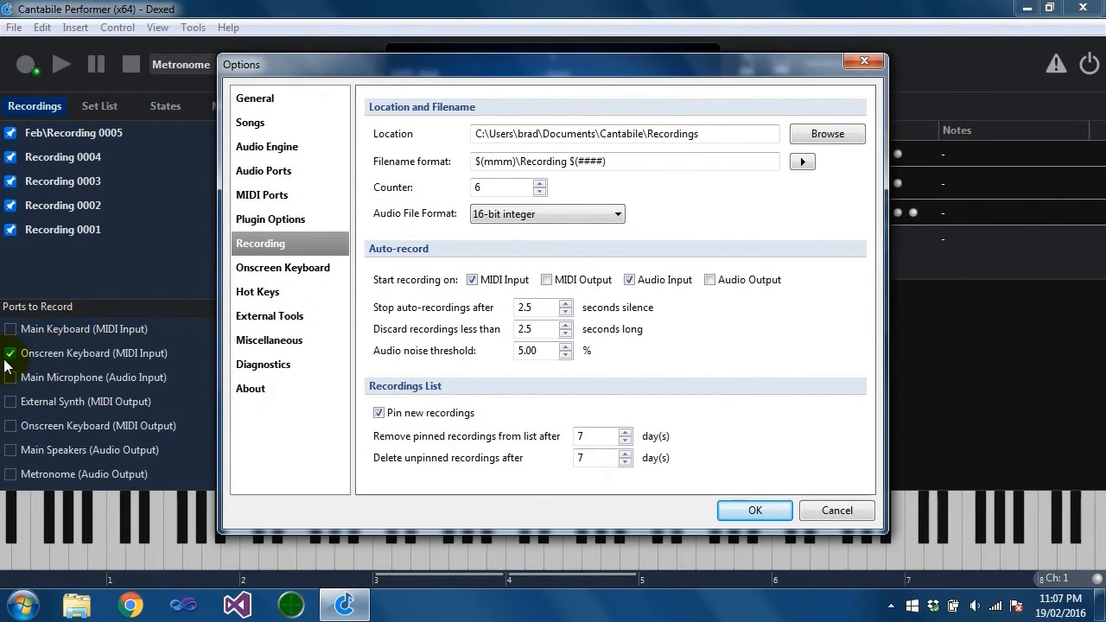
{"action": "mouse_move", "coordinate": [71, 336]}
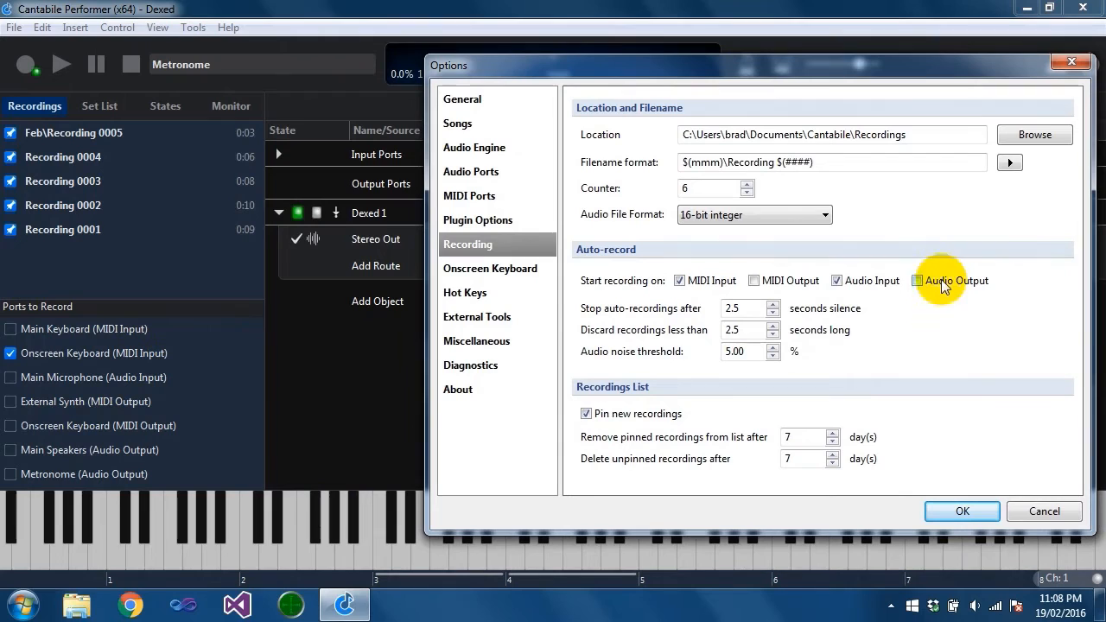
{"action": "left_click", "coordinate": [917, 280]}
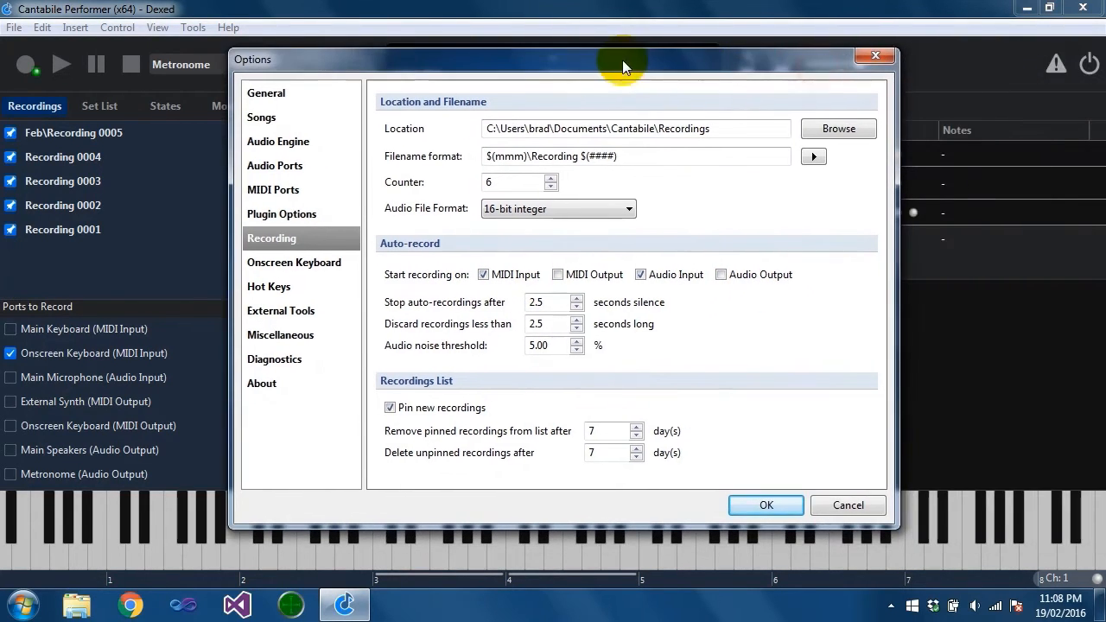
{"action": "mouse_move", "coordinate": [553, 337]}
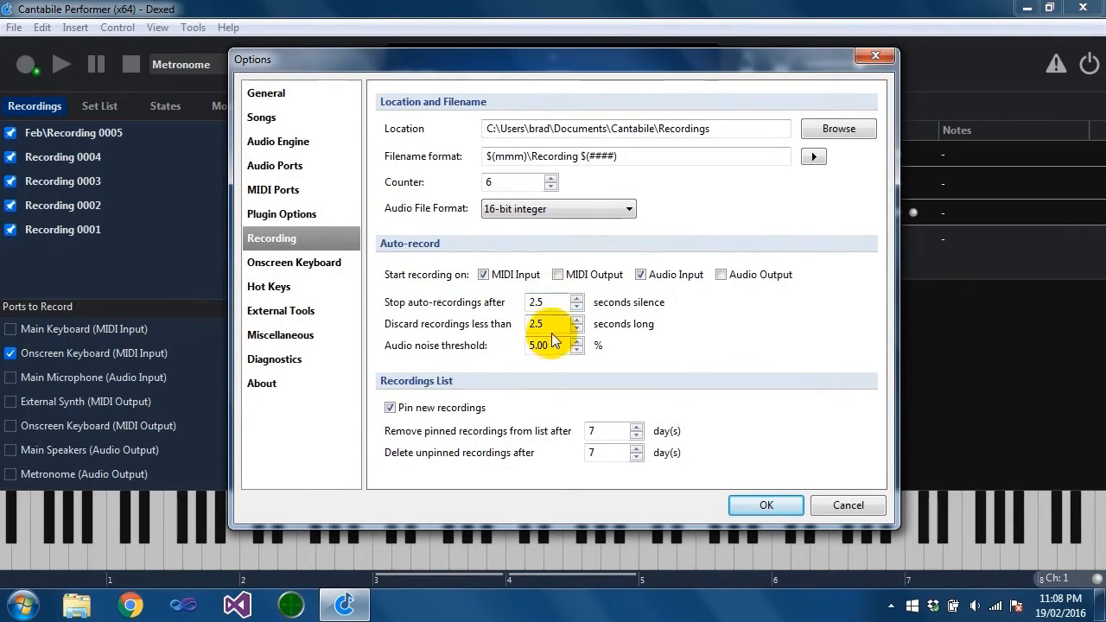
{"action": "left_click", "coordinate": [544, 302]}
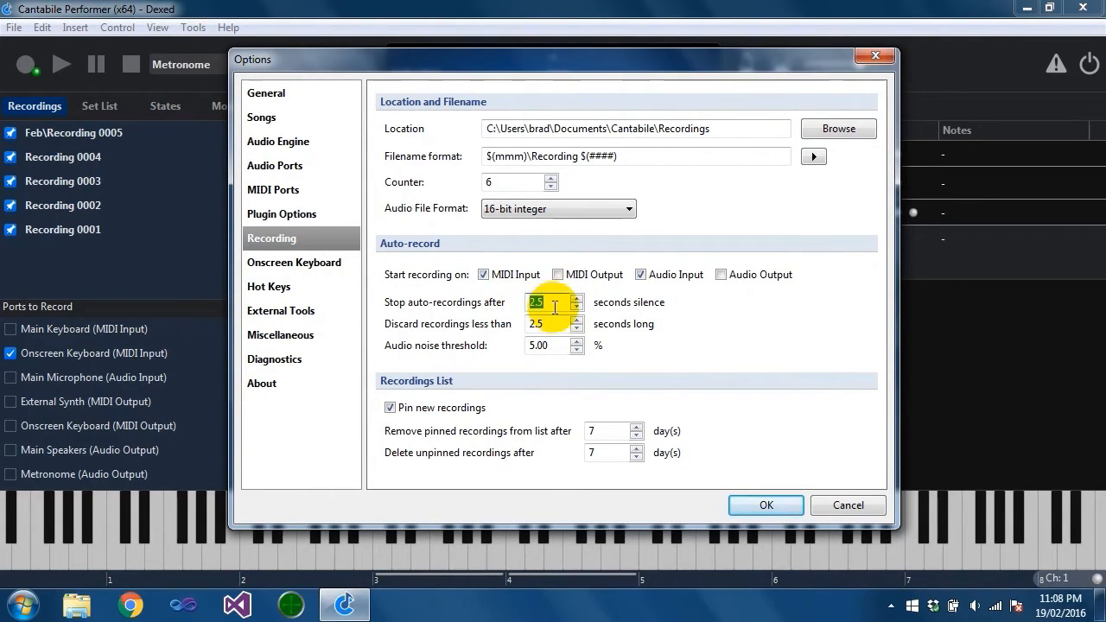
{"action": "left_click", "coordinate": [533, 323]}
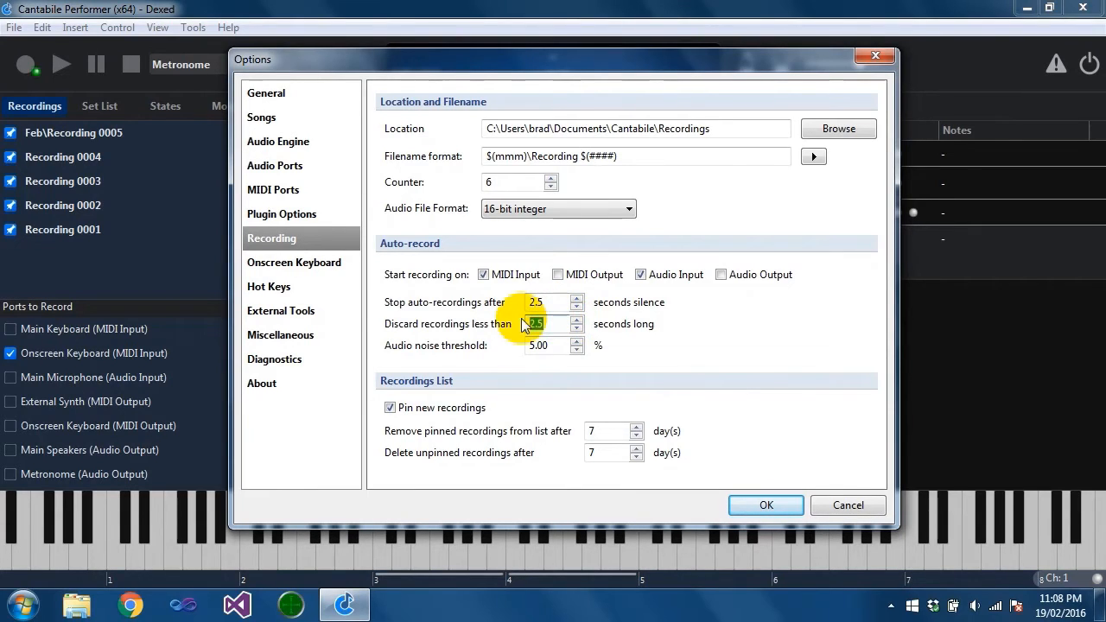
{"action": "left_click", "coordinate": [533, 323]}
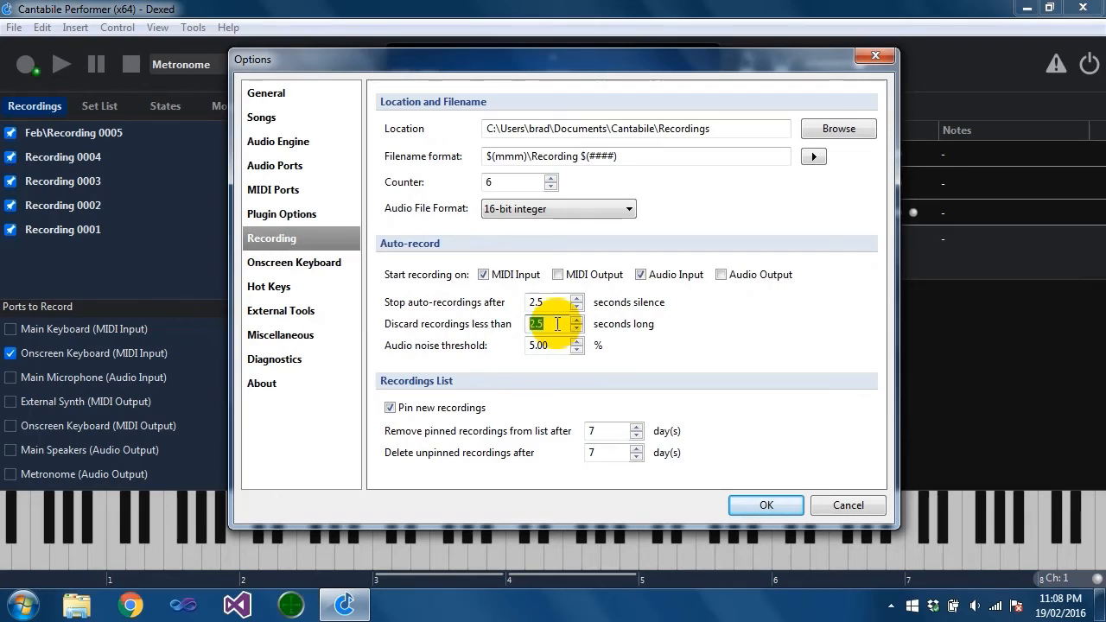
{"action": "mouse_move", "coordinate": [607, 334]}
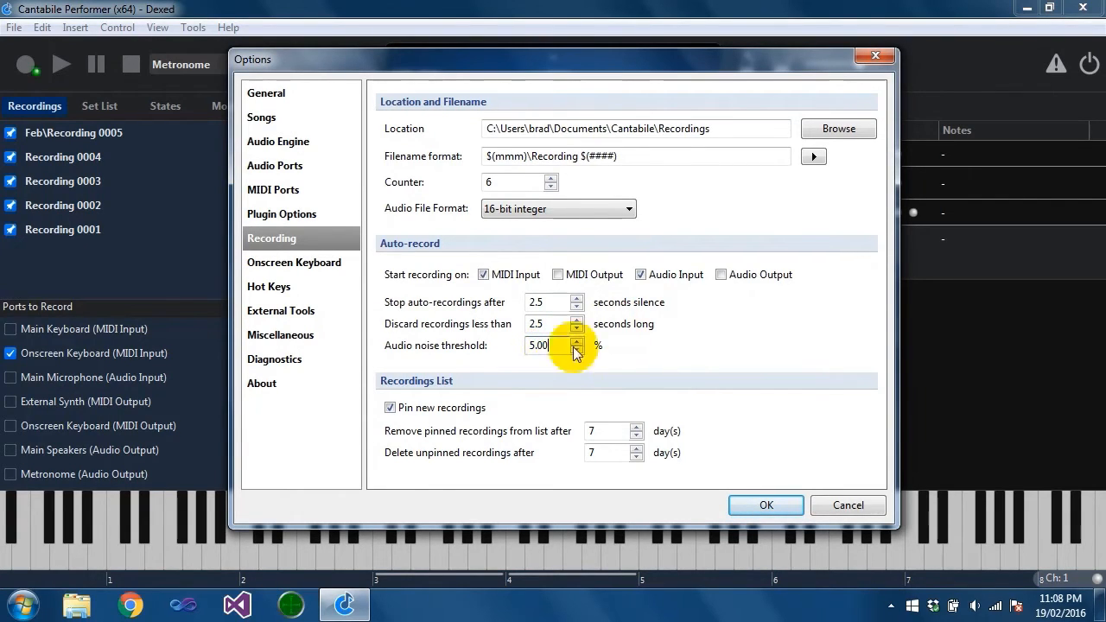
{"action": "mouse_move", "coordinate": [471, 465]}
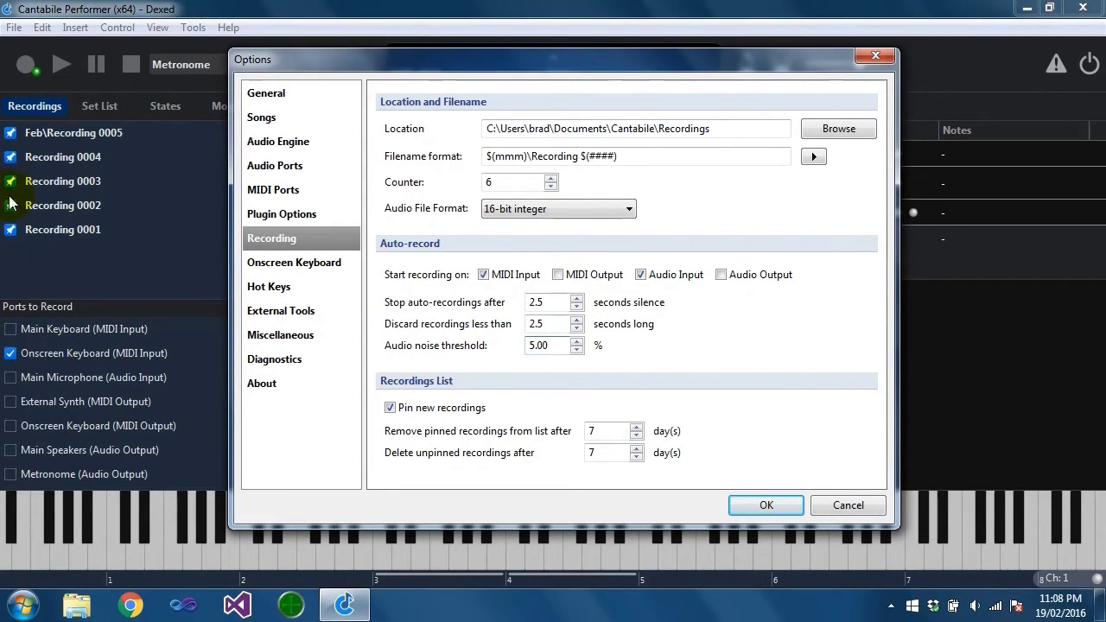
{"action": "mouse_move", "coordinate": [330, 369]}
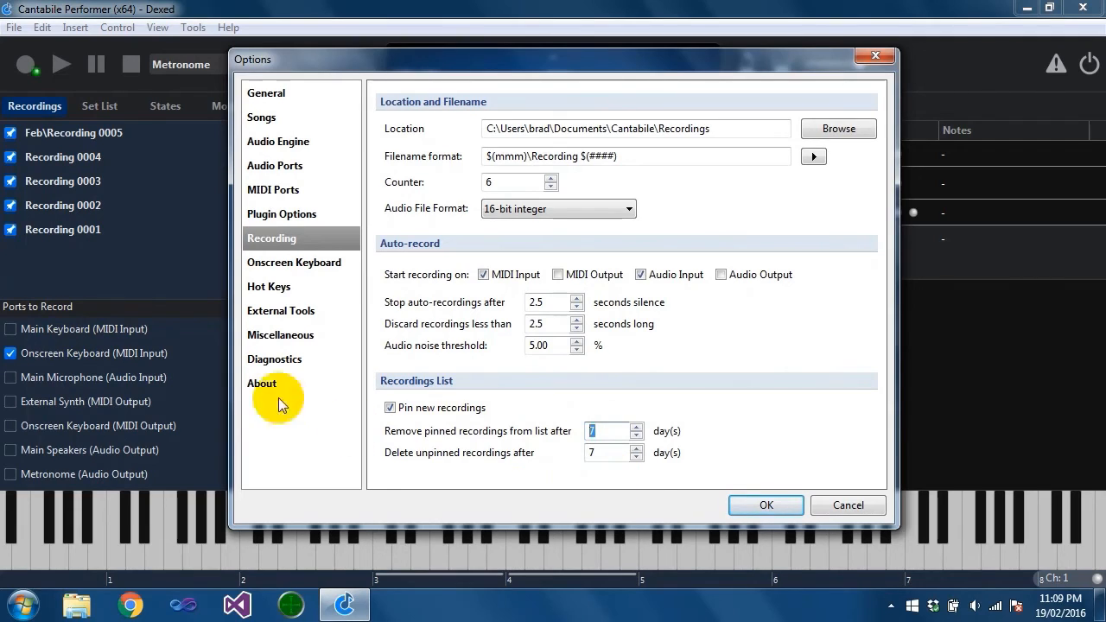
{"action": "mouse_move", "coordinate": [465, 399]}
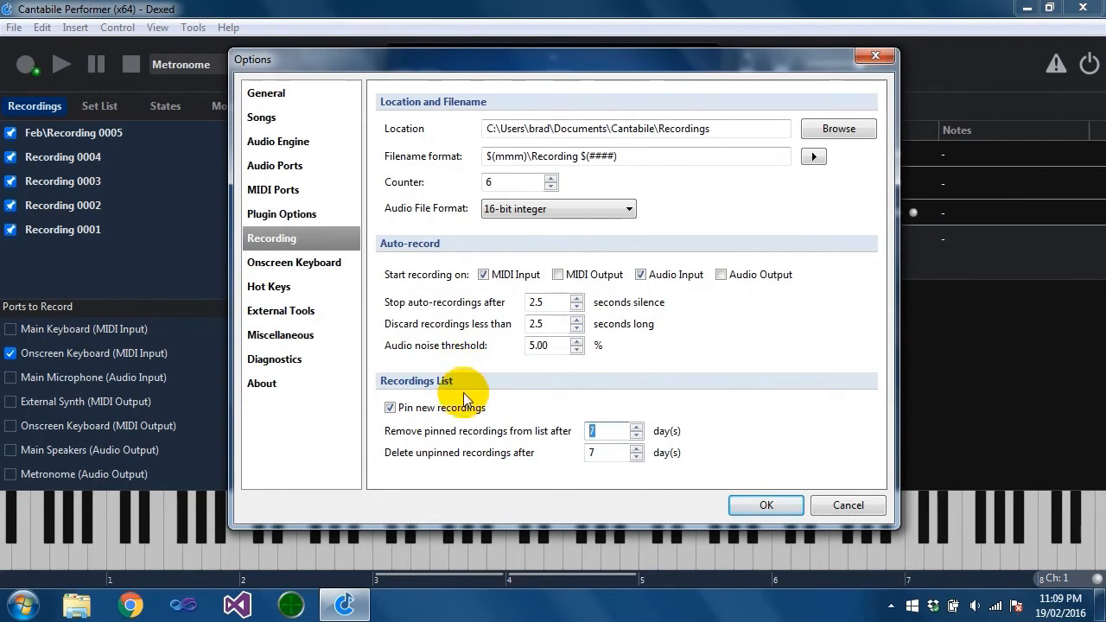
{"action": "mouse_move", "coordinate": [475, 417]}
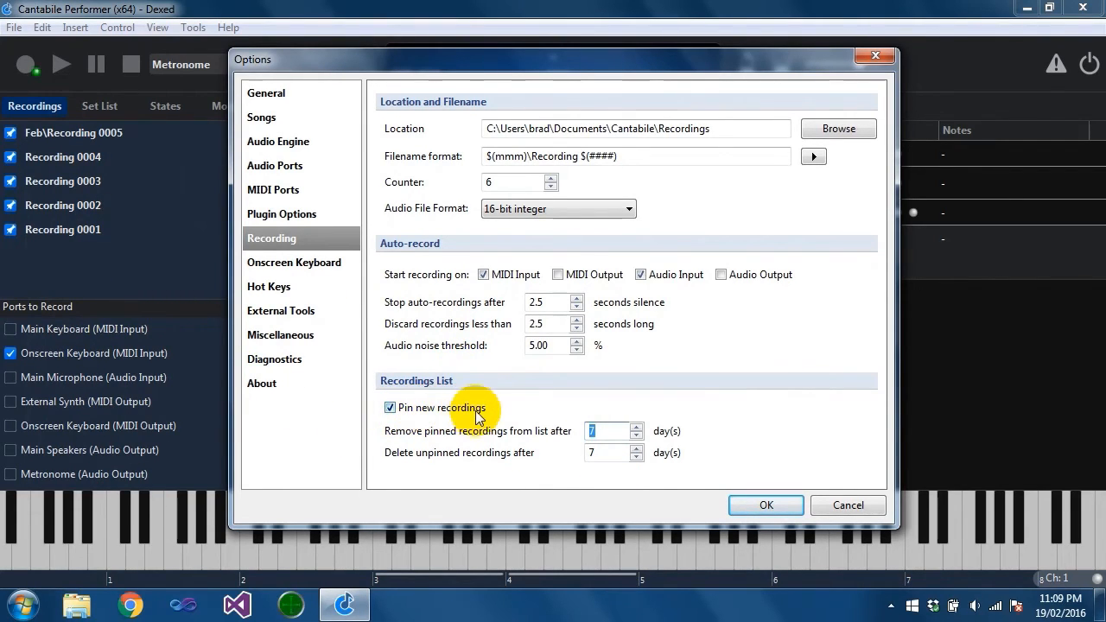
{"action": "mouse_move", "coordinate": [427, 418]}
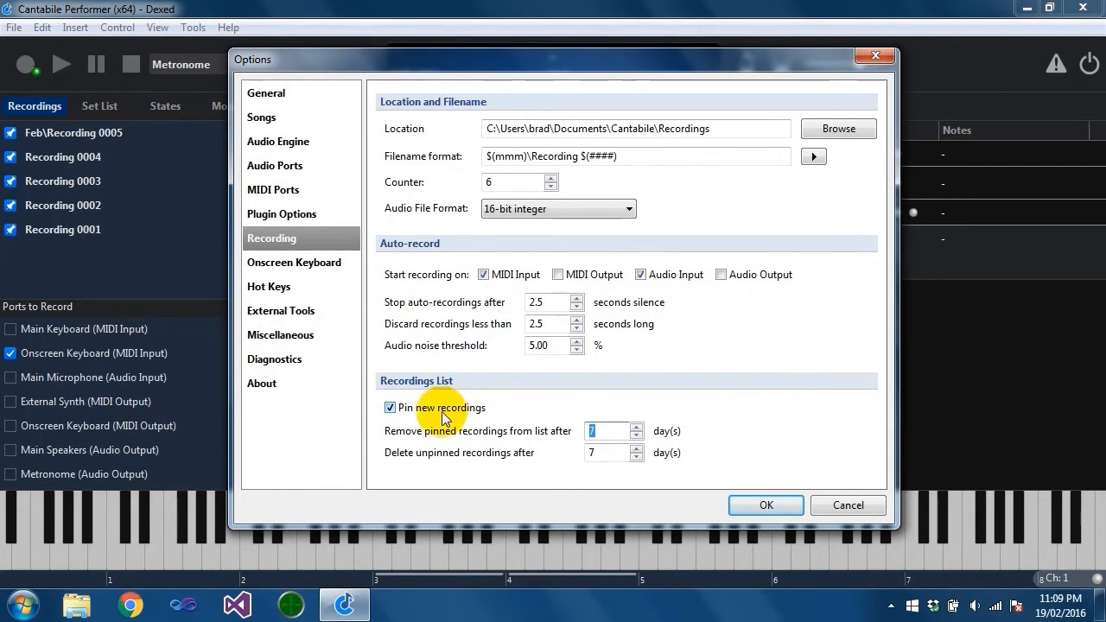
{"action": "mouse_move", "coordinate": [285, 286]}
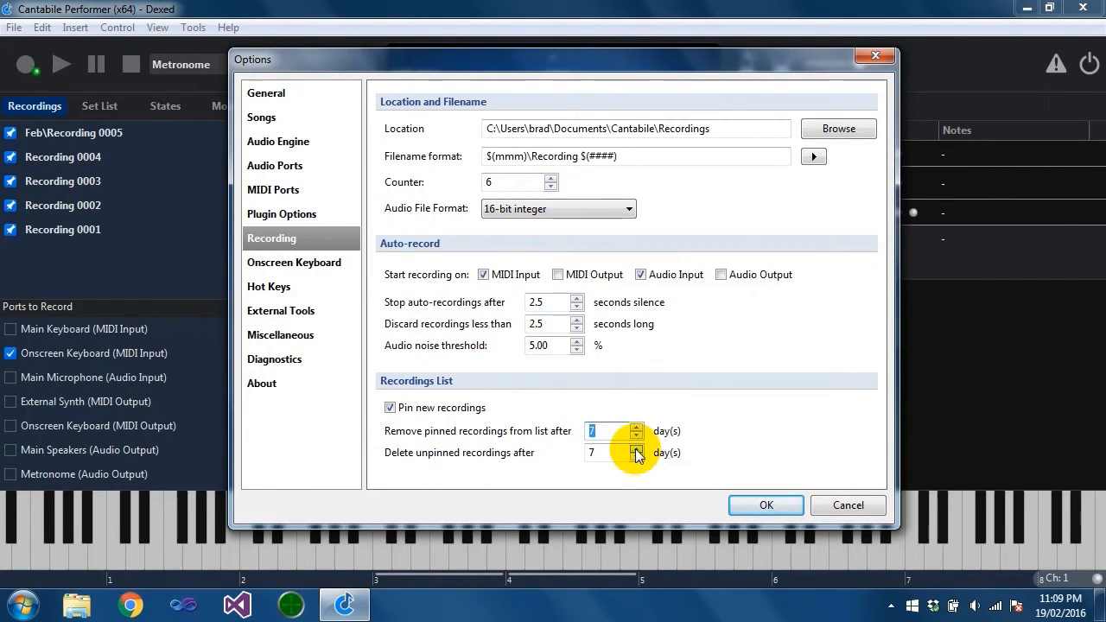
{"action": "mouse_move", "coordinate": [790, 600]}
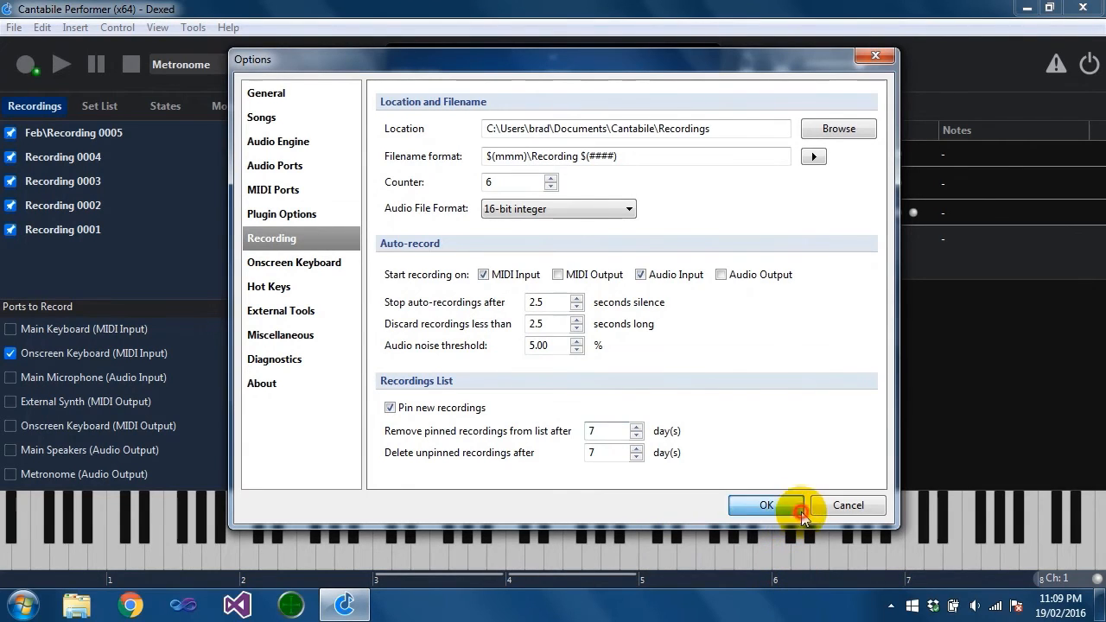
Step: Confirm Options with new recordings pinned and seven-day cleanup
{"action": "left_click", "coordinate": [765, 505]}
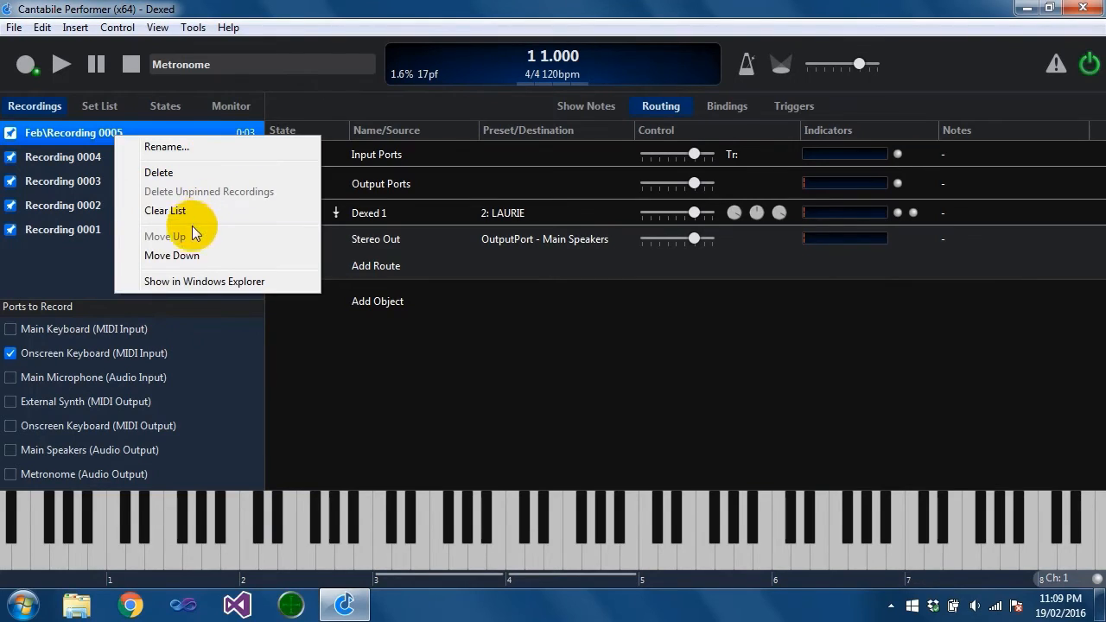
{"action": "mouse_move", "coordinate": [214, 197]}
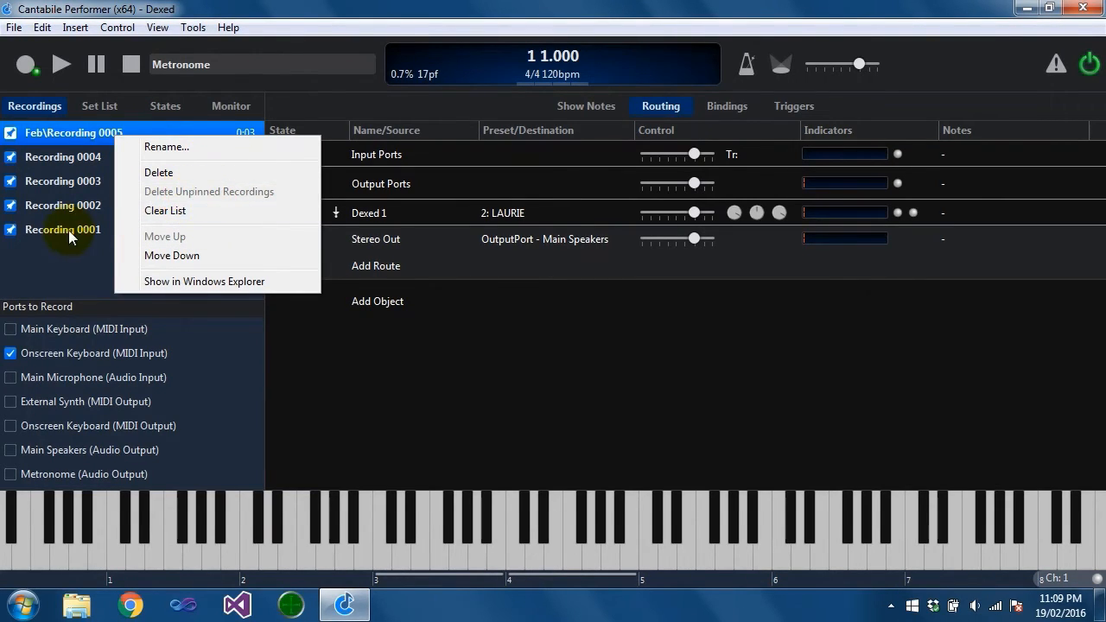
{"action": "left_click", "coordinate": [62, 205]}
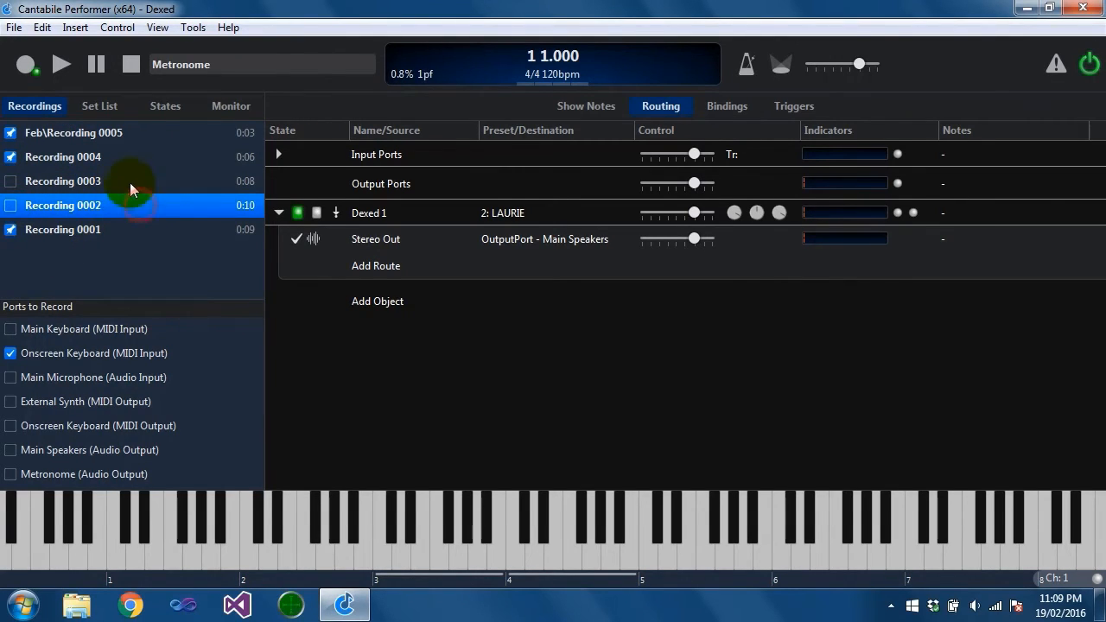
{"action": "right_click", "coordinate": [62, 181]}
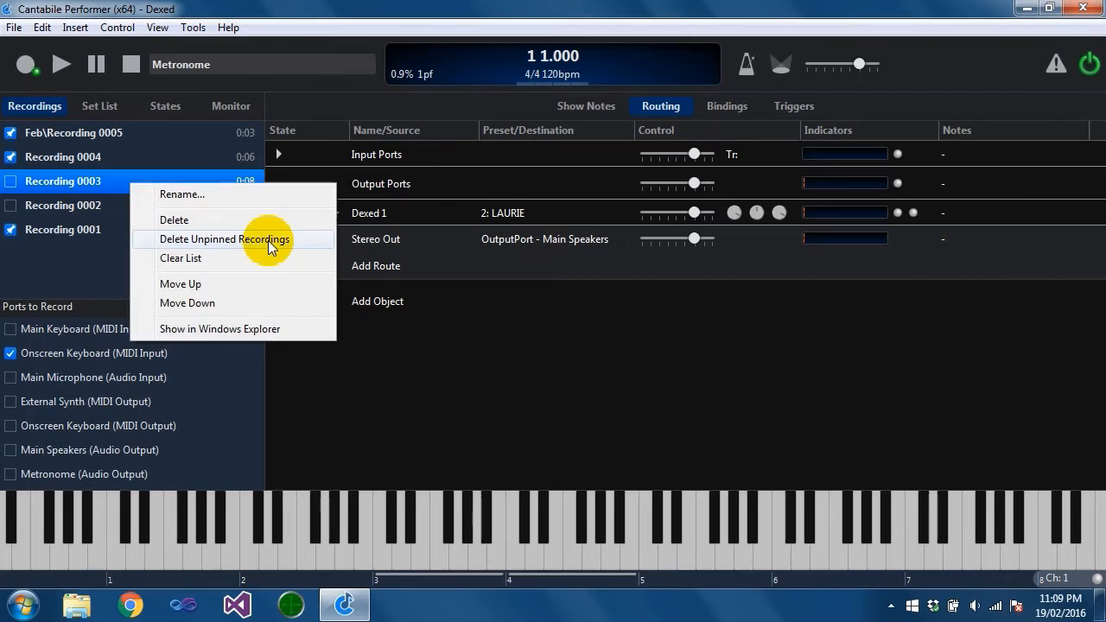
{"action": "left_click", "coordinate": [223, 239]}
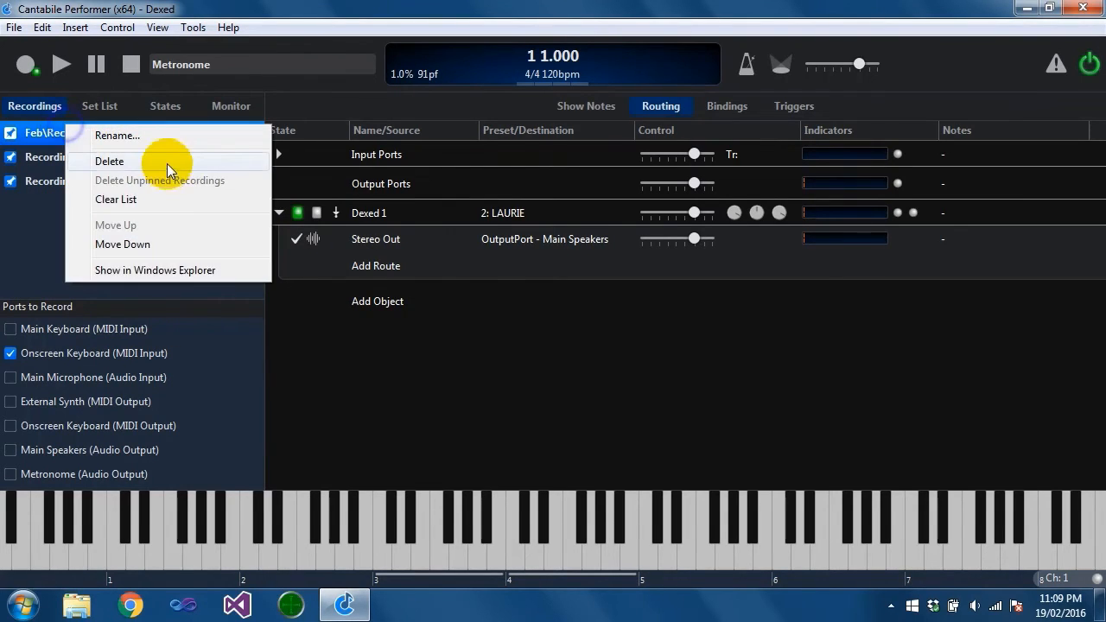
{"action": "mouse_move", "coordinate": [169, 199]}
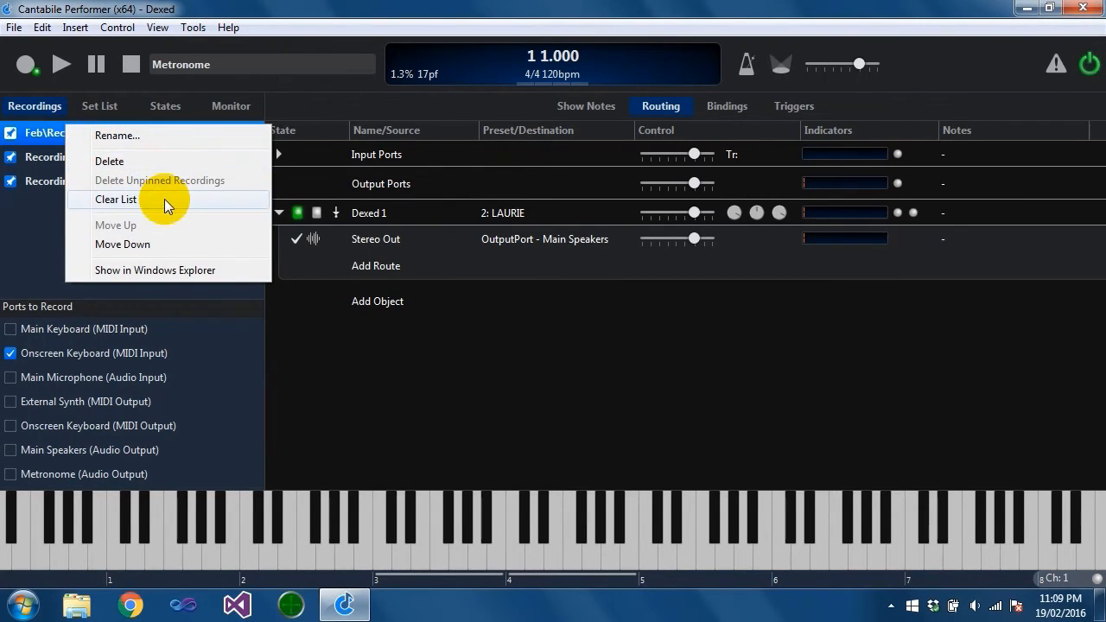
{"action": "mouse_move", "coordinate": [39, 132]}
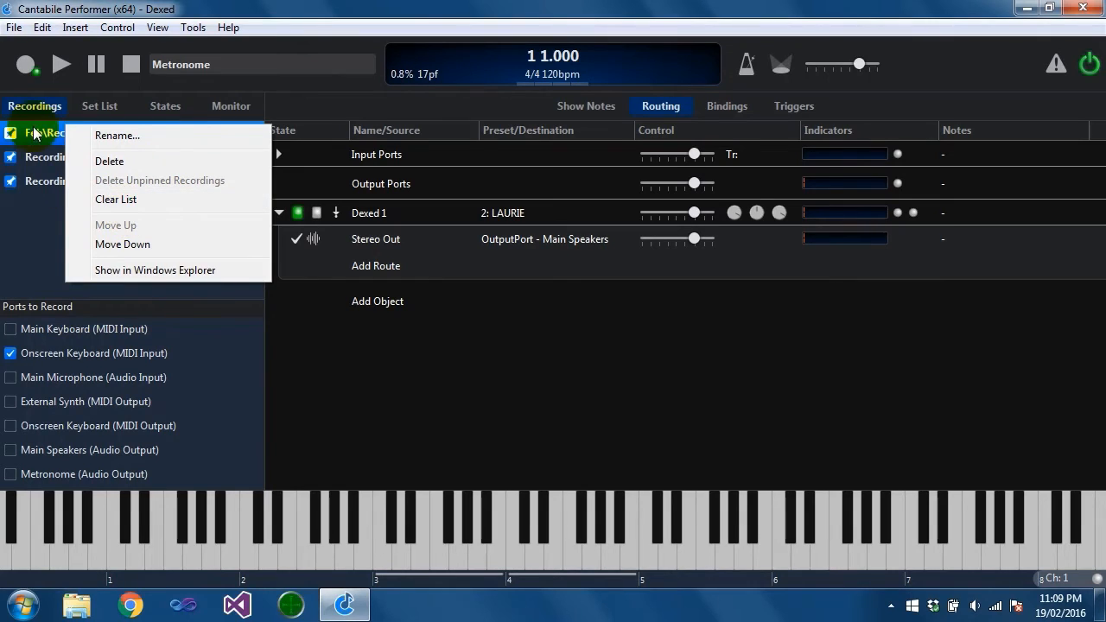
{"action": "mouse_move", "coordinate": [34, 267]}
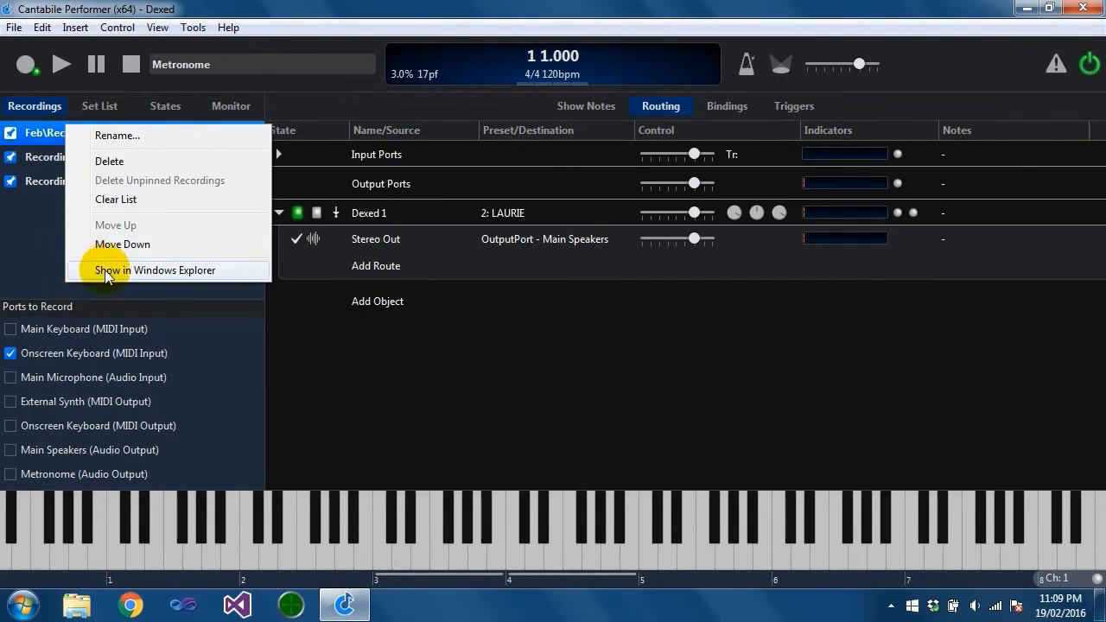
{"action": "mouse_move", "coordinate": [154, 147]}
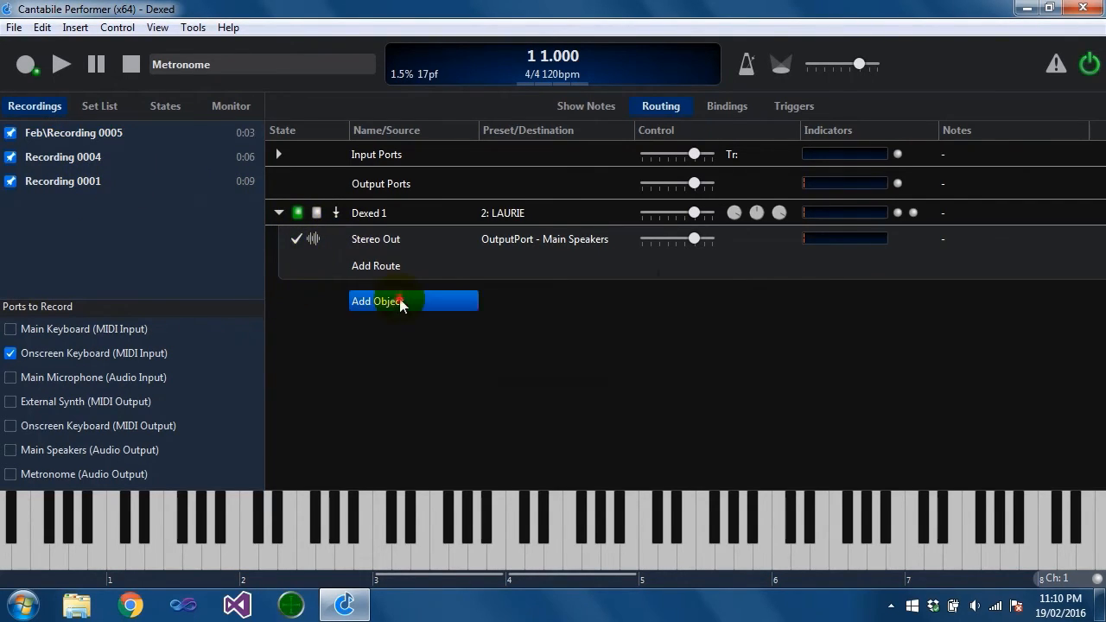
Step: Insert Media Player 1 and load Recordings 0005, 0004 and 0001 into its playlist
{"action": "left_click", "coordinate": [377, 300]}
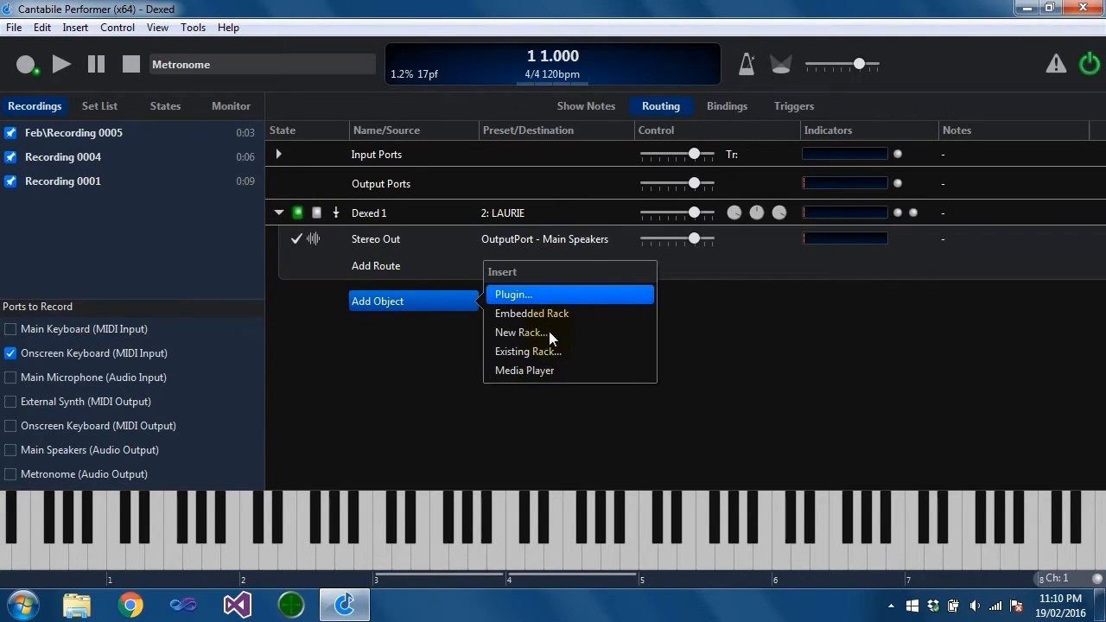
{"action": "left_click", "coordinate": [525, 370]}
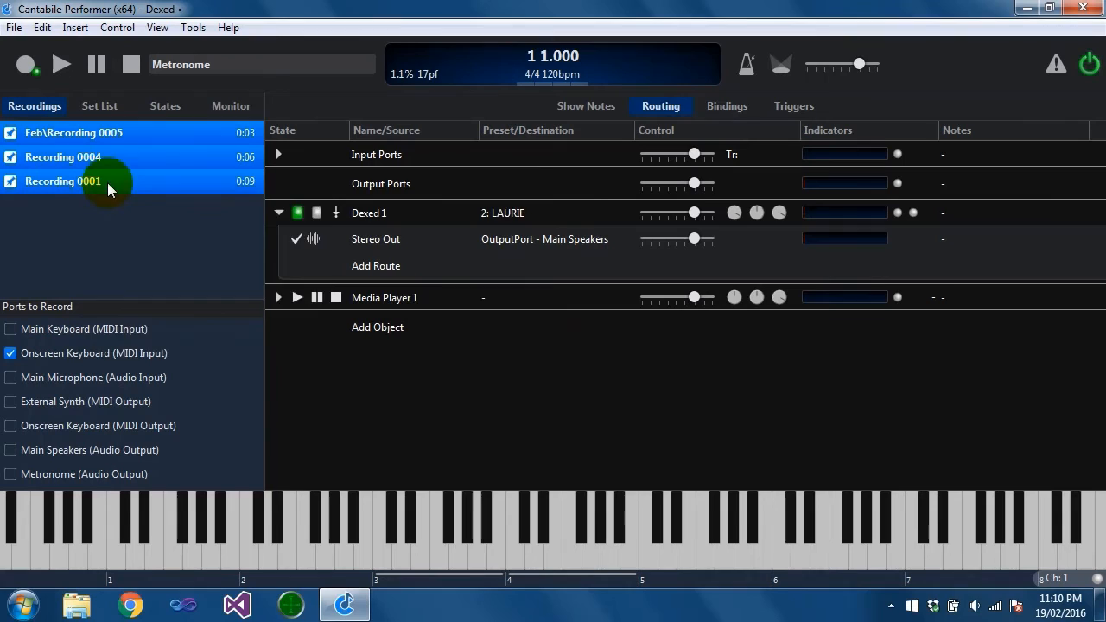
{"action": "right_click", "coordinate": [62, 180]}
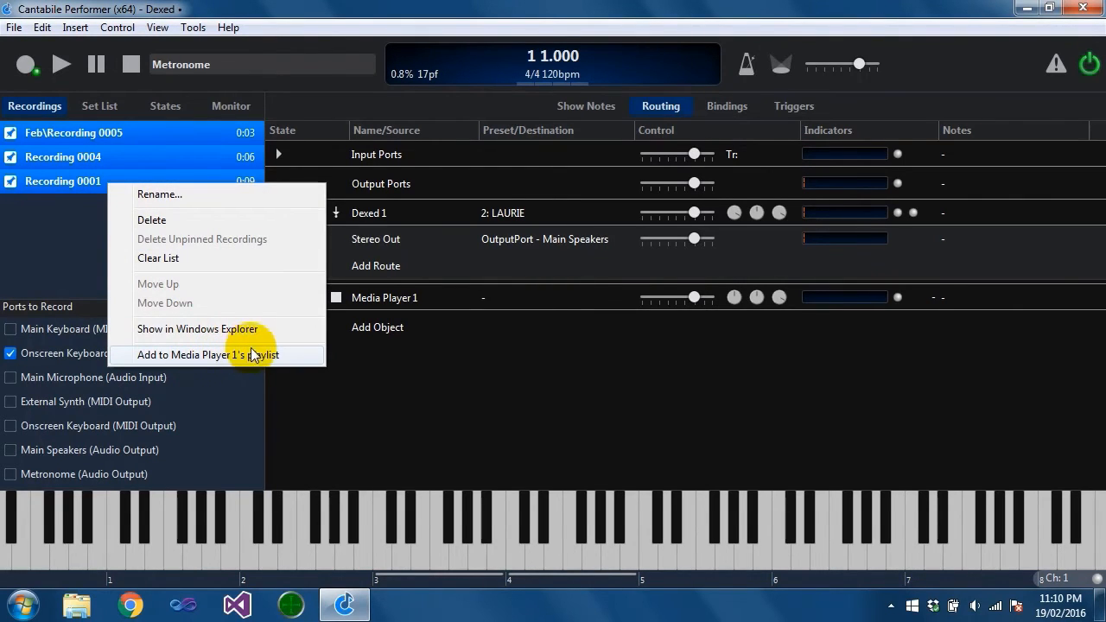
{"action": "left_click", "coordinate": [208, 354]}
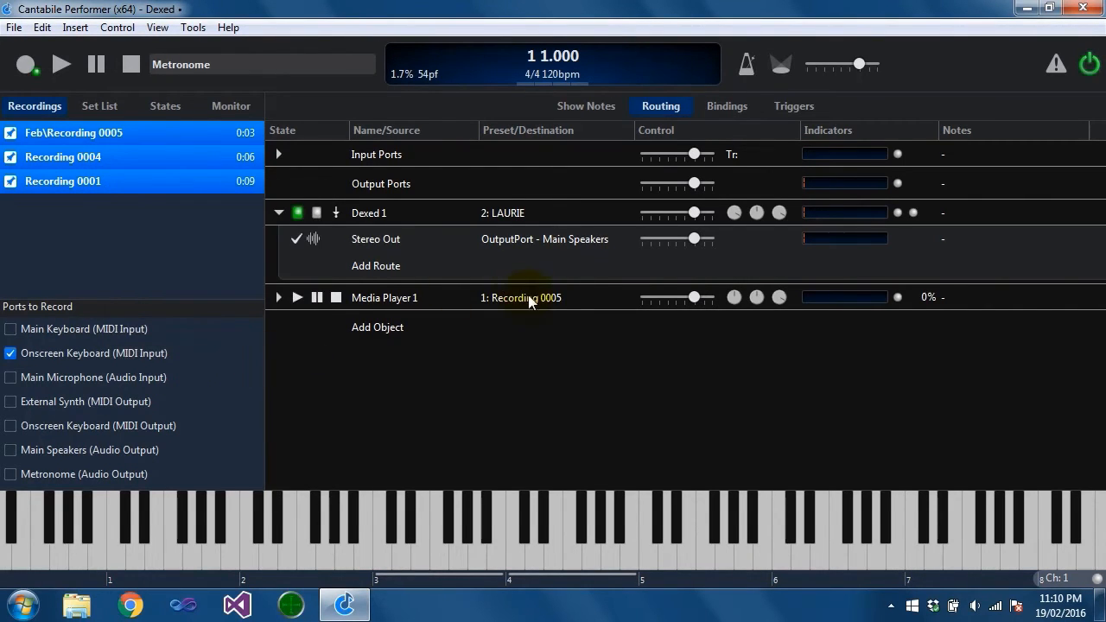
{"action": "double_click", "coordinate": [522, 297]}
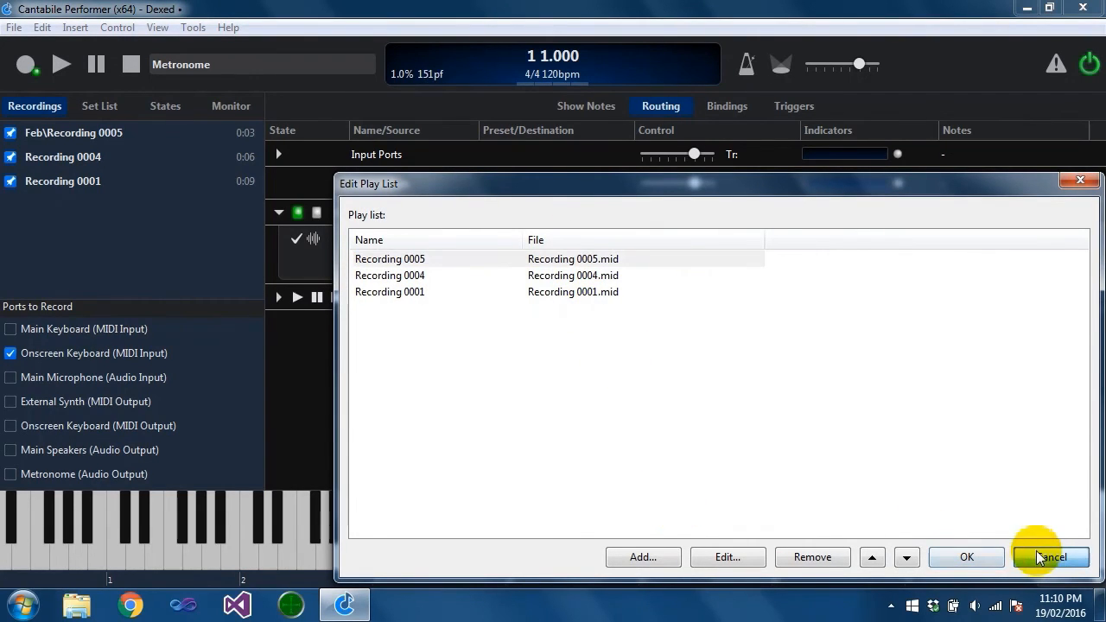
{"action": "left_click", "coordinate": [1050, 556]}
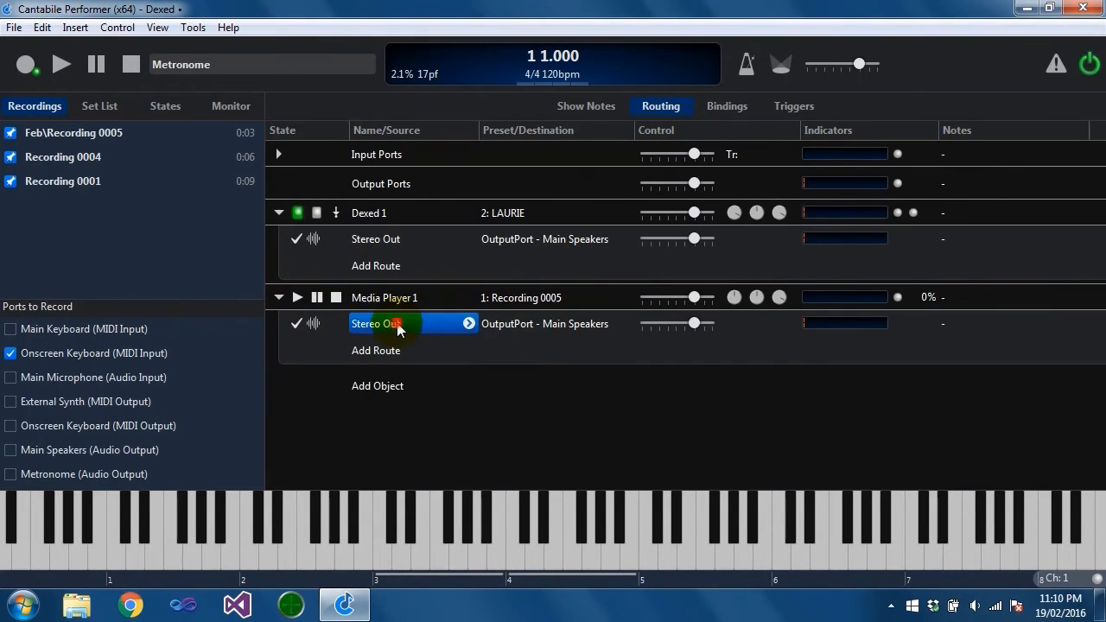
{"action": "mouse_move", "coordinate": [24, 68]}
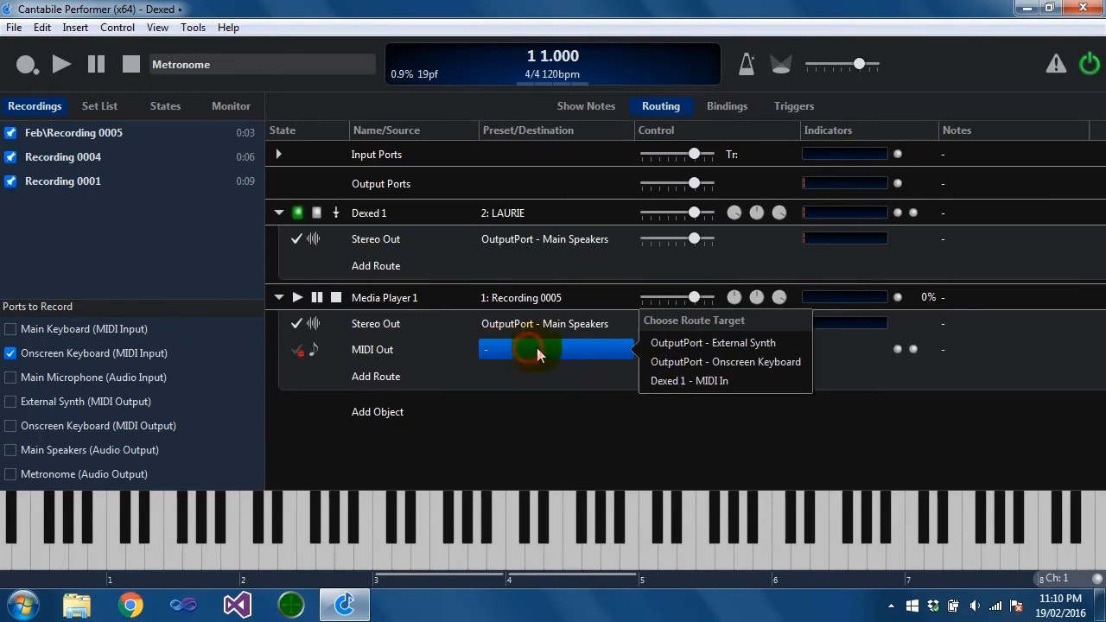
Step: Route Media Player 1's MIDI out to Dexed 1 - MIDI In and show the timeline
{"action": "left_click", "coordinate": [689, 380]}
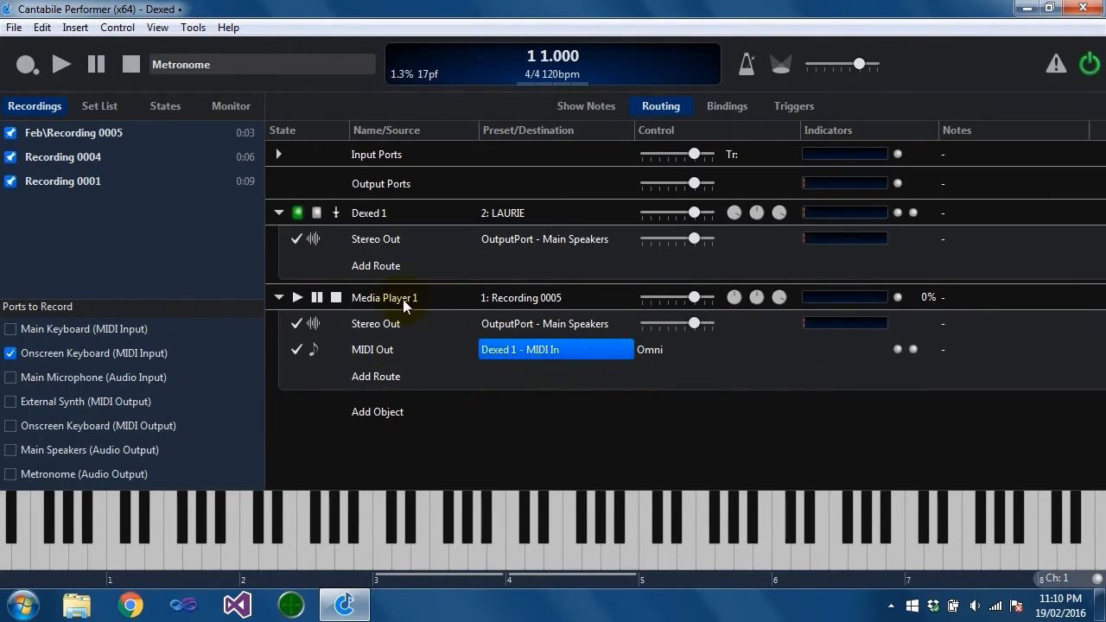
{"action": "mouse_move", "coordinate": [193, 26]}
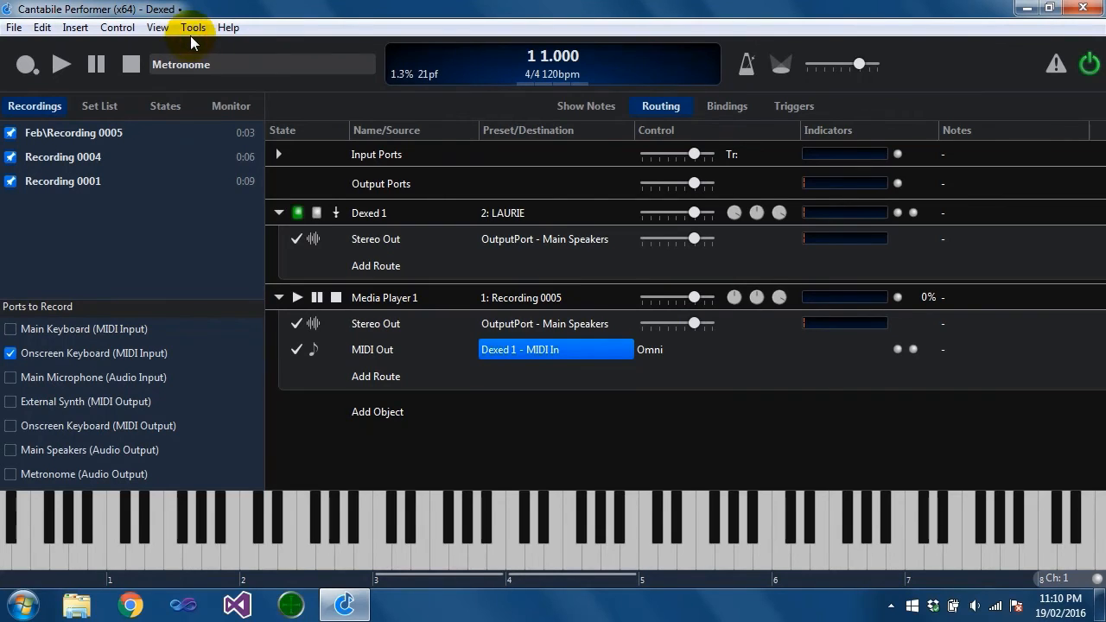
{"action": "left_click", "coordinate": [157, 26]}
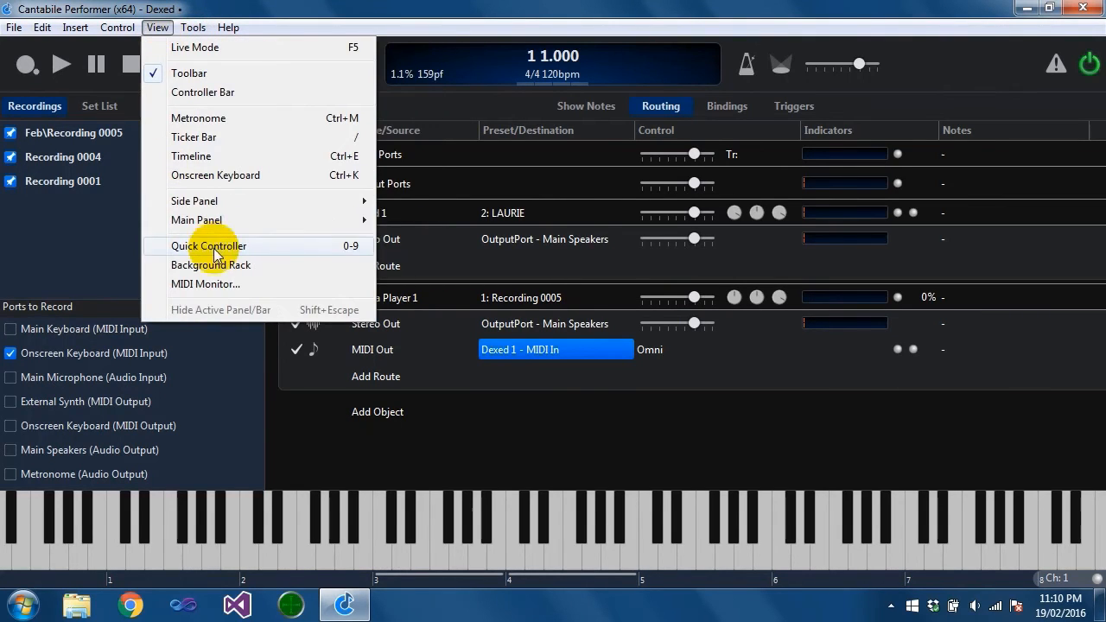
{"action": "mouse_move", "coordinate": [244, 160]}
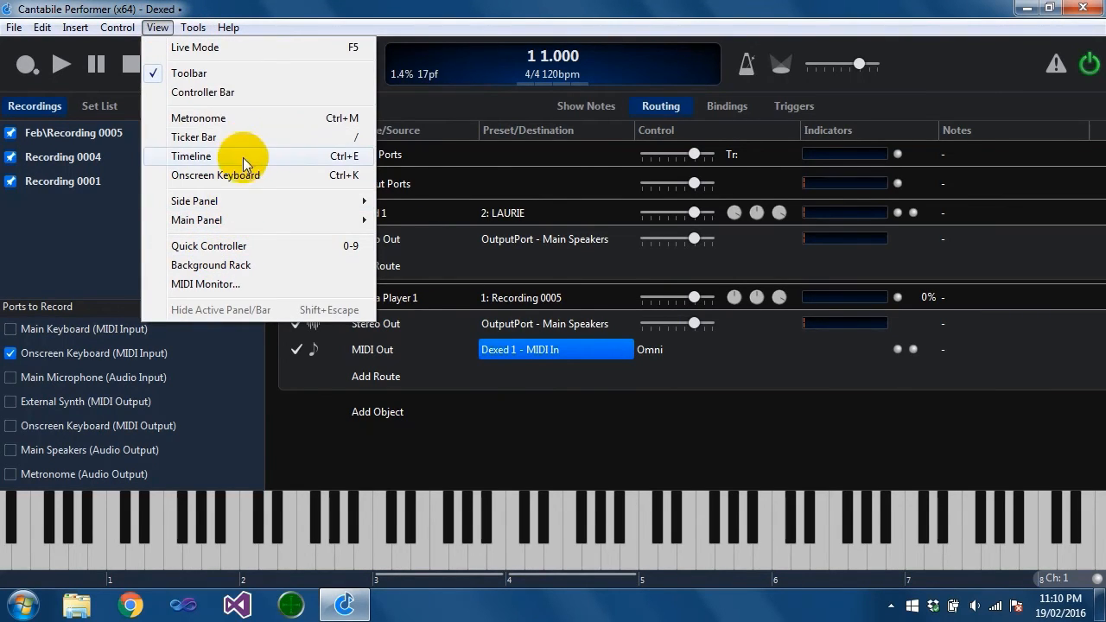
{"action": "left_click", "coordinate": [191, 156]}
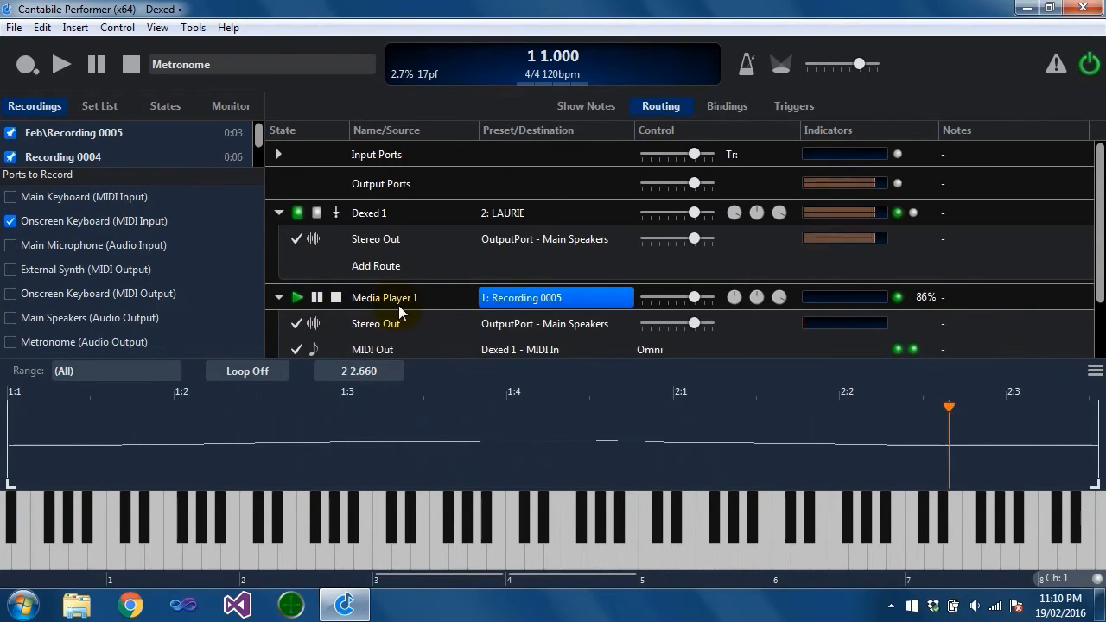
Step: Load Recording 0001 into the media player and play it back through Dexed
{"action": "left_click", "coordinate": [556, 297]}
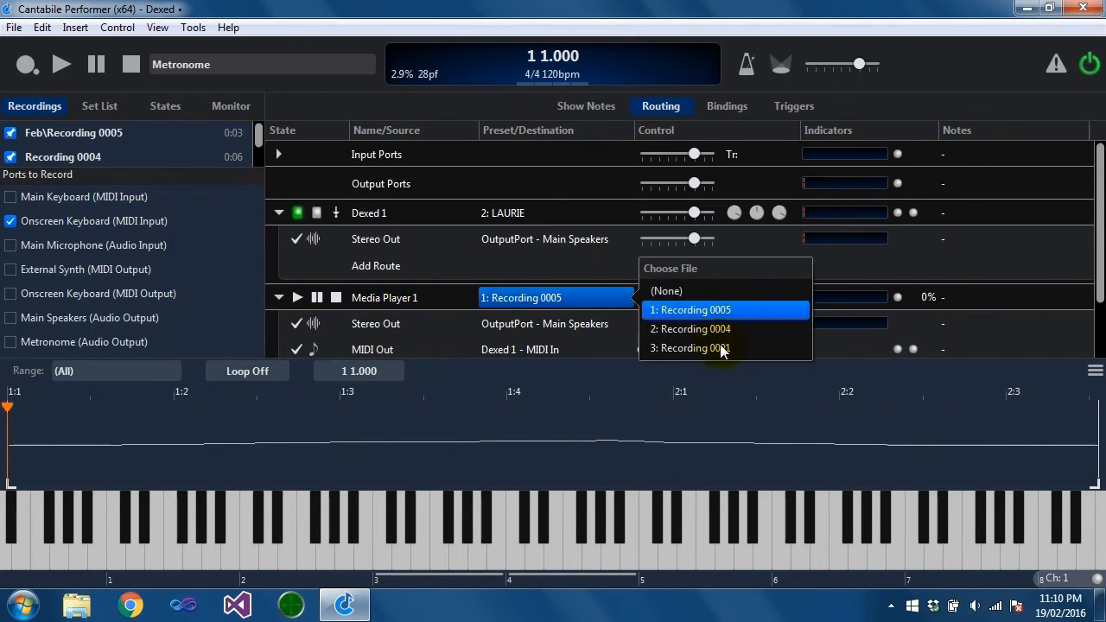
{"action": "left_click", "coordinate": [697, 347]}
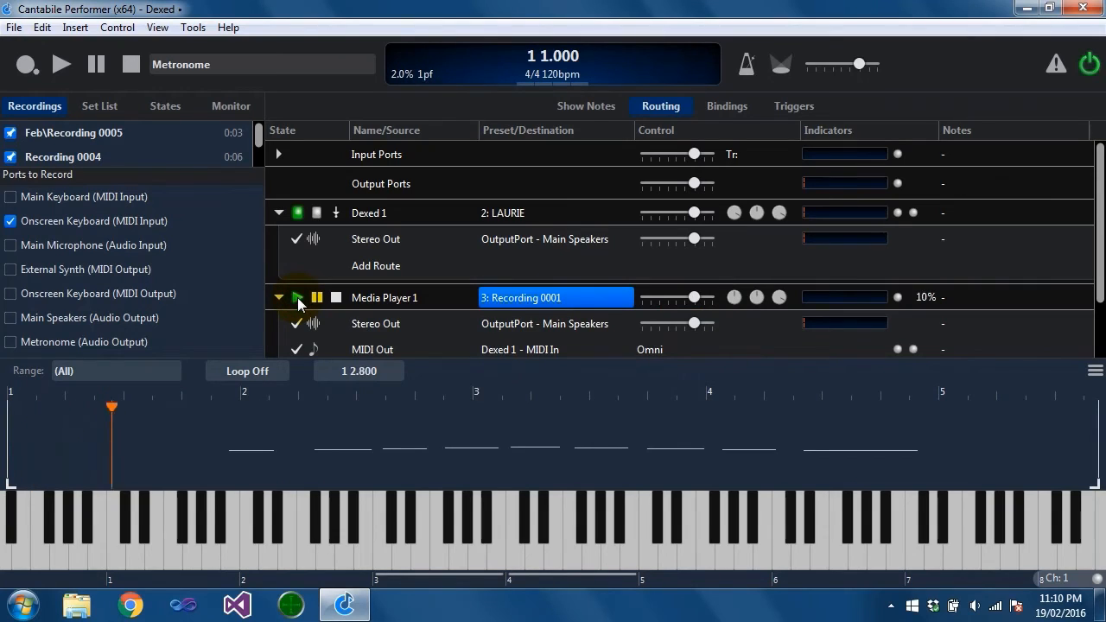
{"action": "left_click", "coordinate": [297, 297]}
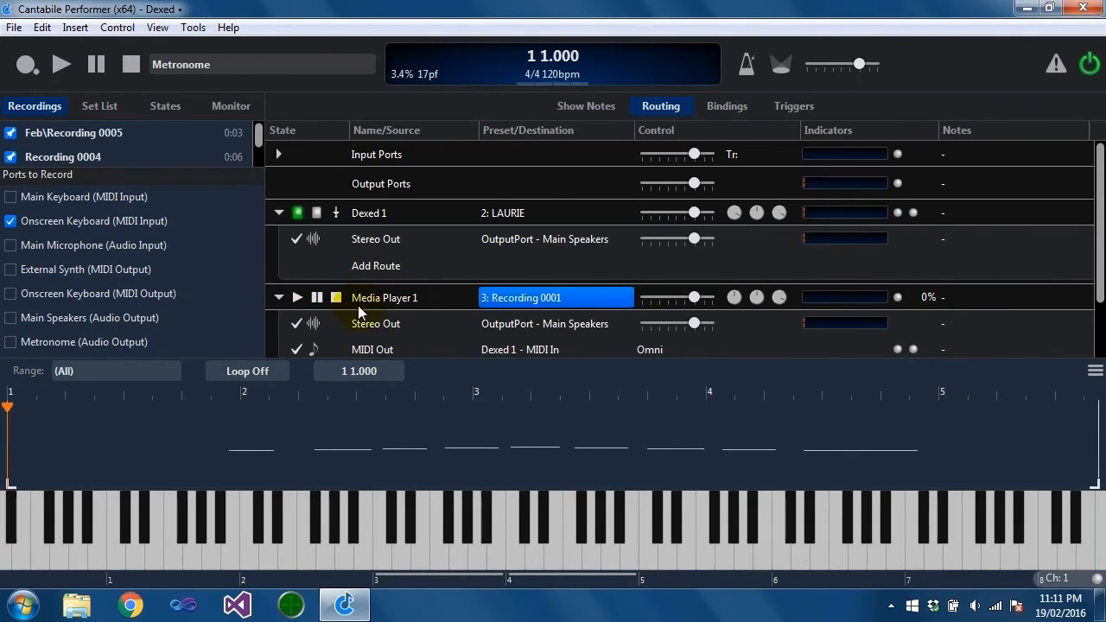
{"action": "right_click", "coordinate": [63, 156]}
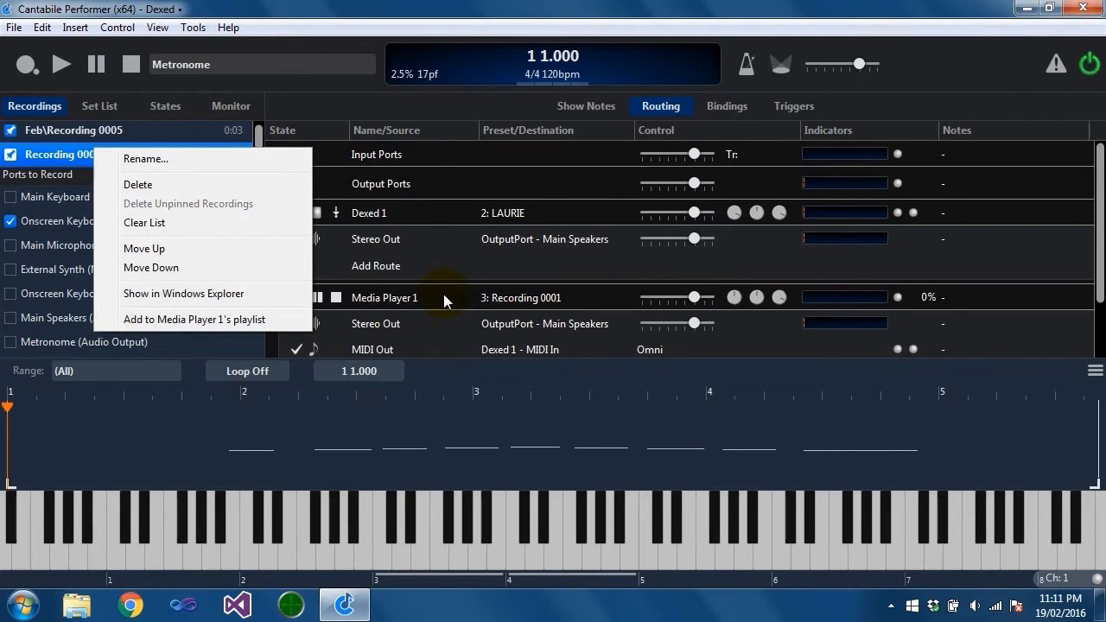
{"action": "mouse_move", "coordinate": [377, 431]}
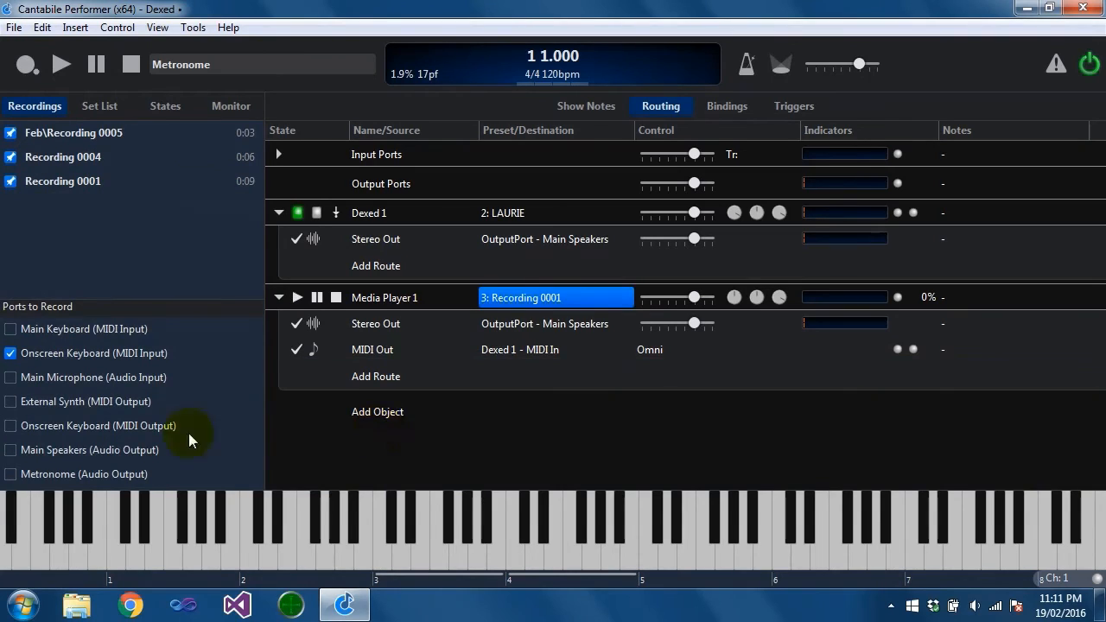
{"action": "mouse_move", "coordinate": [297, 297]}
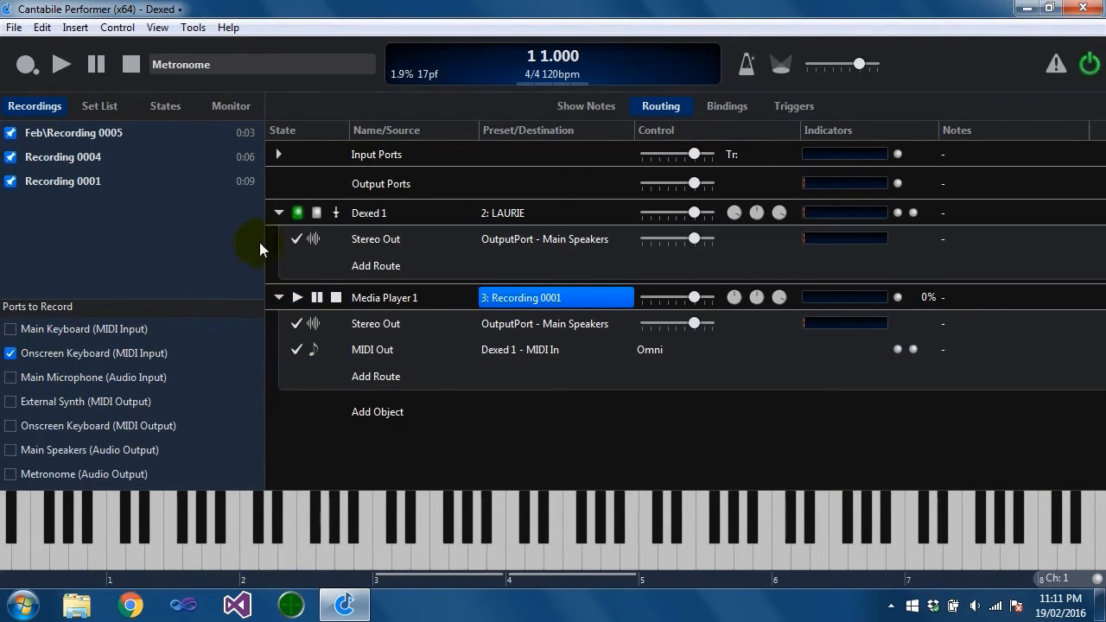
Step: Add a stereo output port named 'Other' on channels 1 and 2 in Audio Ports options
{"action": "left_click", "coordinate": [193, 27]}
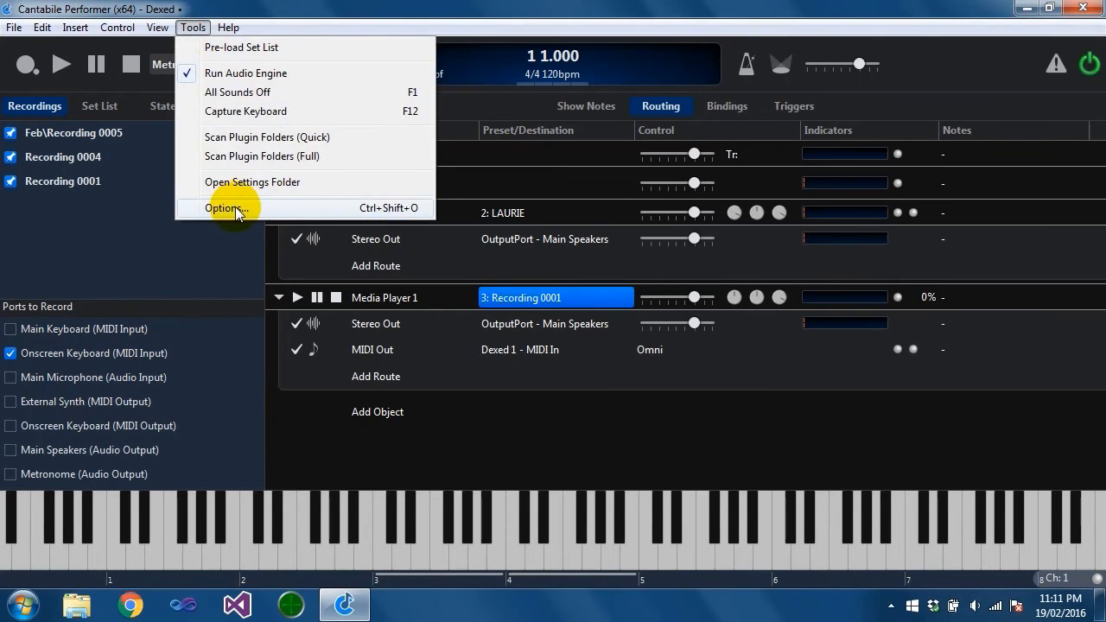
{"action": "left_click", "coordinate": [225, 207]}
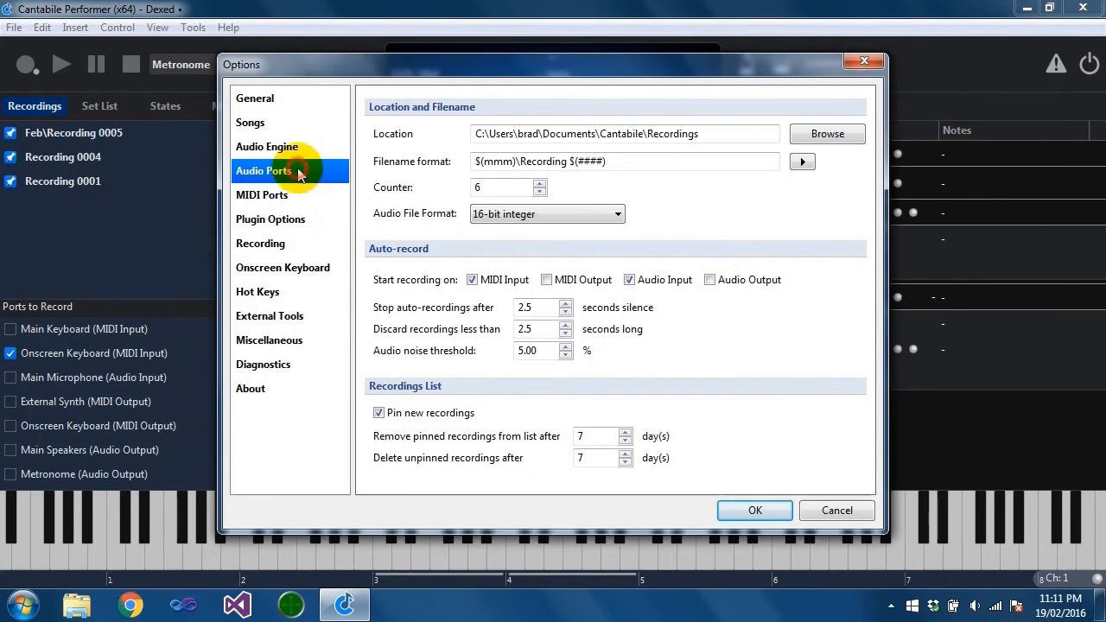
{"action": "left_click", "coordinate": [264, 170]}
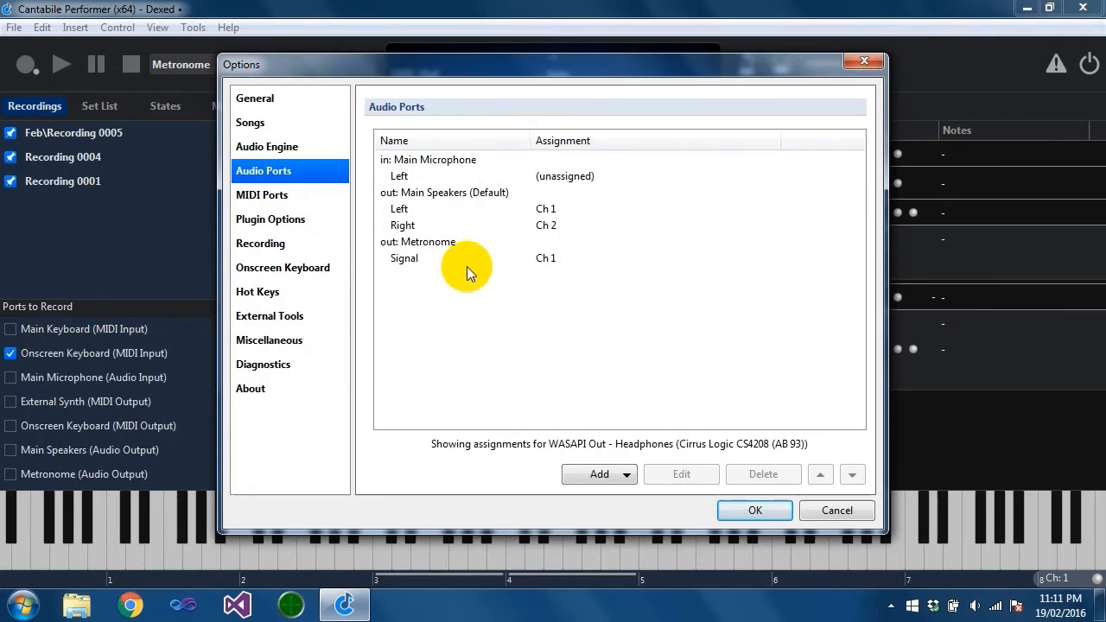
{"action": "mouse_move", "coordinate": [540, 432]}
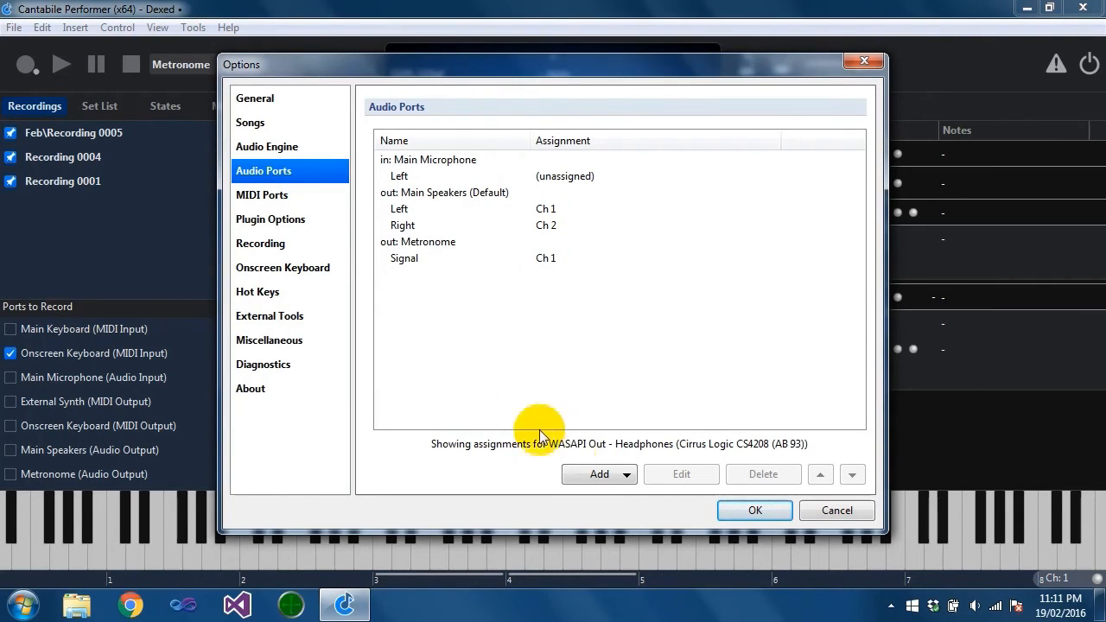
{"action": "left_click", "coordinate": [599, 474]}
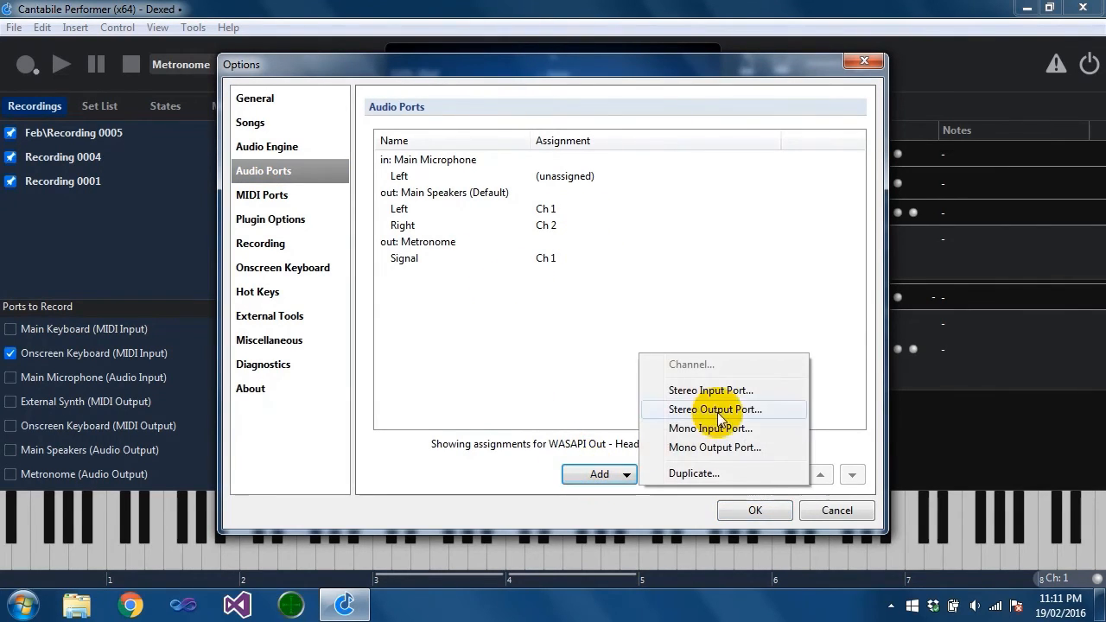
{"action": "mouse_move", "coordinate": [733, 419]}
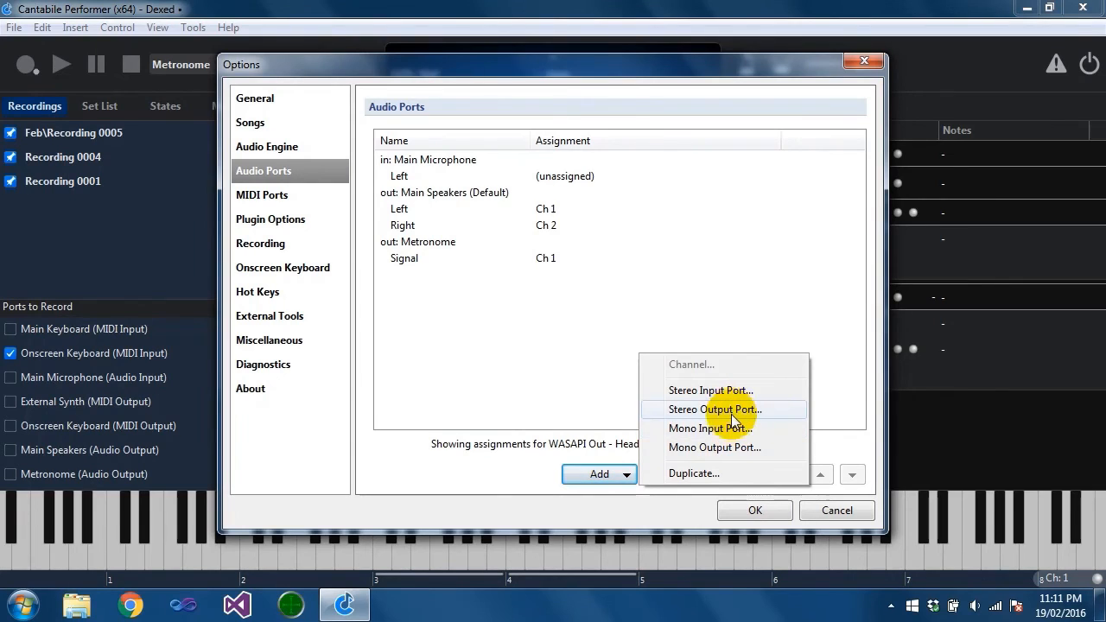
{"action": "left_click", "coordinate": [715, 409]}
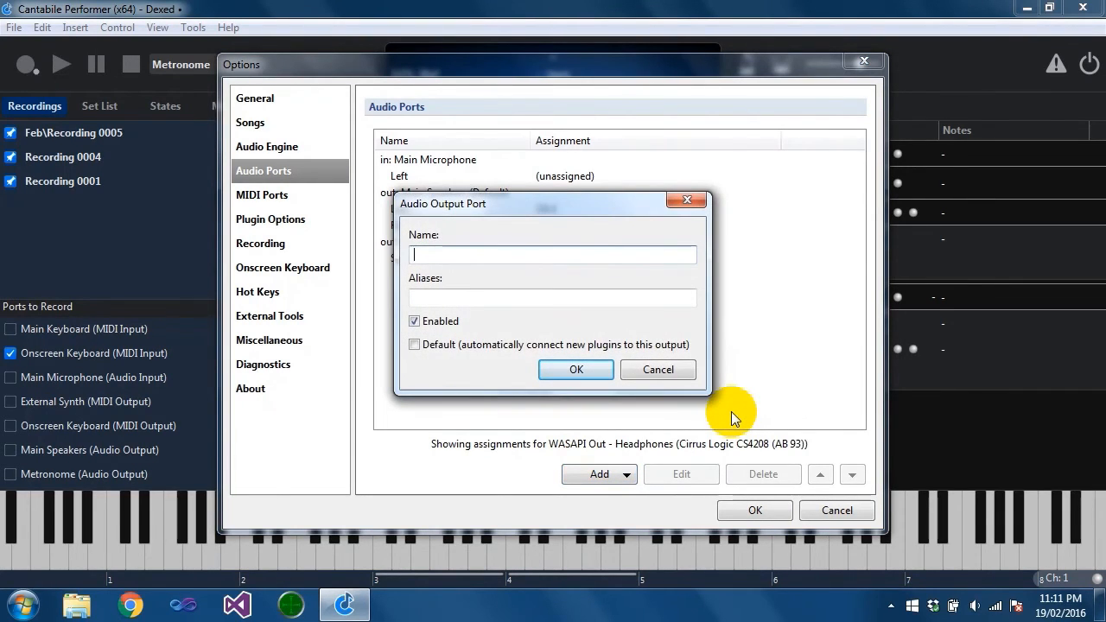
{"action": "left_click", "coordinate": [576, 369]}
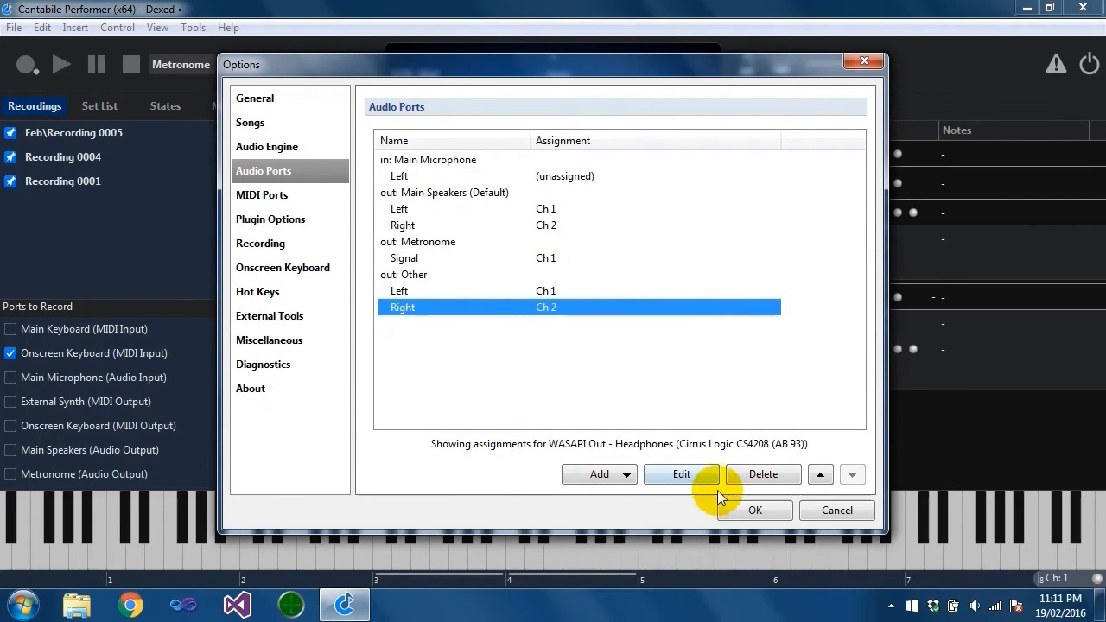
{"action": "left_click", "coordinate": [755, 510]}
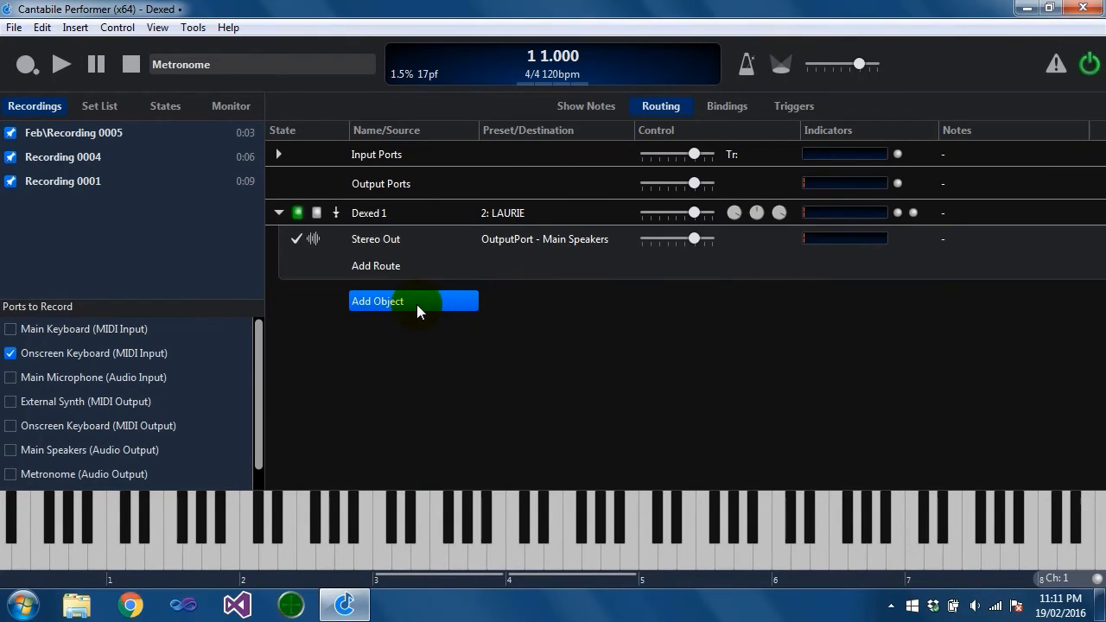
Step: Route Main Keyboard channel 1 to Dexed 1 and channel 2 to mdaPiano 1
{"action": "left_click", "coordinate": [377, 301]}
{"action": "type", "text": "mdap"}
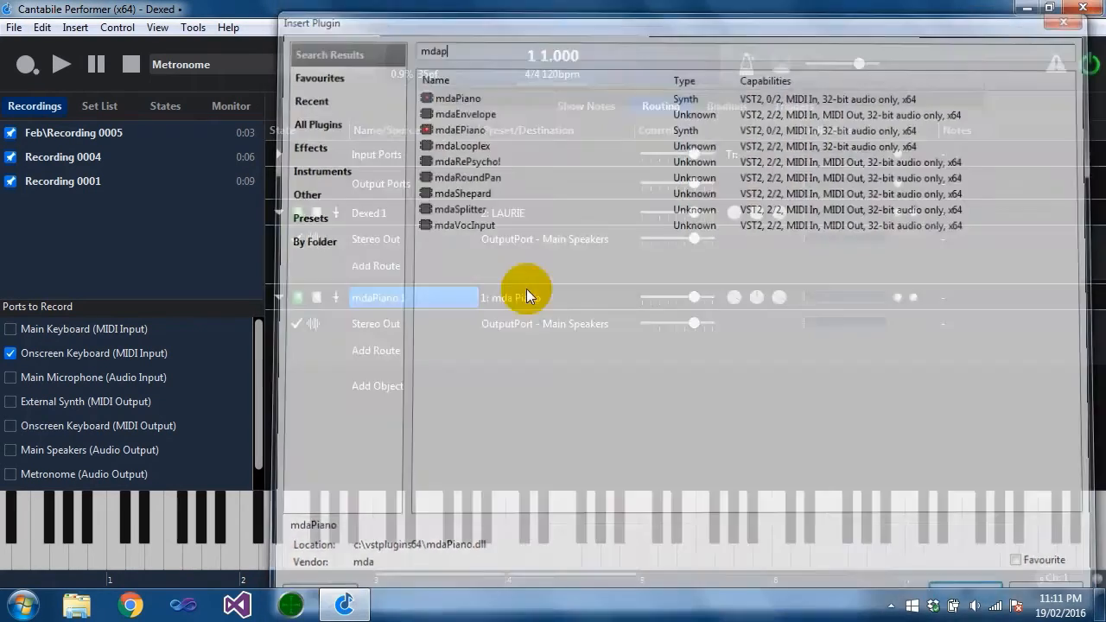
{"action": "double_click", "coordinate": [457, 97]}
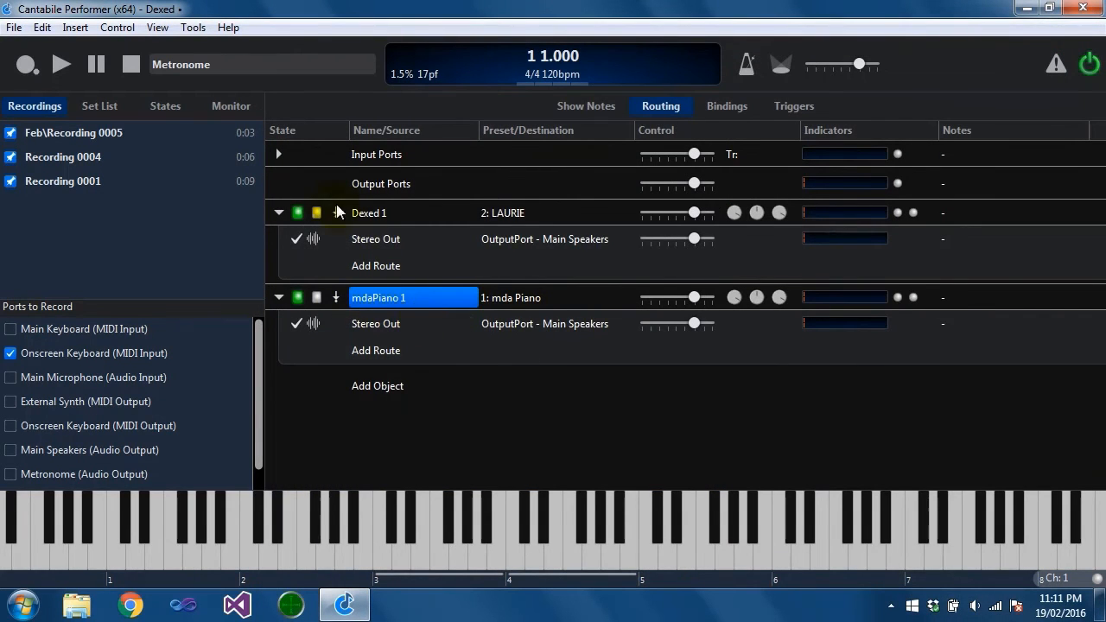
{"action": "left_click", "coordinate": [278, 153]}
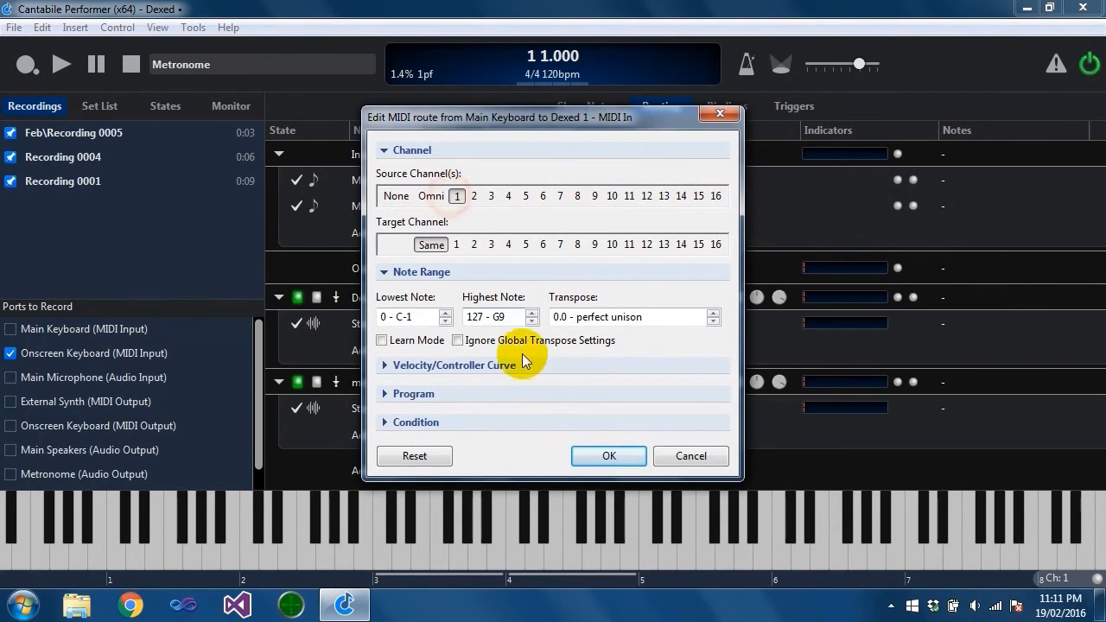
{"action": "left_click", "coordinate": [430, 196]}
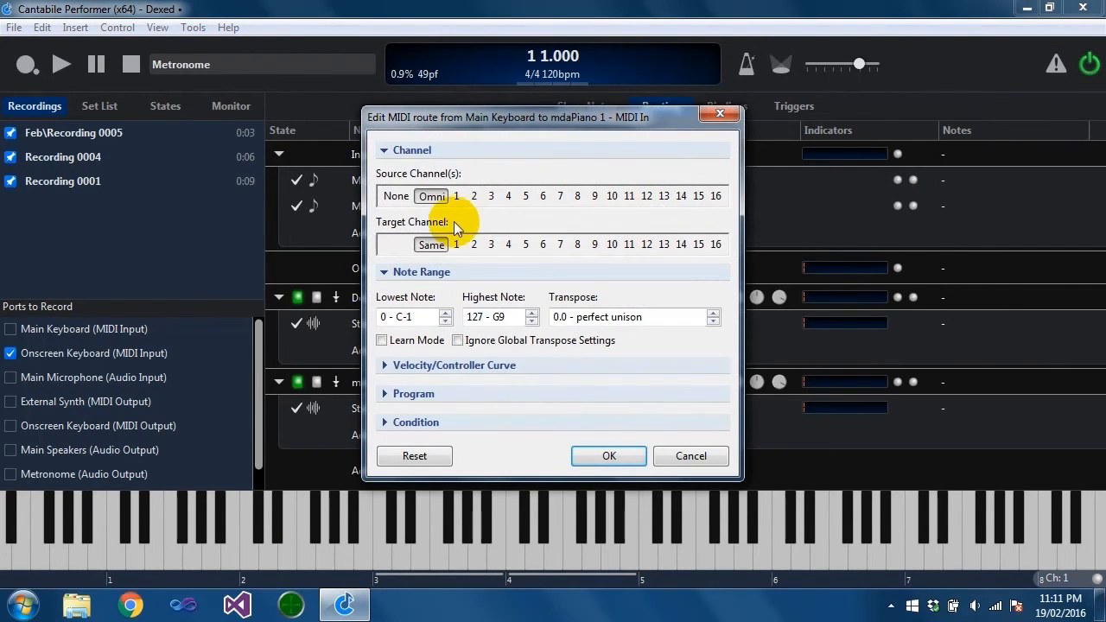
{"action": "left_click", "coordinate": [608, 456]}
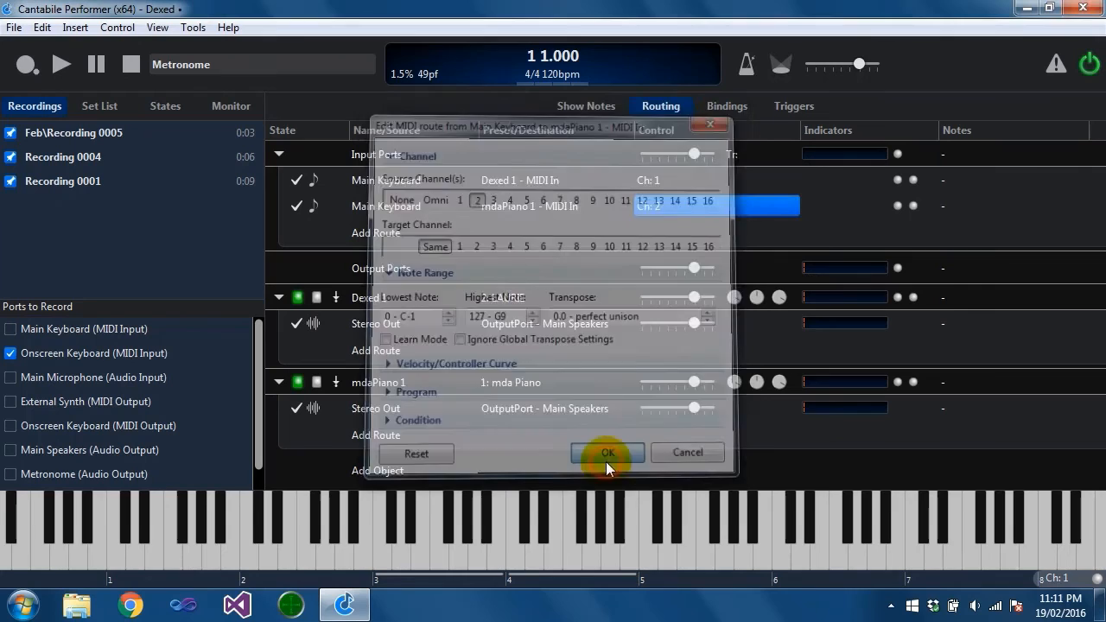
{"action": "left_click", "coordinate": [607, 453]}
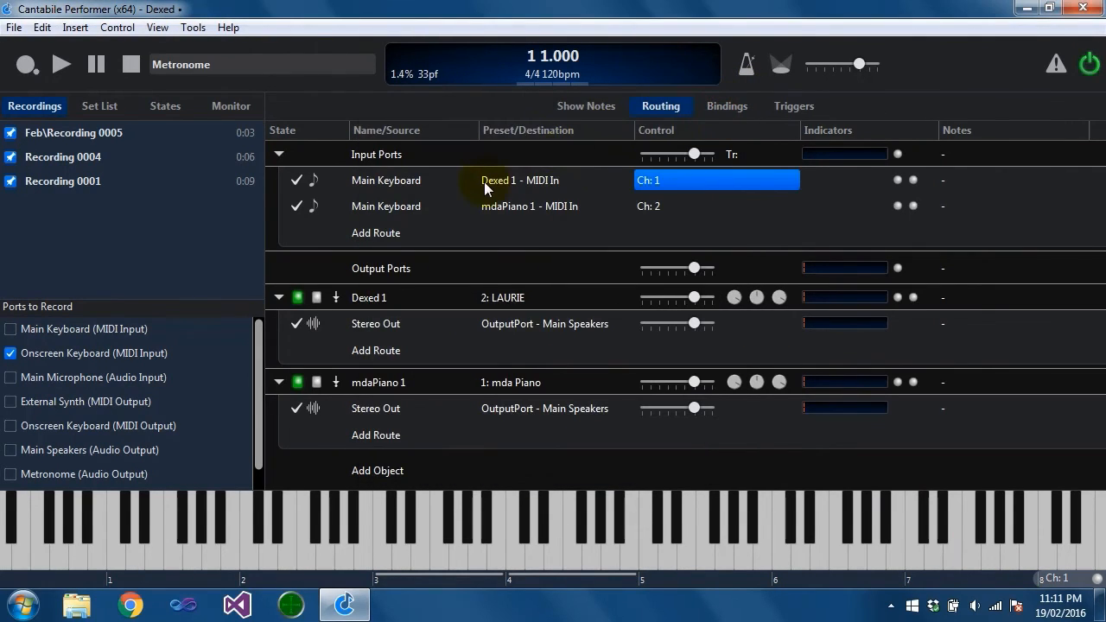
{"action": "left_click", "coordinate": [510, 561]}
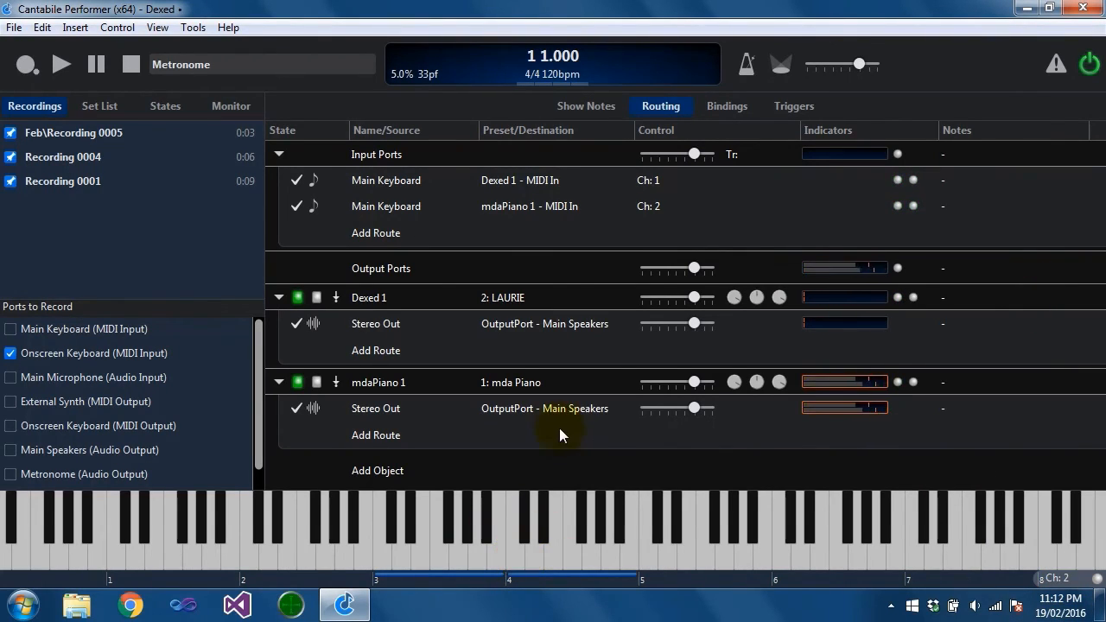
Step: Set mdaPiano 1's Stereo Out target to OutputPort - Other
{"action": "left_click", "coordinate": [544, 408]}
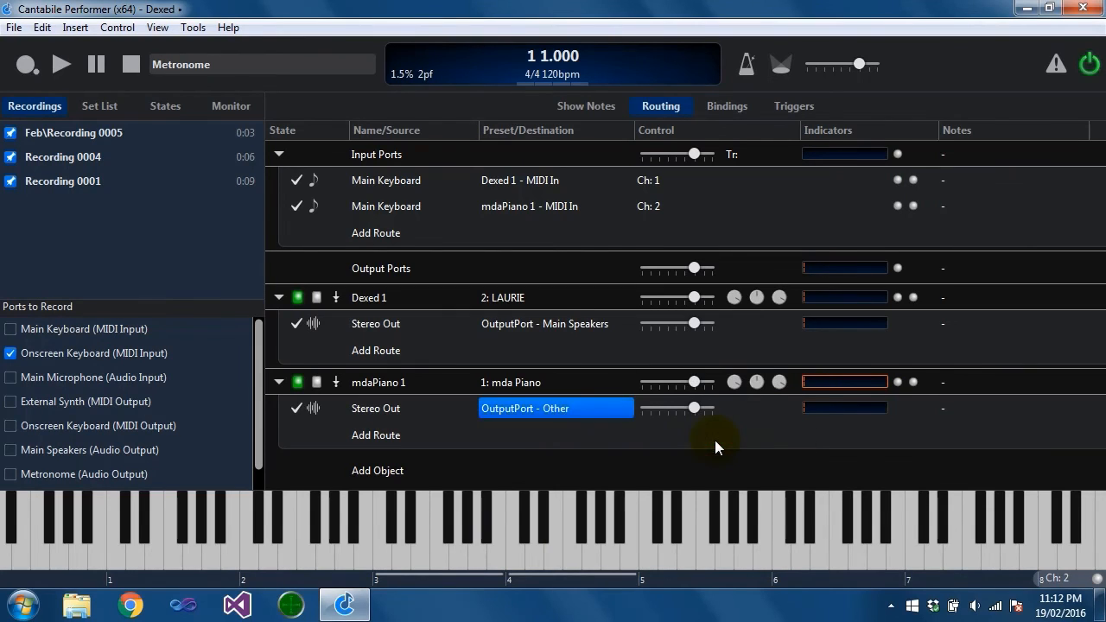
{"action": "mouse_move", "coordinate": [558, 382]}
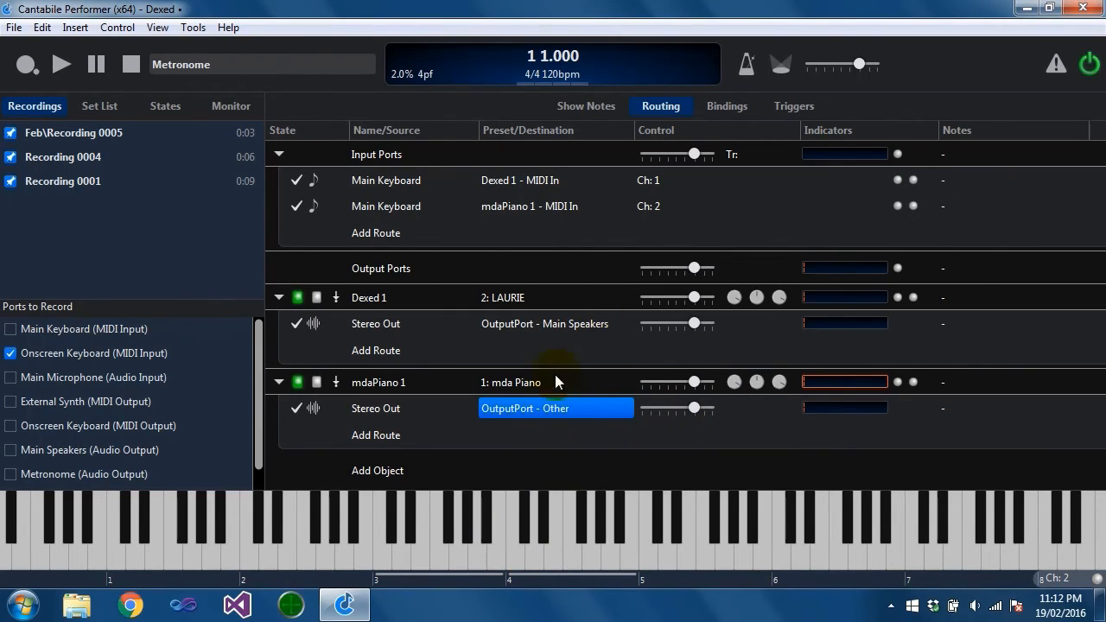
{"action": "left_click", "coordinate": [524, 407]}
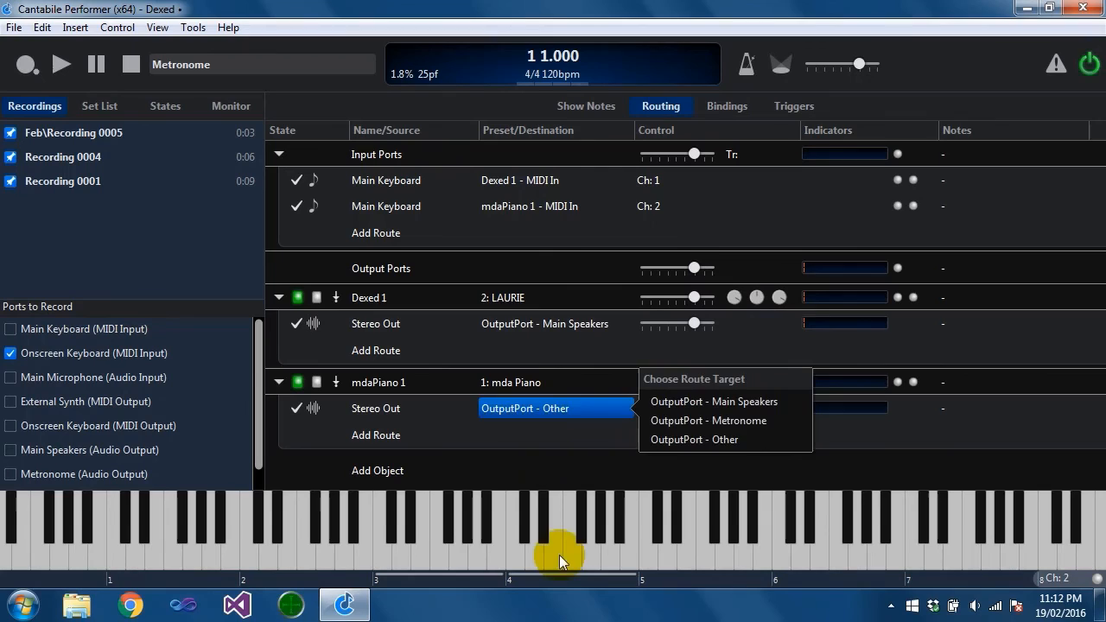
{"action": "left_click", "coordinate": [694, 438]}
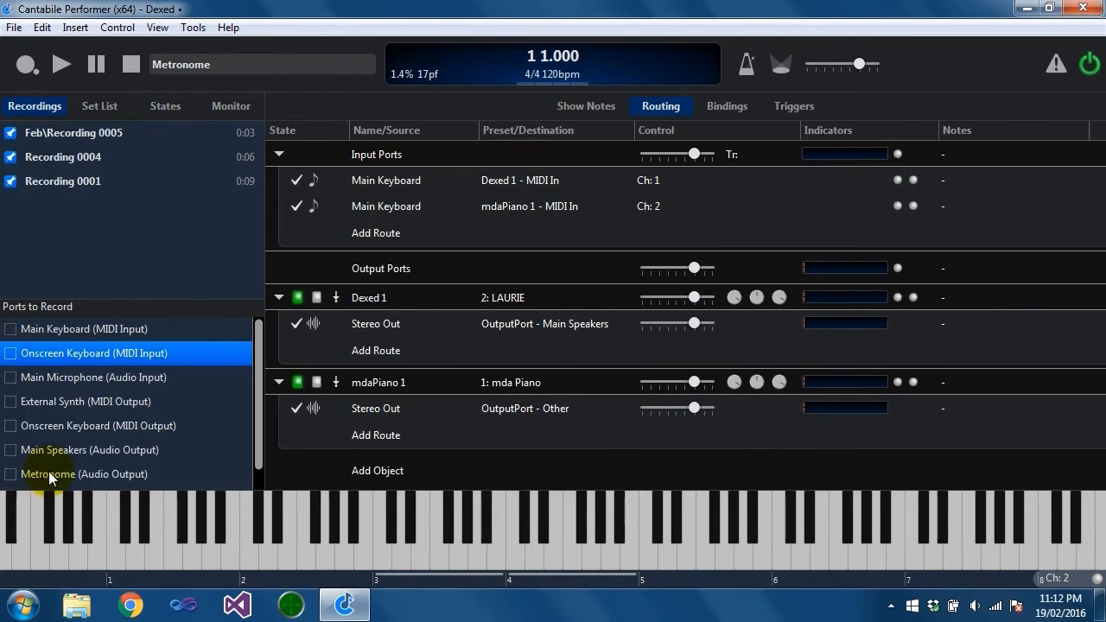
Step: Tick the Main Speakers and Other audio outputs in Ports to Record
{"action": "scroll", "scroll_direction": "down", "scroll_amount": 3}
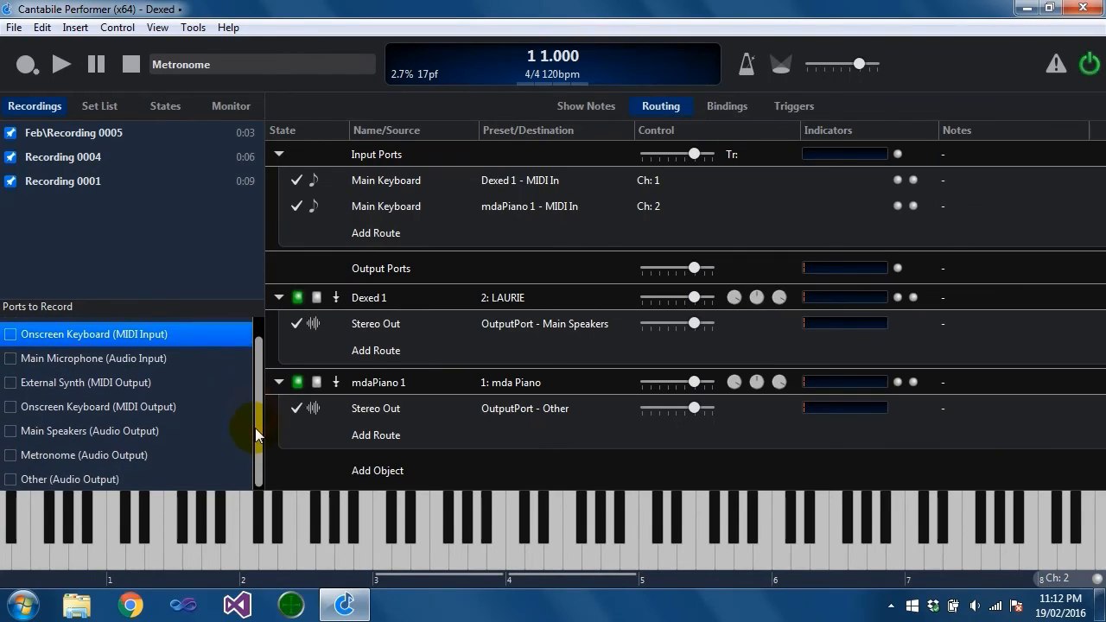
{"action": "left_click", "coordinate": [69, 477]}
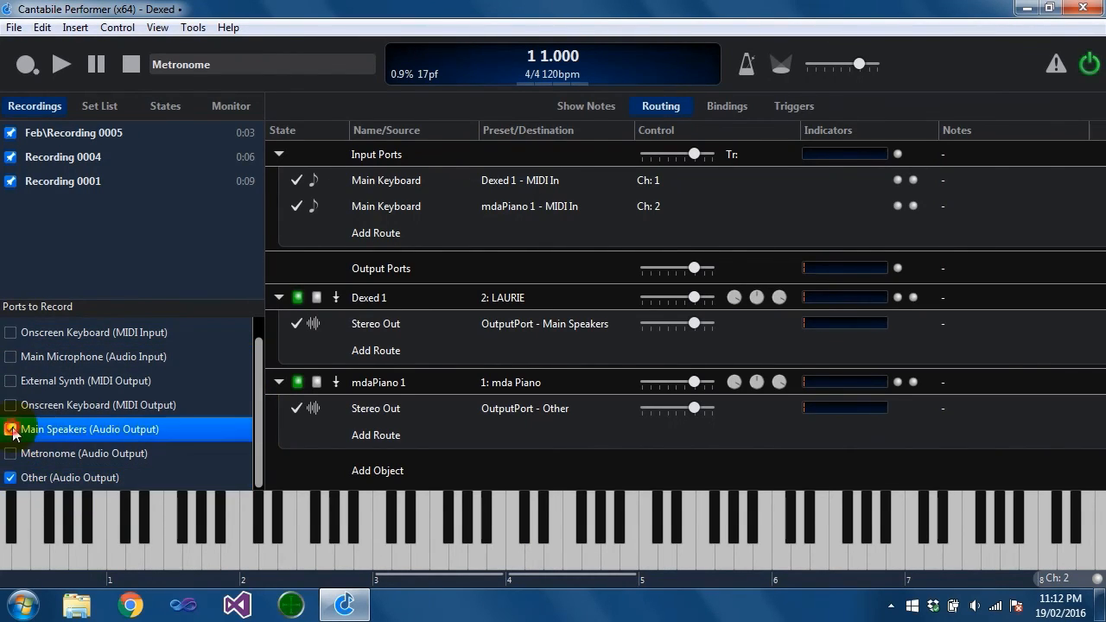
{"action": "left_click", "coordinate": [9, 428]}
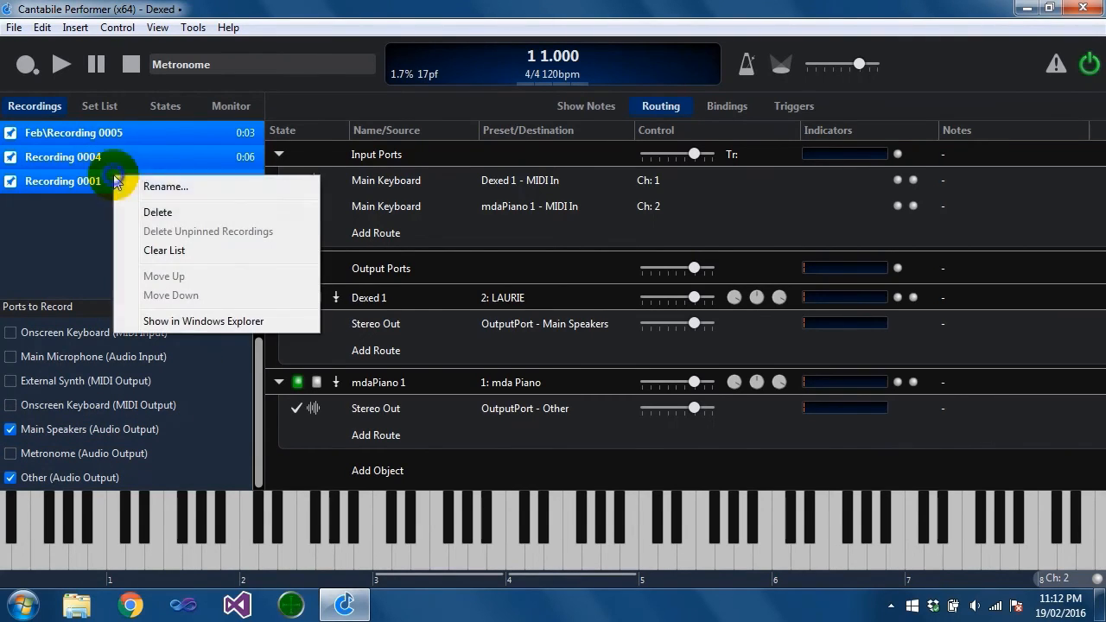
Step: Delete the old recordings and record a new take while playing notes
{"action": "left_click", "coordinate": [157, 212]}
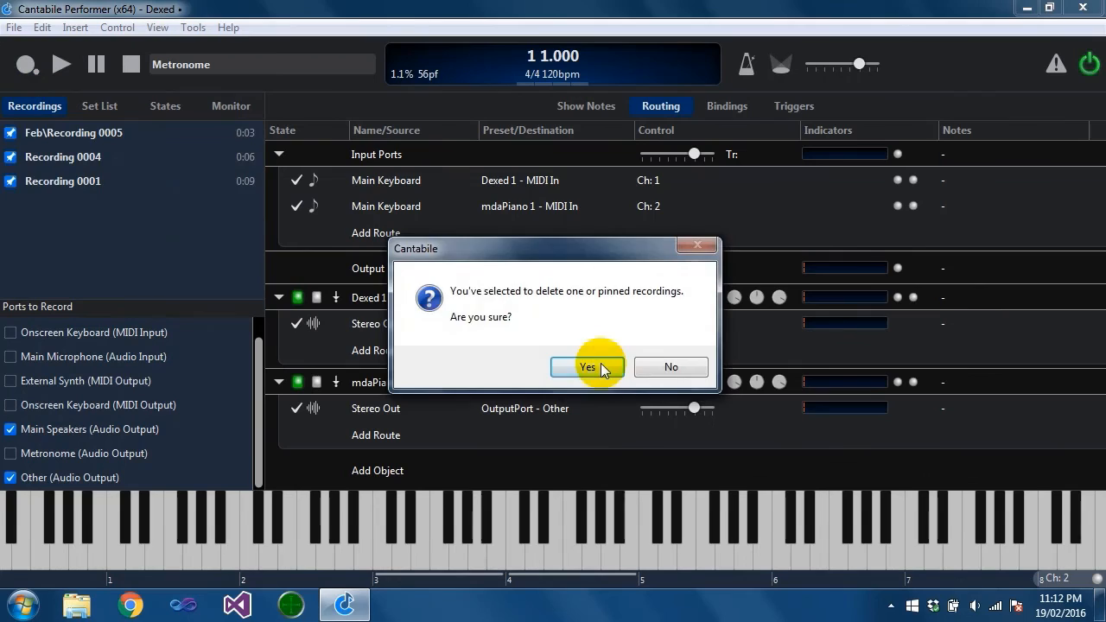
{"action": "left_click", "coordinate": [587, 367]}
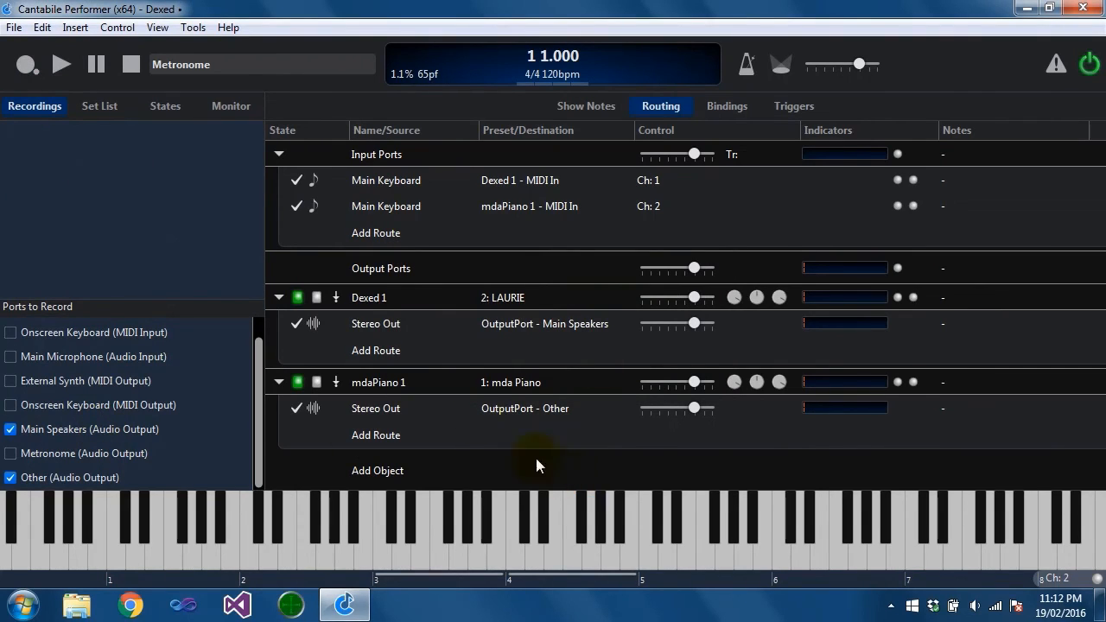
{"action": "left_click", "coordinate": [26, 64]}
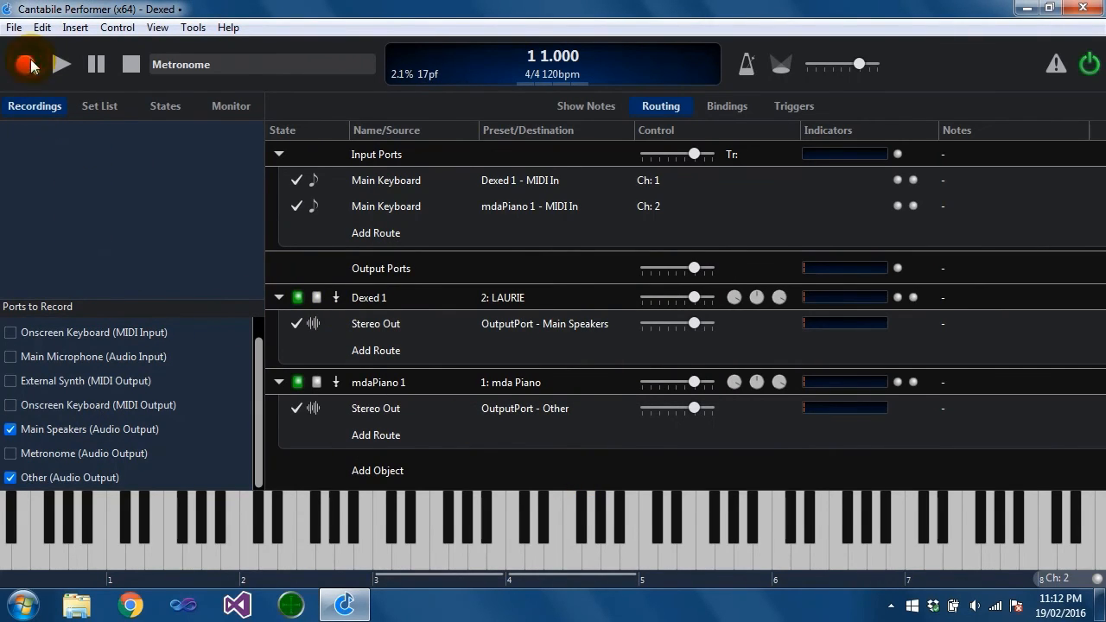
{"action": "mouse_move", "coordinate": [520, 557]}
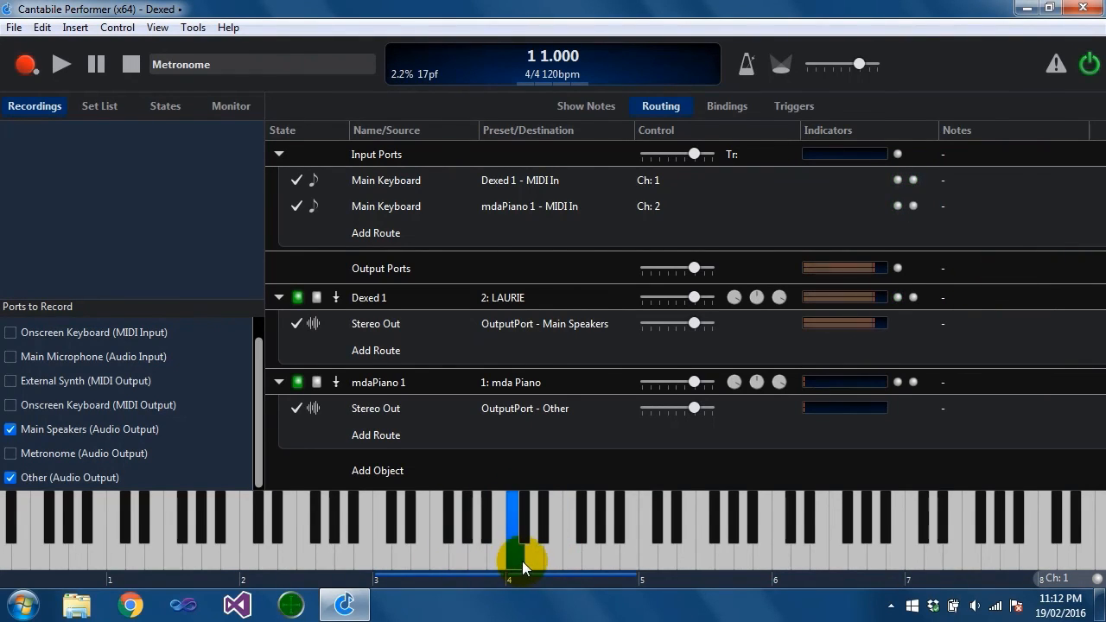
{"action": "left_click", "coordinate": [25, 64]}
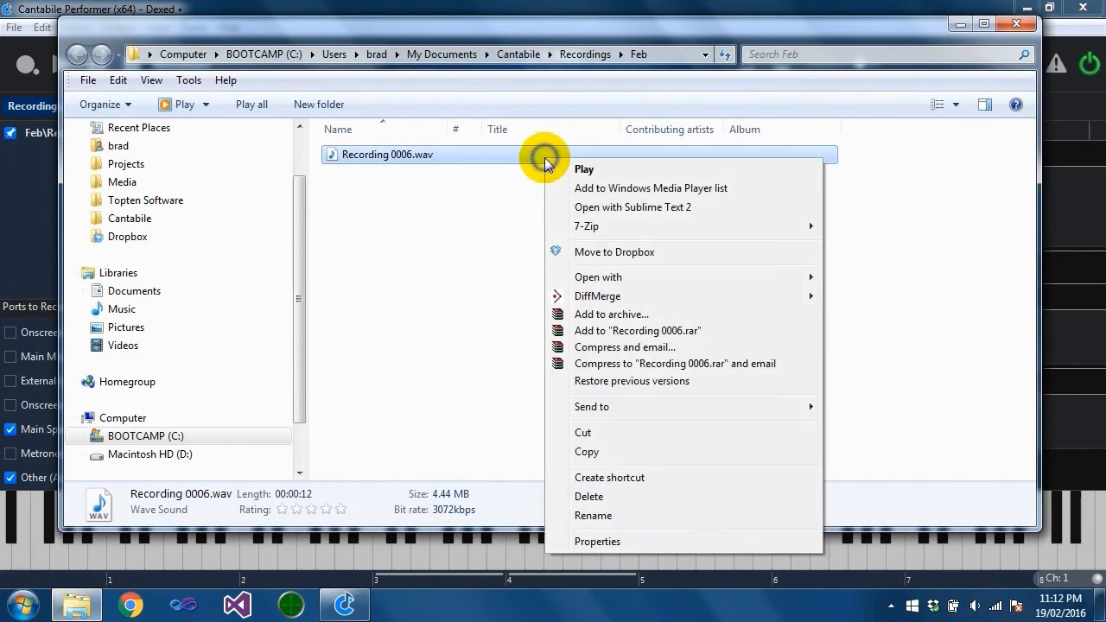
Step: Open Recording 0006.wav from the Feb folder with Audacity
{"action": "left_click", "coordinate": [21, 604]}
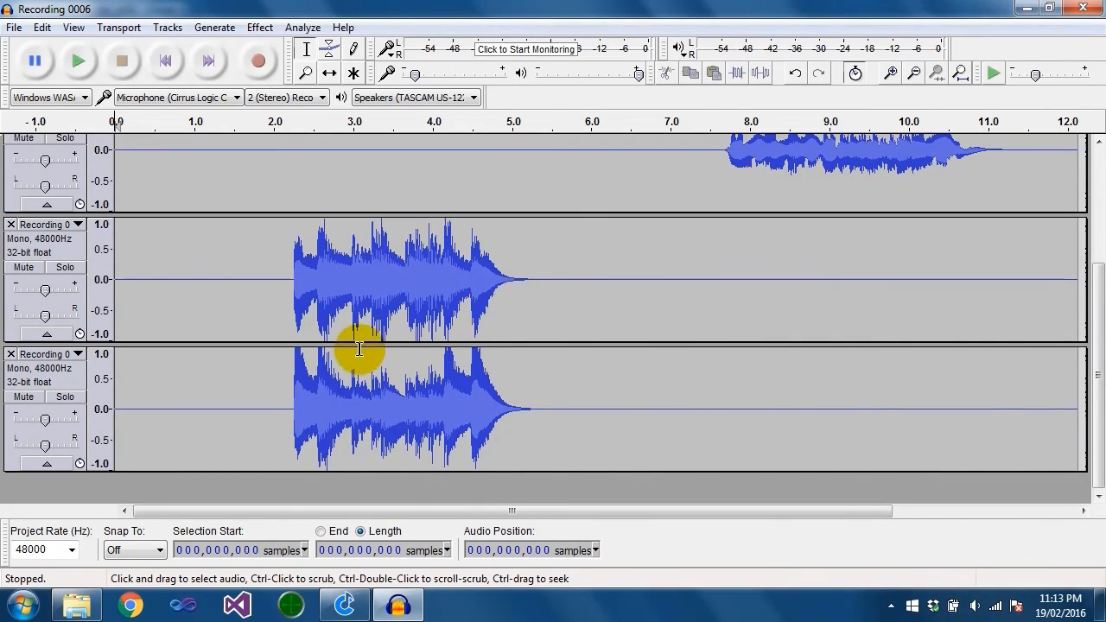
{"action": "mouse_move", "coordinate": [125, 143]}
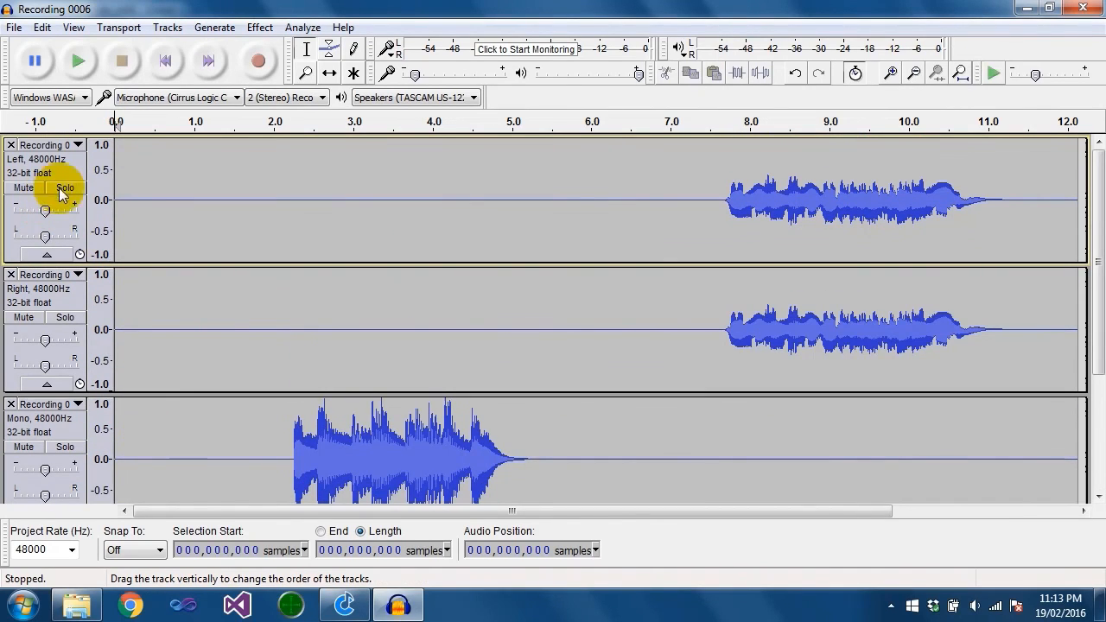
{"action": "mouse_move", "coordinate": [44, 394]}
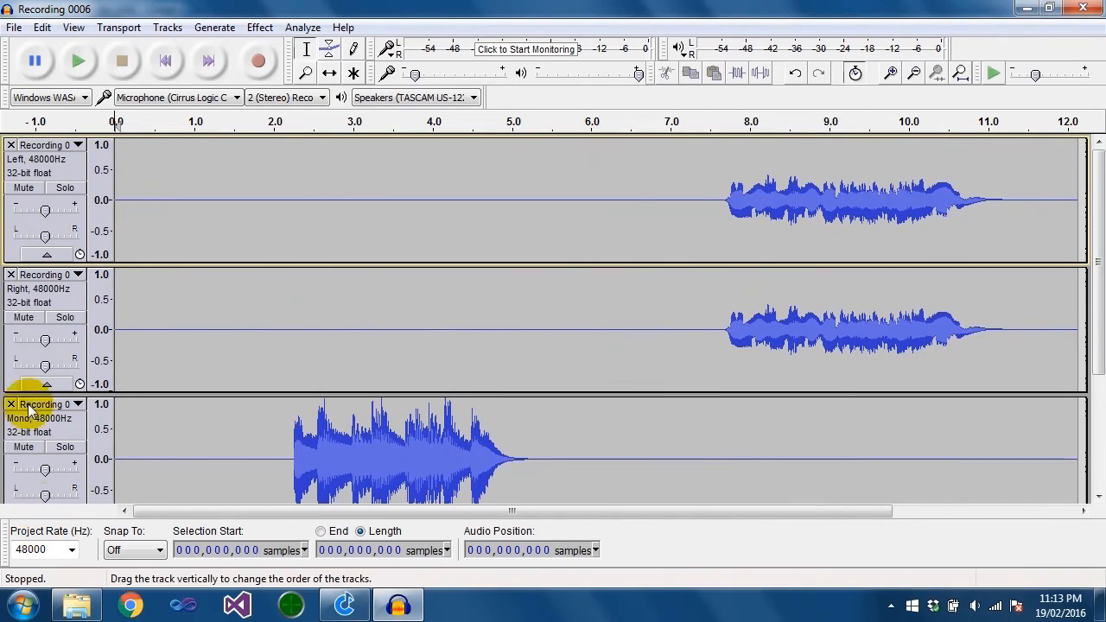
Step: Inspect Recording 0006's Left, Right and Mono tracks in Audacity's track panel
{"action": "left_click", "coordinate": [79, 60]}
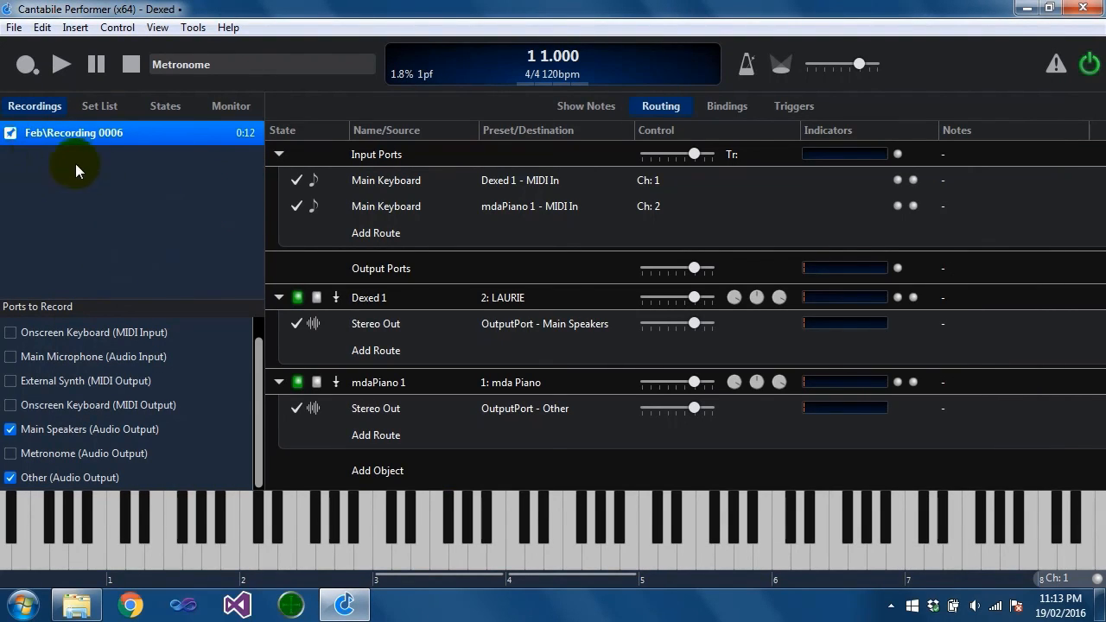
{"action": "mouse_move", "coordinate": [125, 275]}
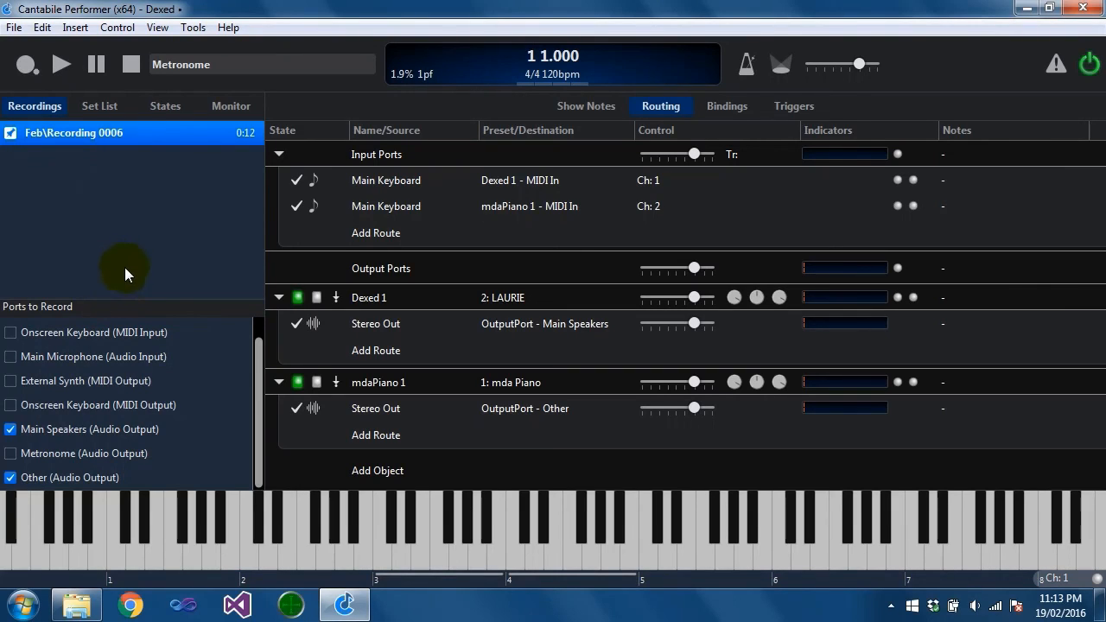
{"action": "mouse_move", "coordinate": [131, 478]}
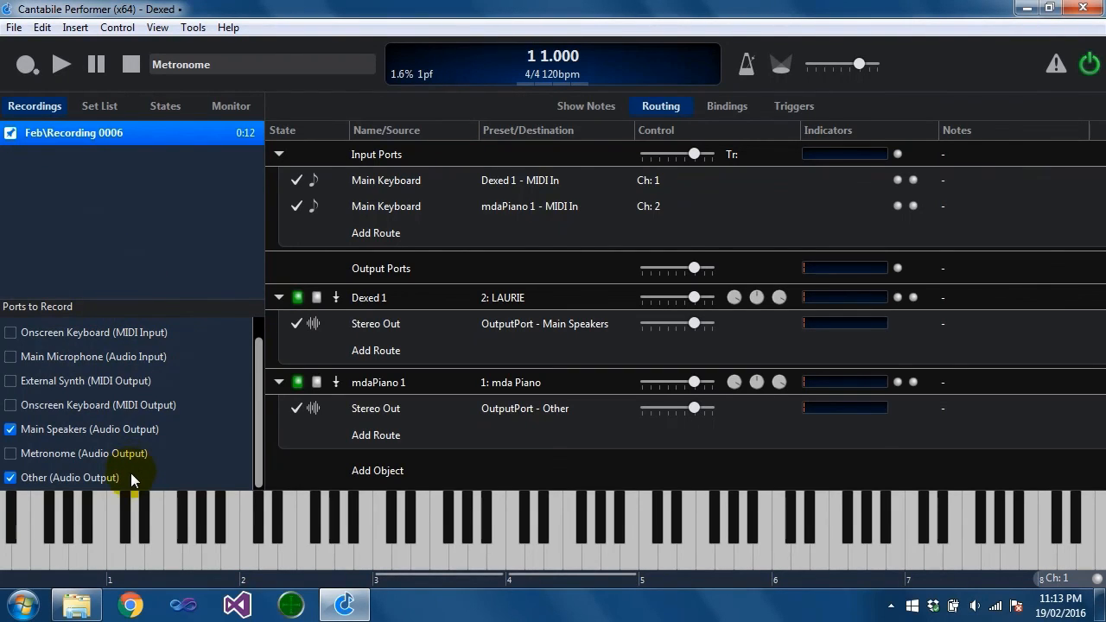
{"action": "mouse_move", "coordinate": [414, 381]}
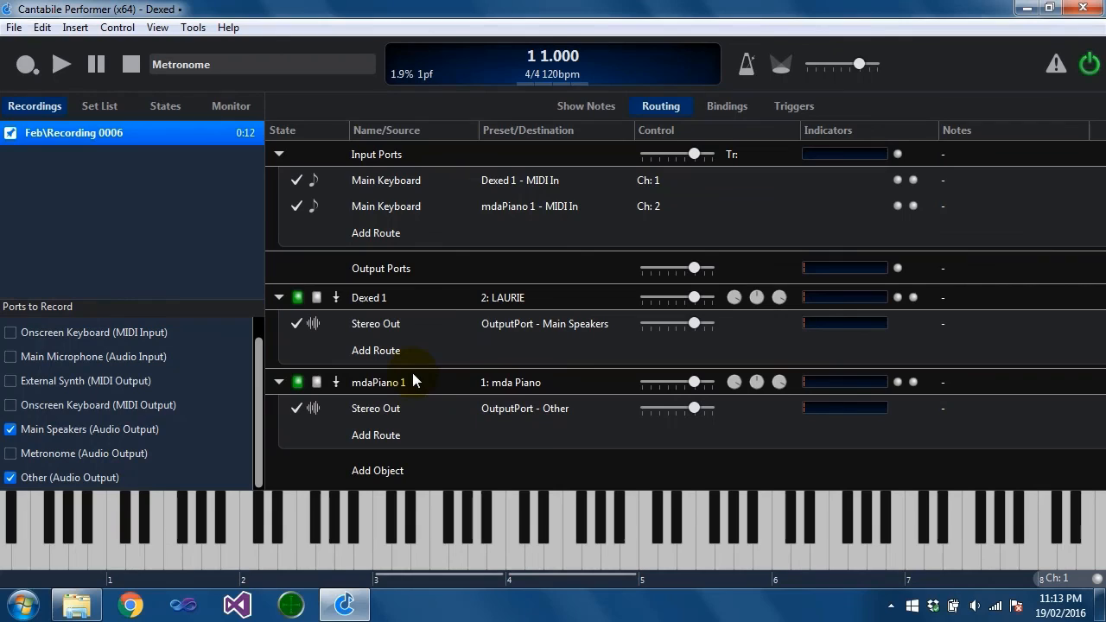